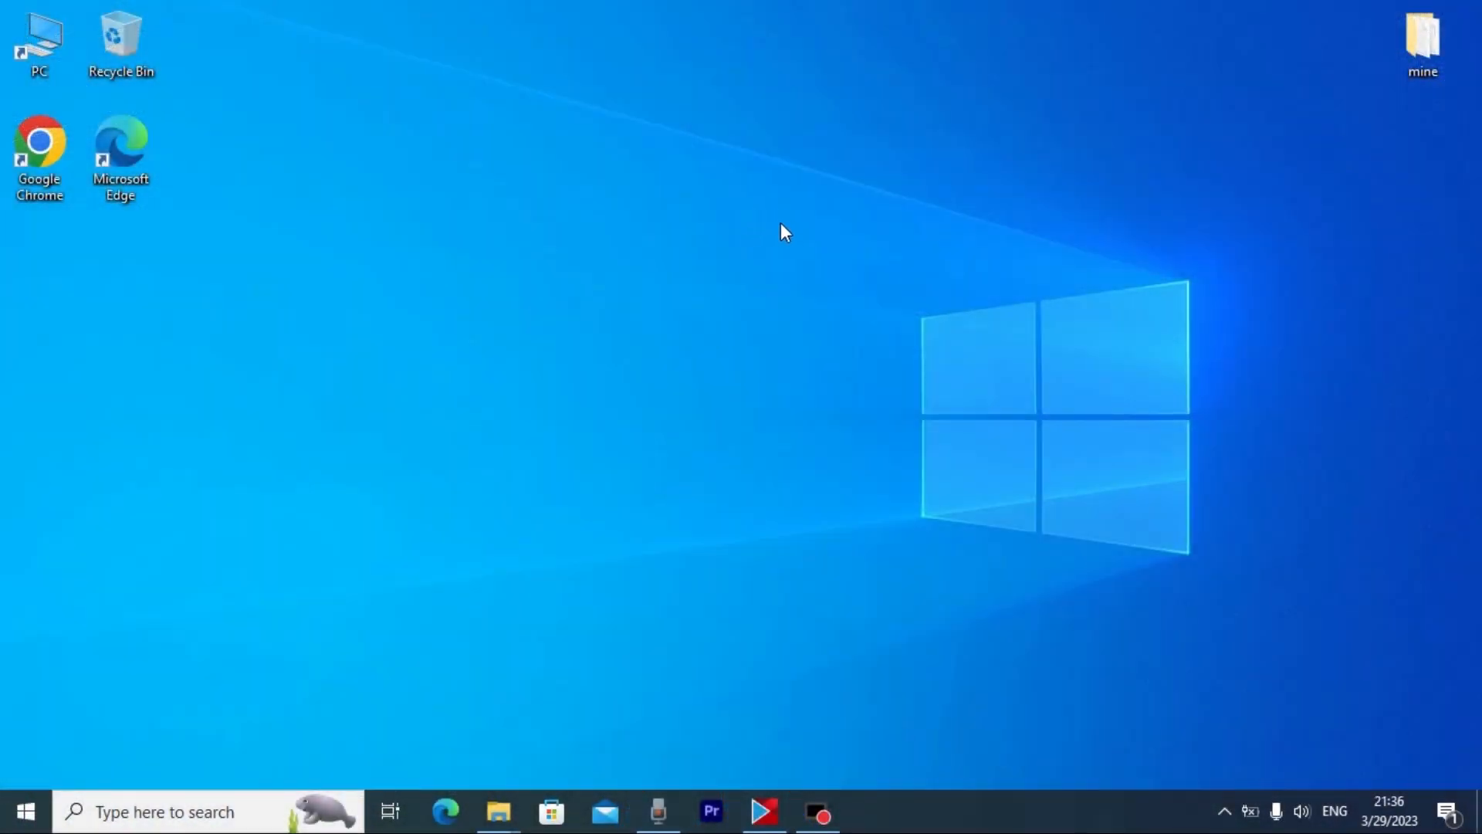
Step: Check the connected removable devices and select the drives in This PC
{"action": "left_click", "coordinate": [1224, 811]}
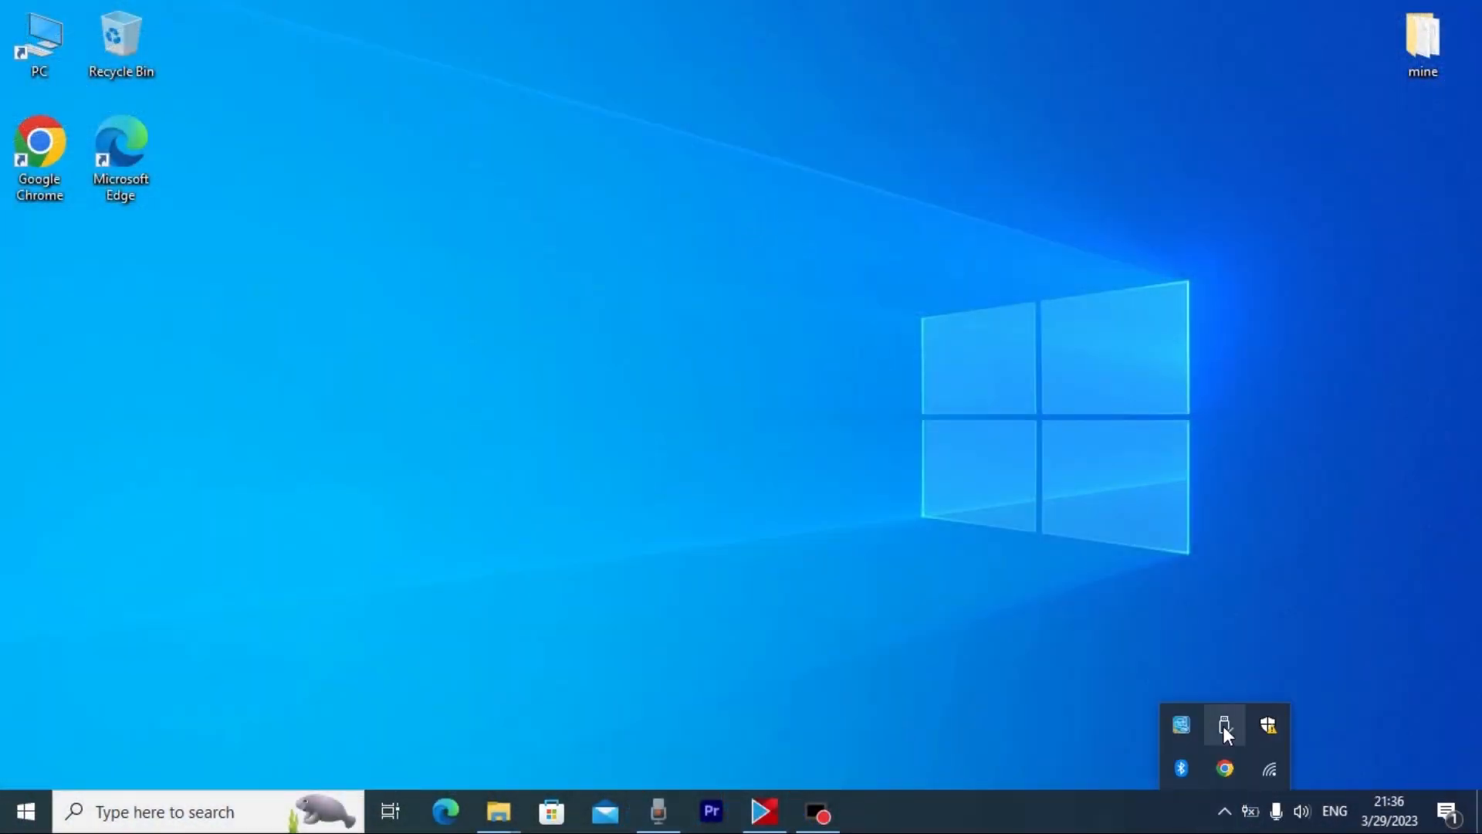
{"action": "left_click", "coordinate": [1222, 725]}
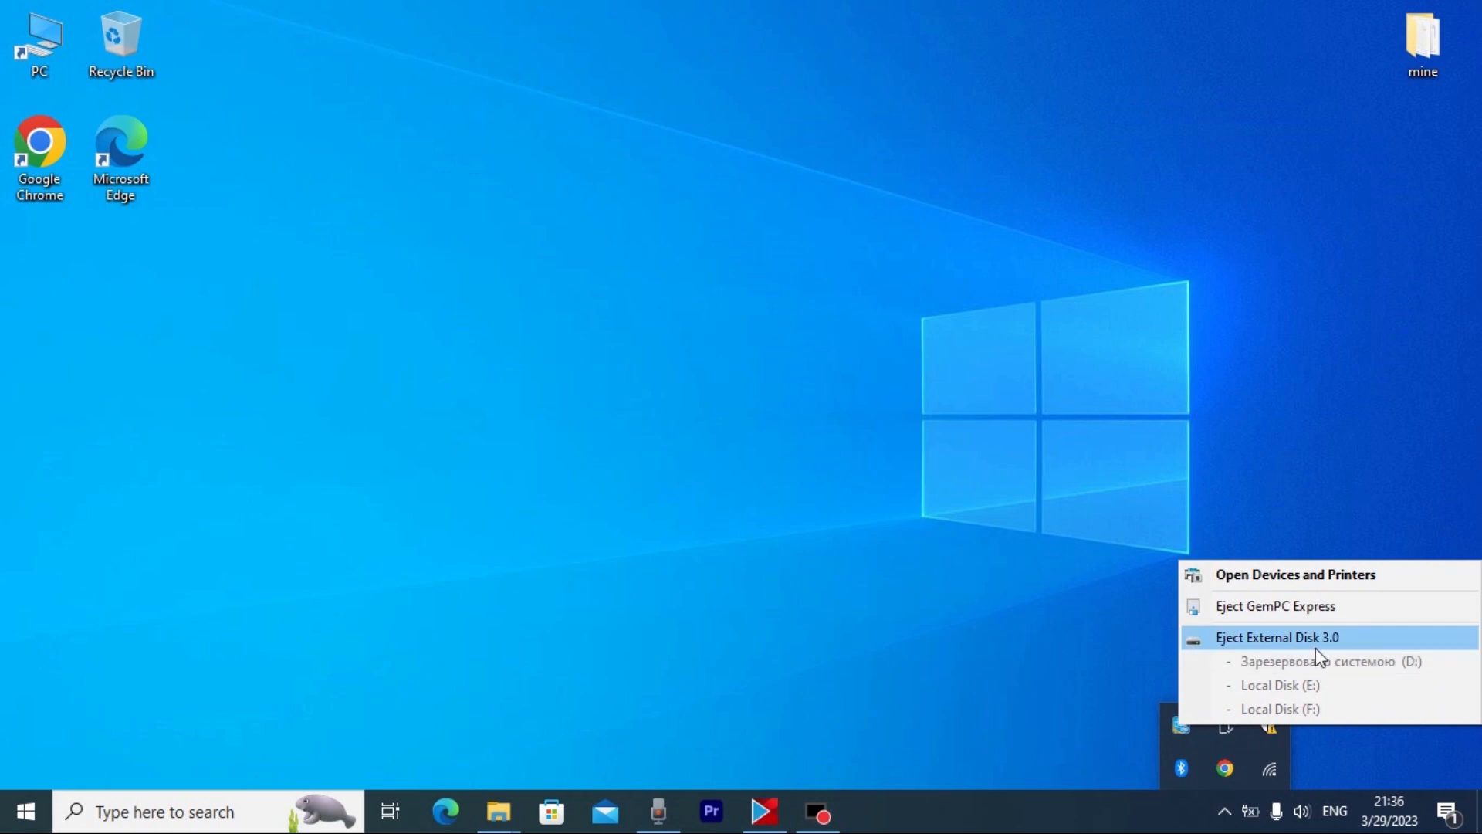
{"action": "left_click", "coordinate": [39, 43]}
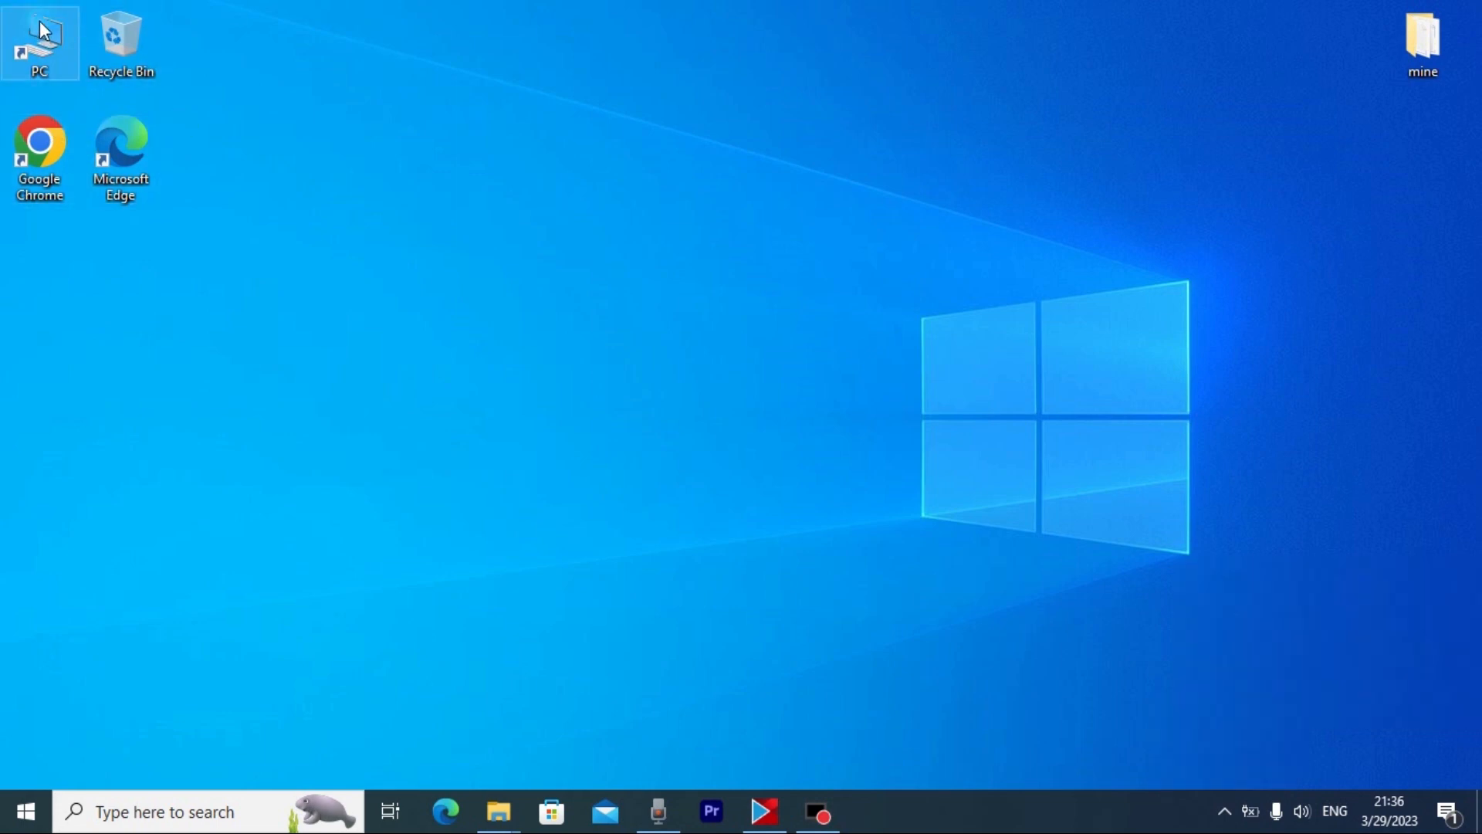
{"action": "double_click", "coordinate": [39, 38]}
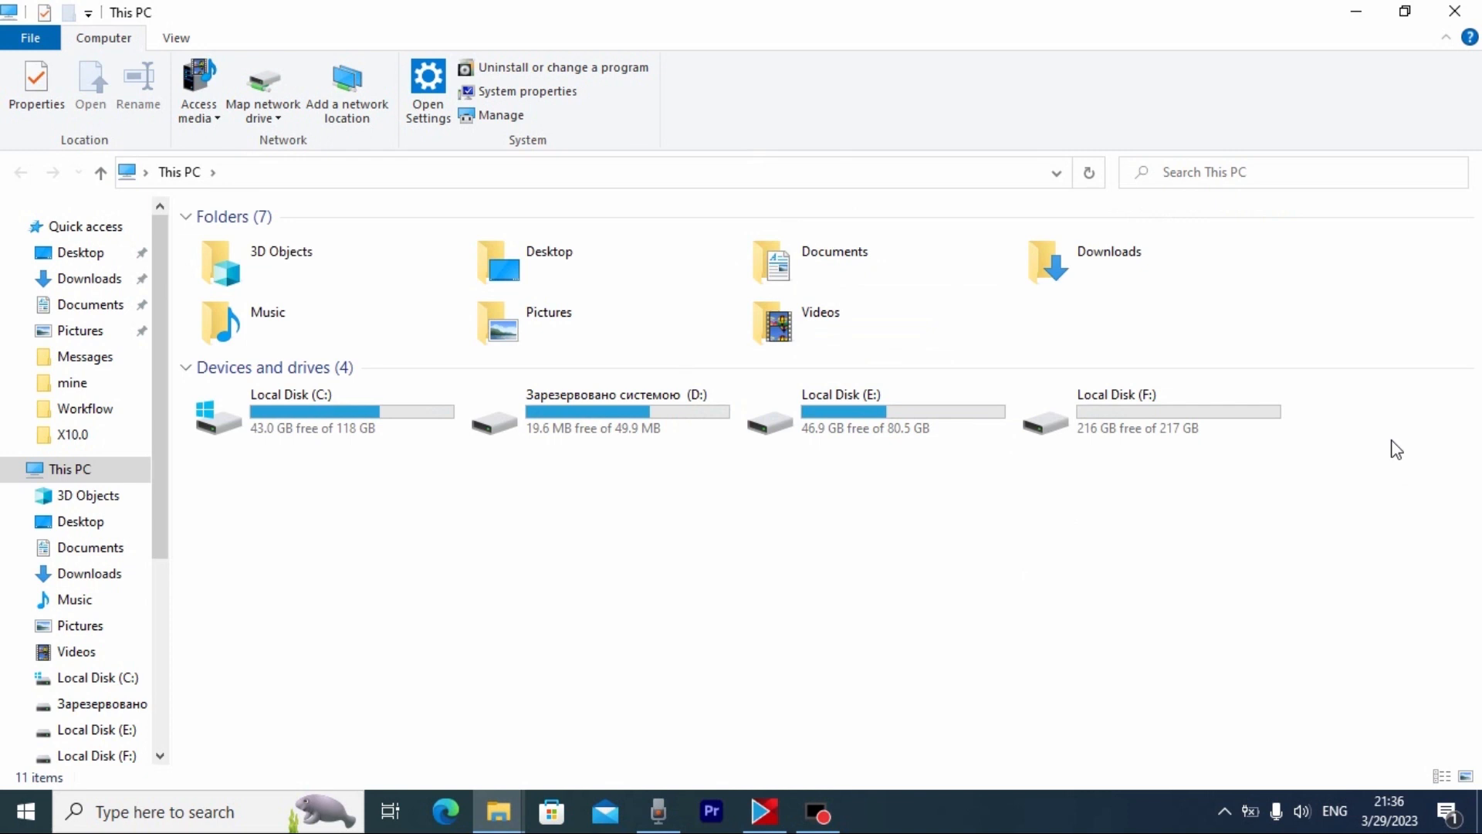
{"action": "left_click", "coordinate": [606, 412]}
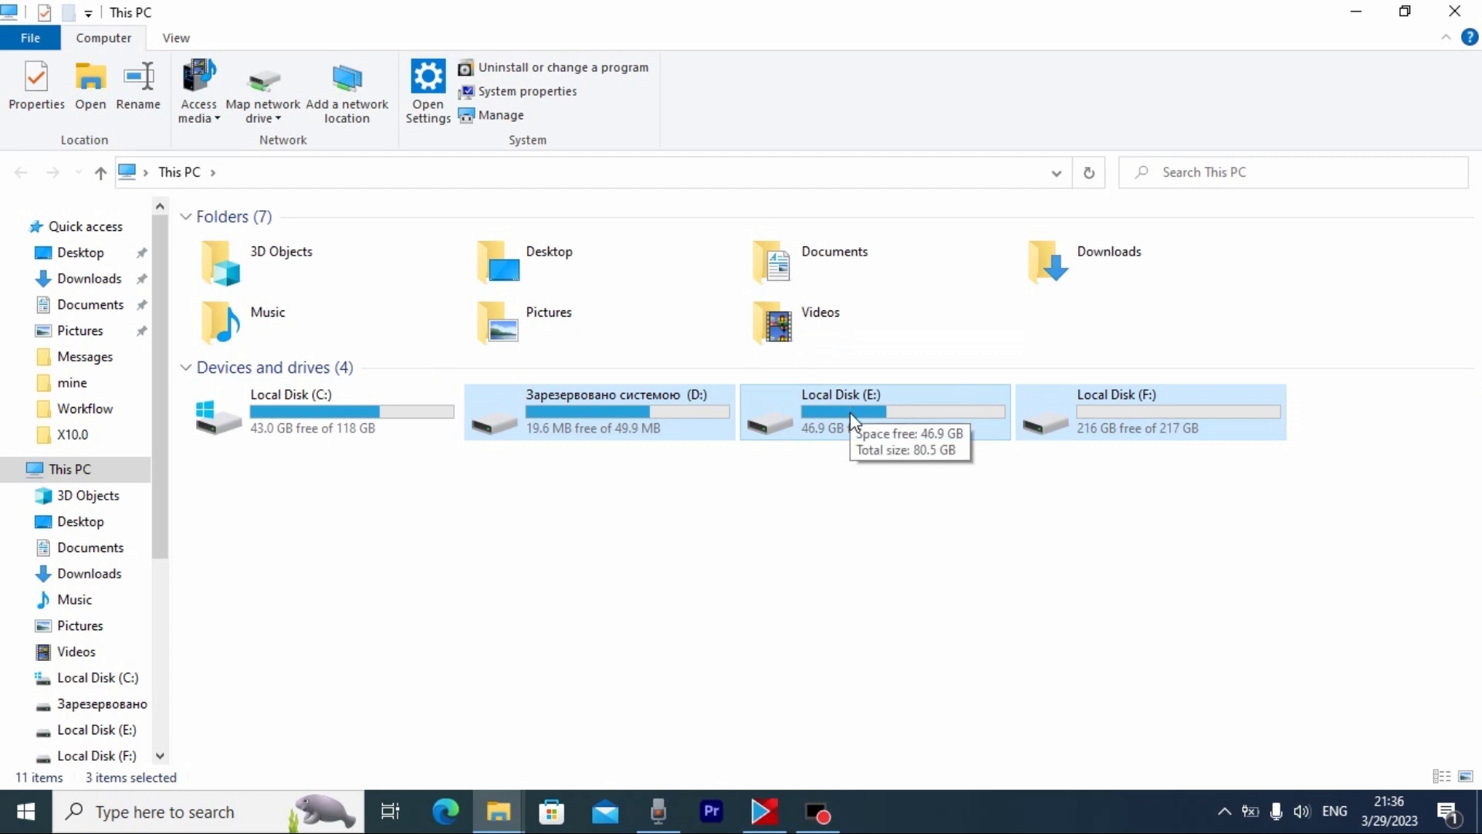
{"action": "left_click", "coordinate": [321, 412]}
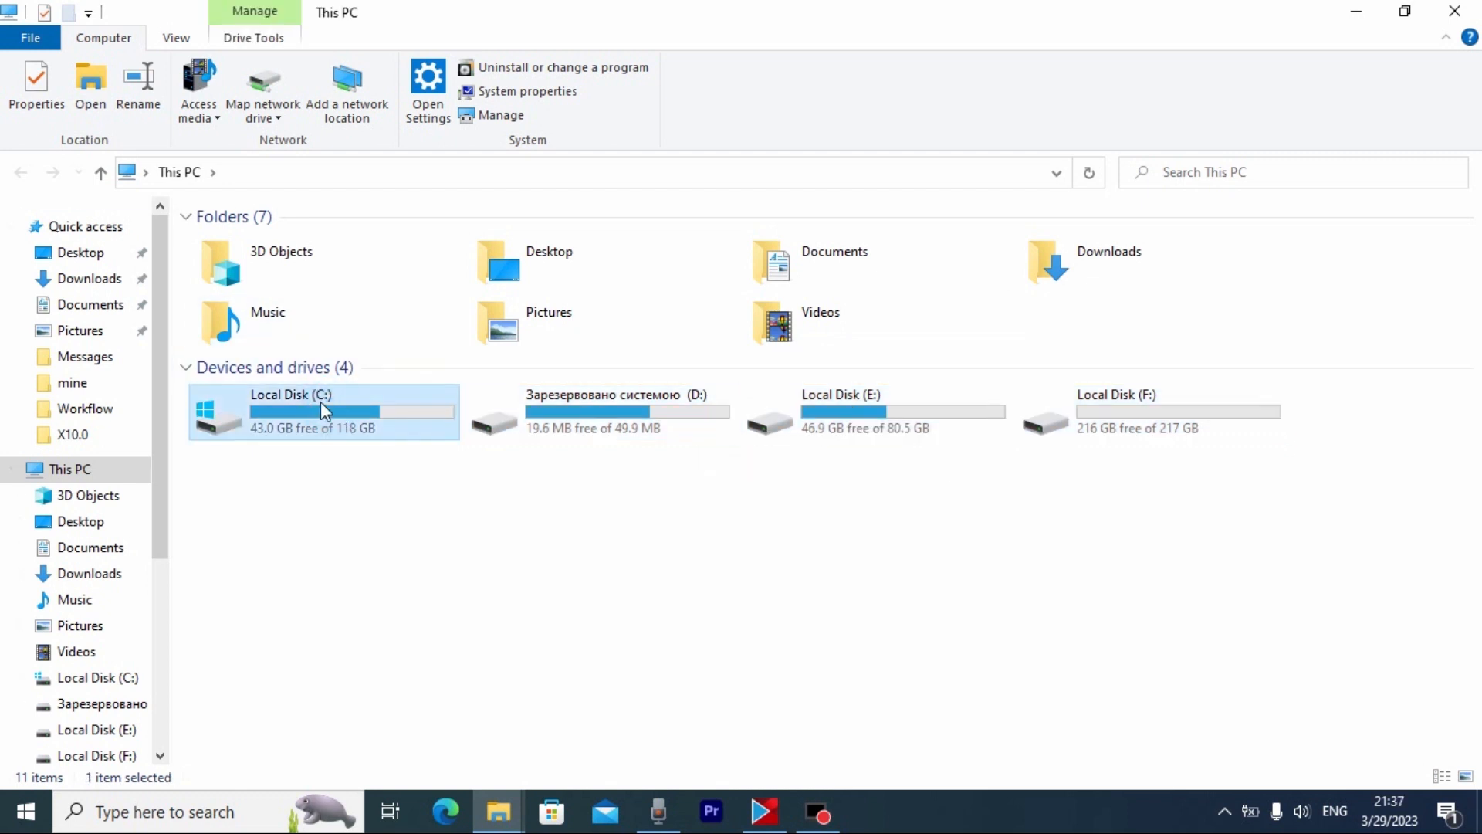
{"action": "left_click", "coordinate": [609, 397]}
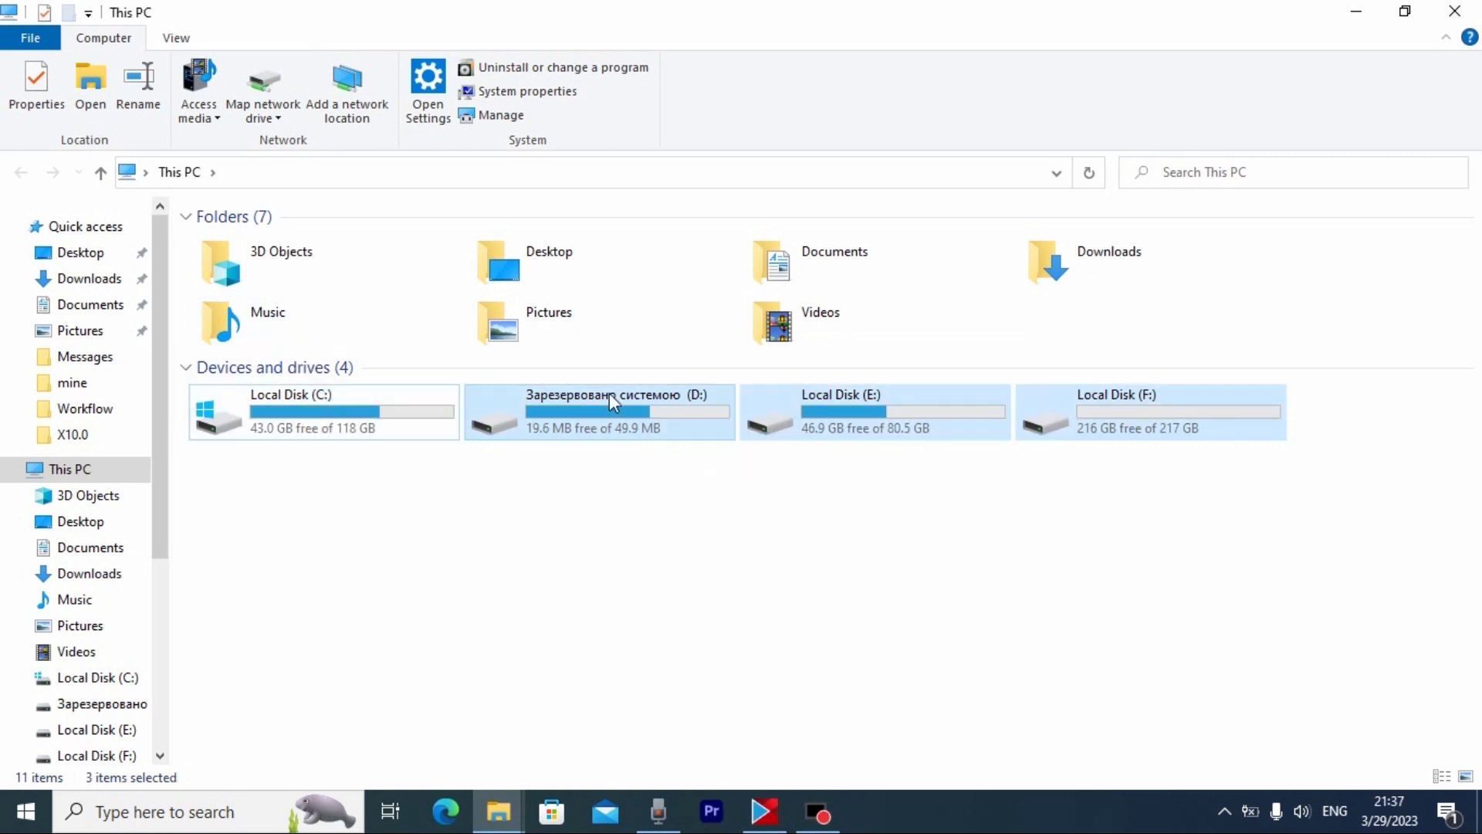
{"action": "mouse_move", "coordinate": [1454, 10]}
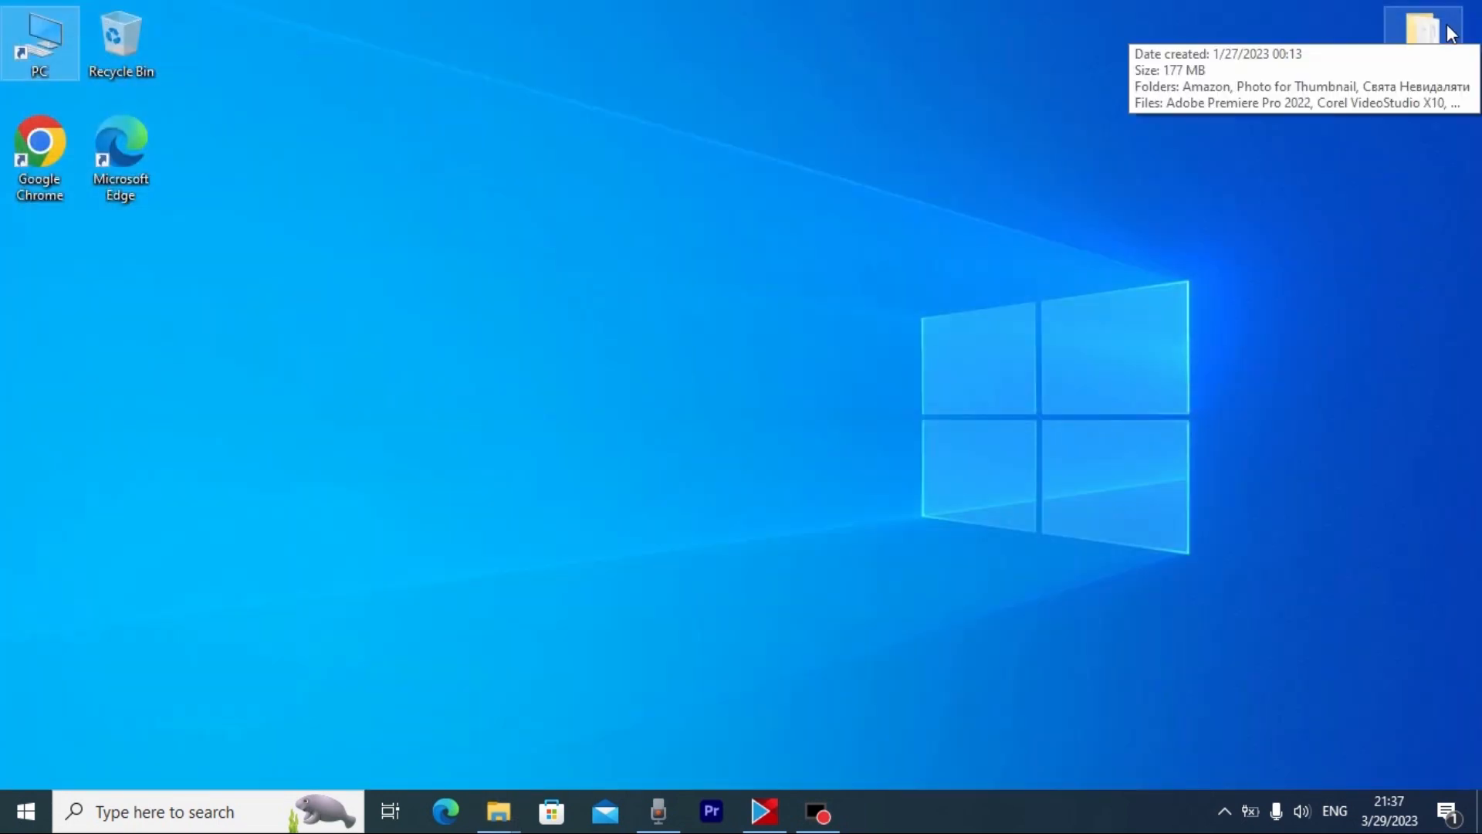
Step: Launch DiskPart and list the attached disks with 'list disk'
{"action": "key", "text": "Win+r"}
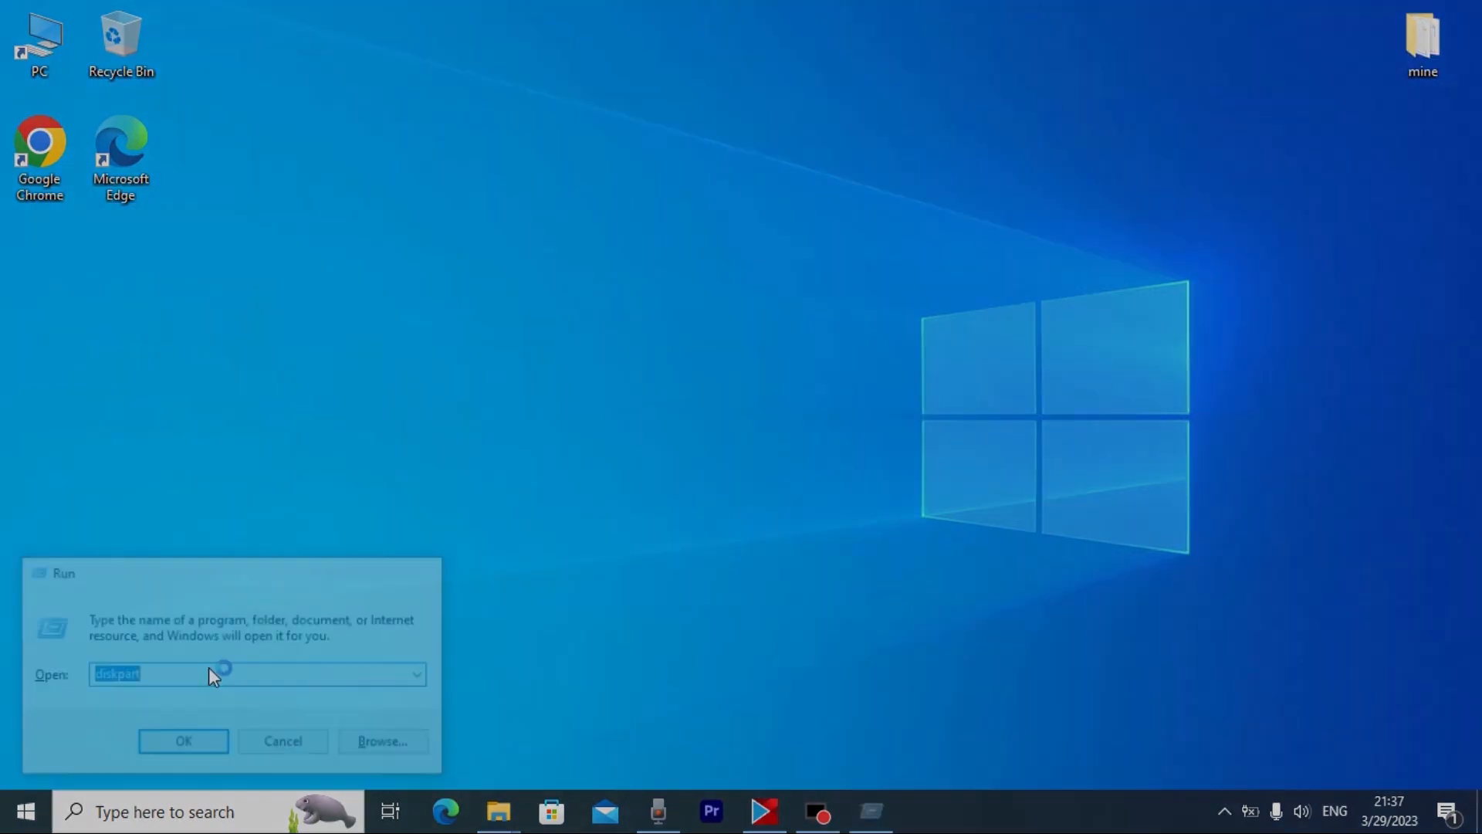
{"action": "left_click", "coordinate": [182, 740]}
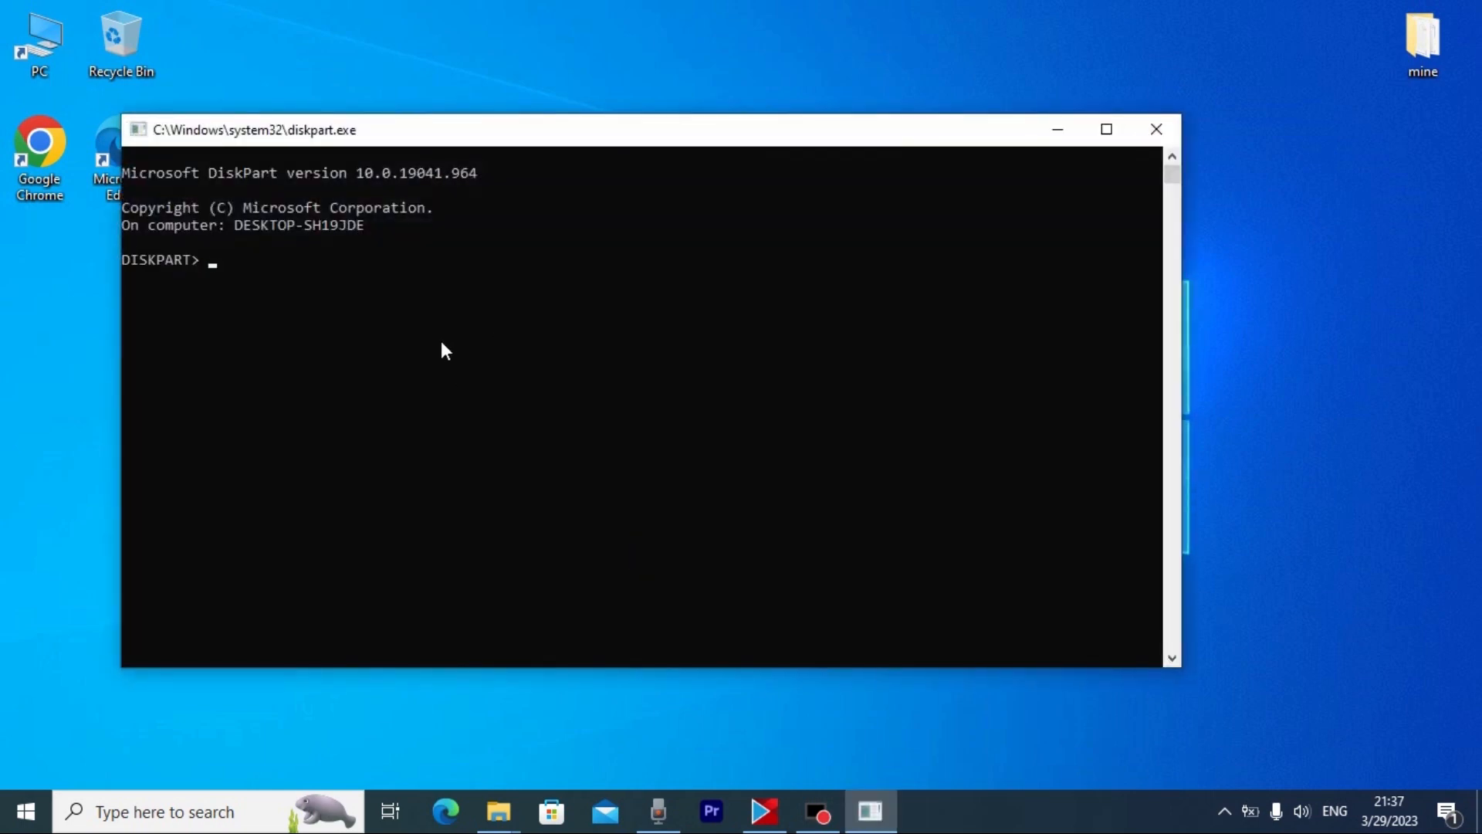
{"action": "type", "text": "list"}
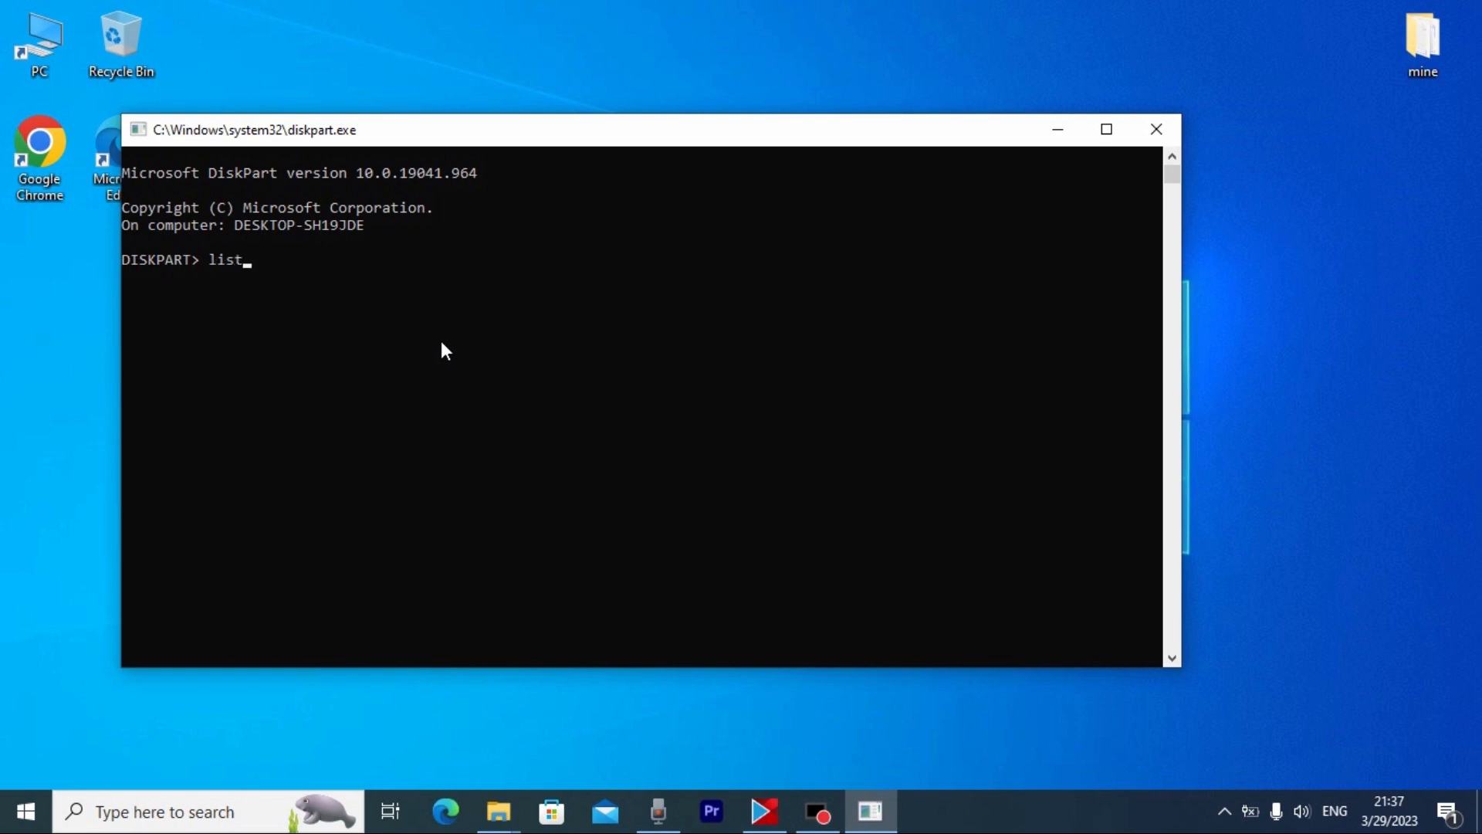
{"action": "type", "text": "disk"}
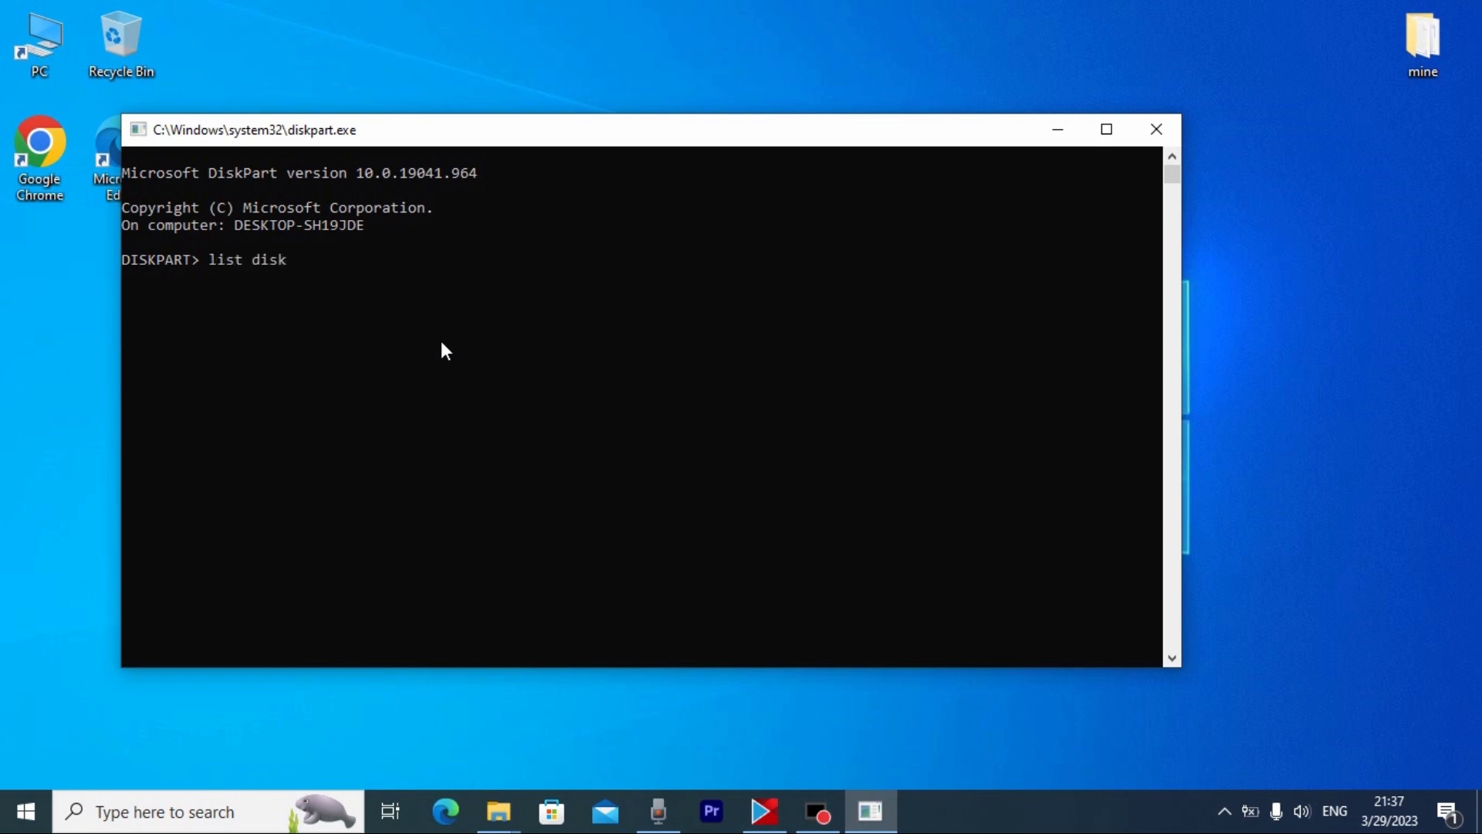
{"action": "key", "text": "Return"}
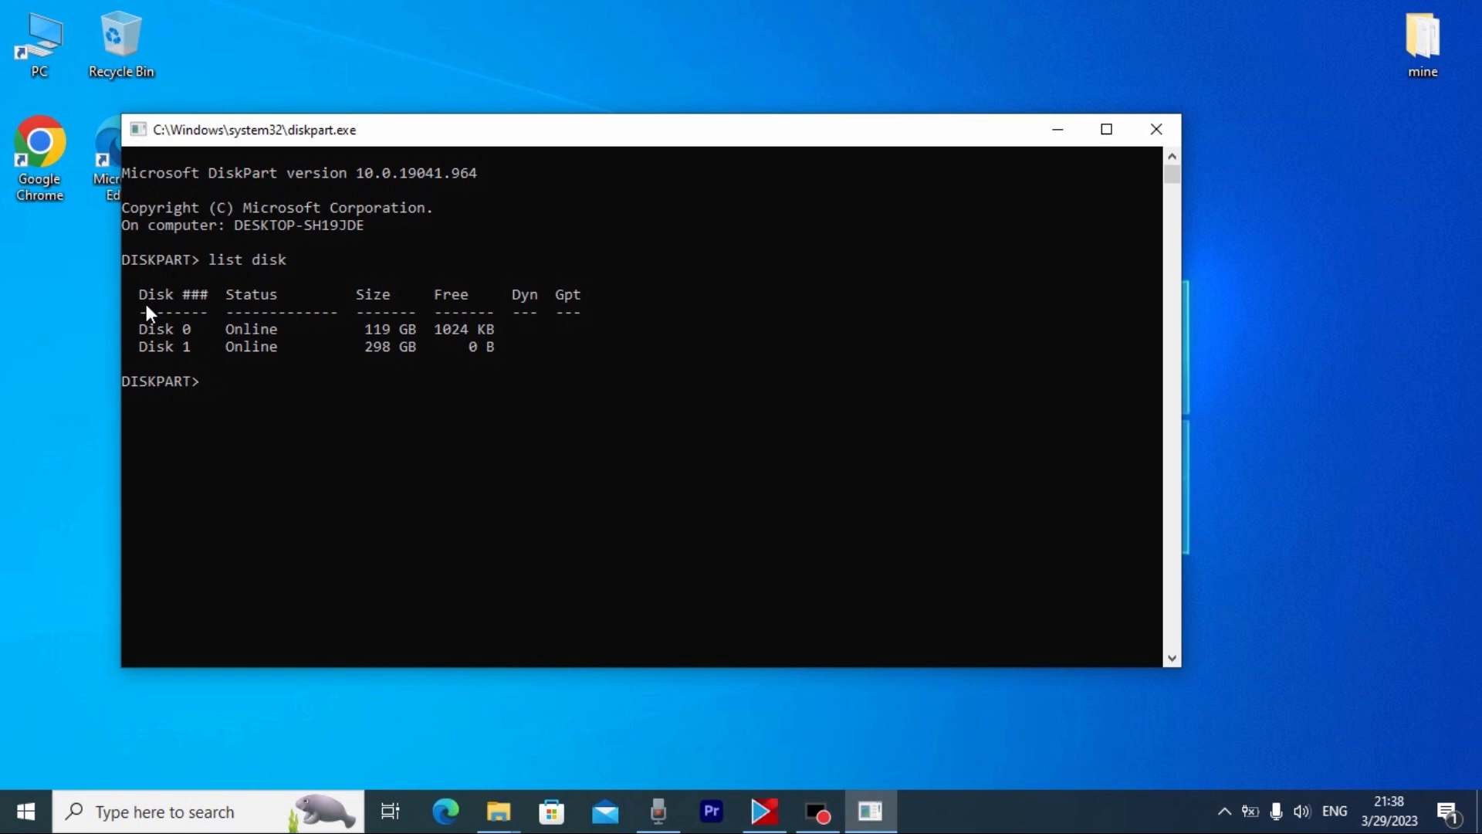
{"action": "mouse_move", "coordinate": [408, 338]}
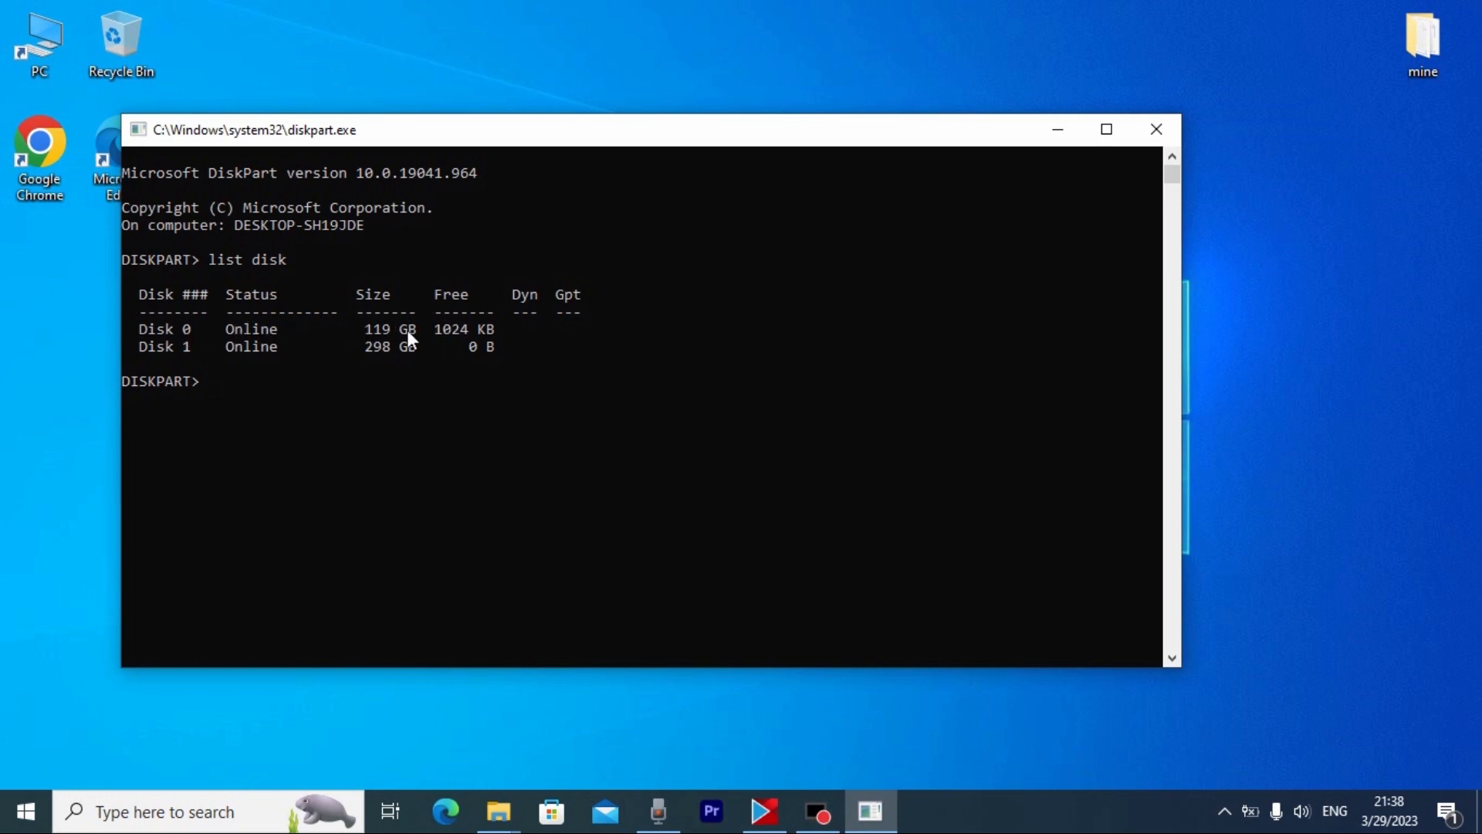
{"action": "mouse_move", "coordinate": [397, 357]}
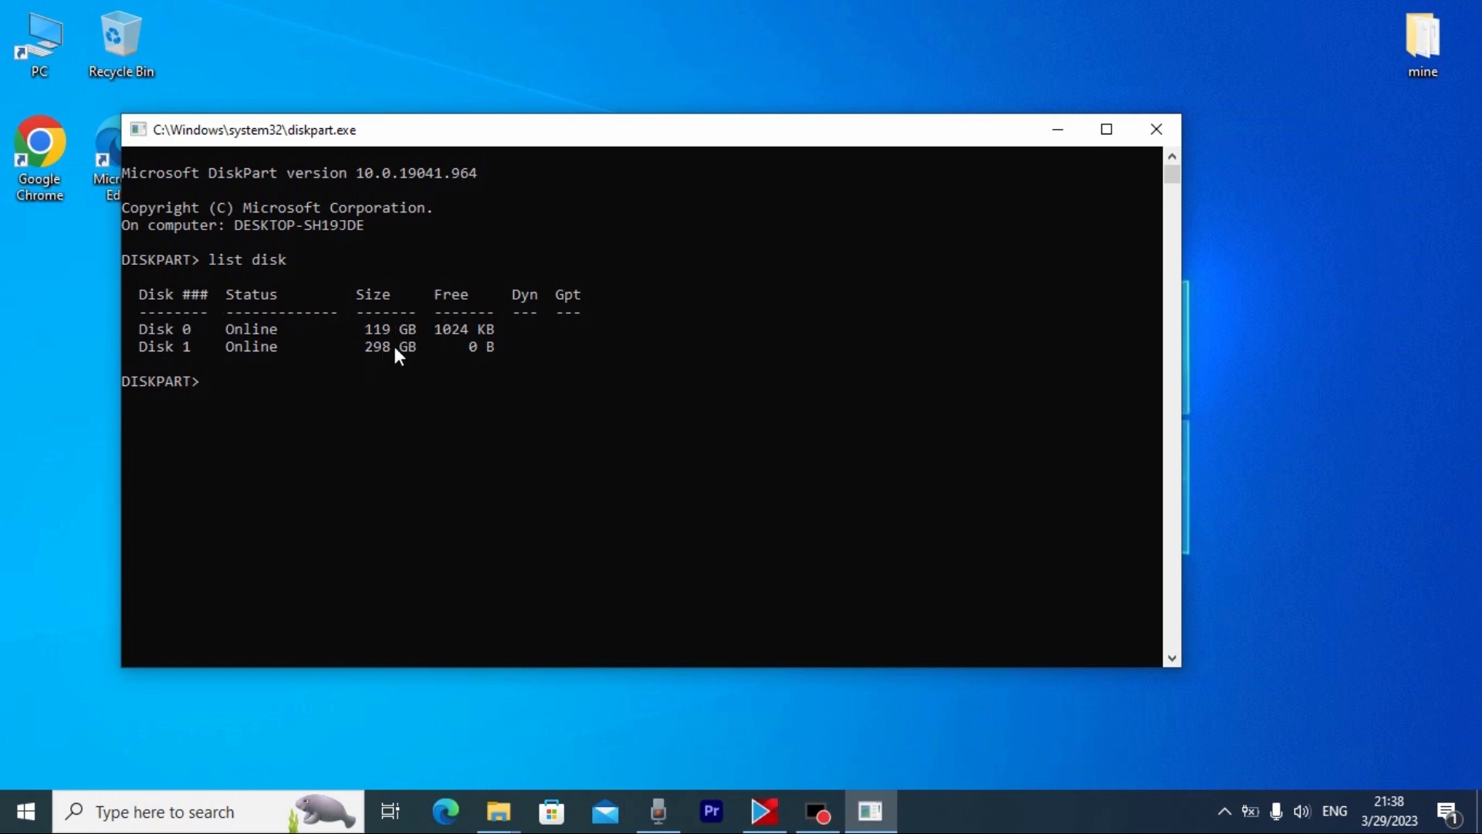
{"action": "mouse_move", "coordinate": [603, 381]}
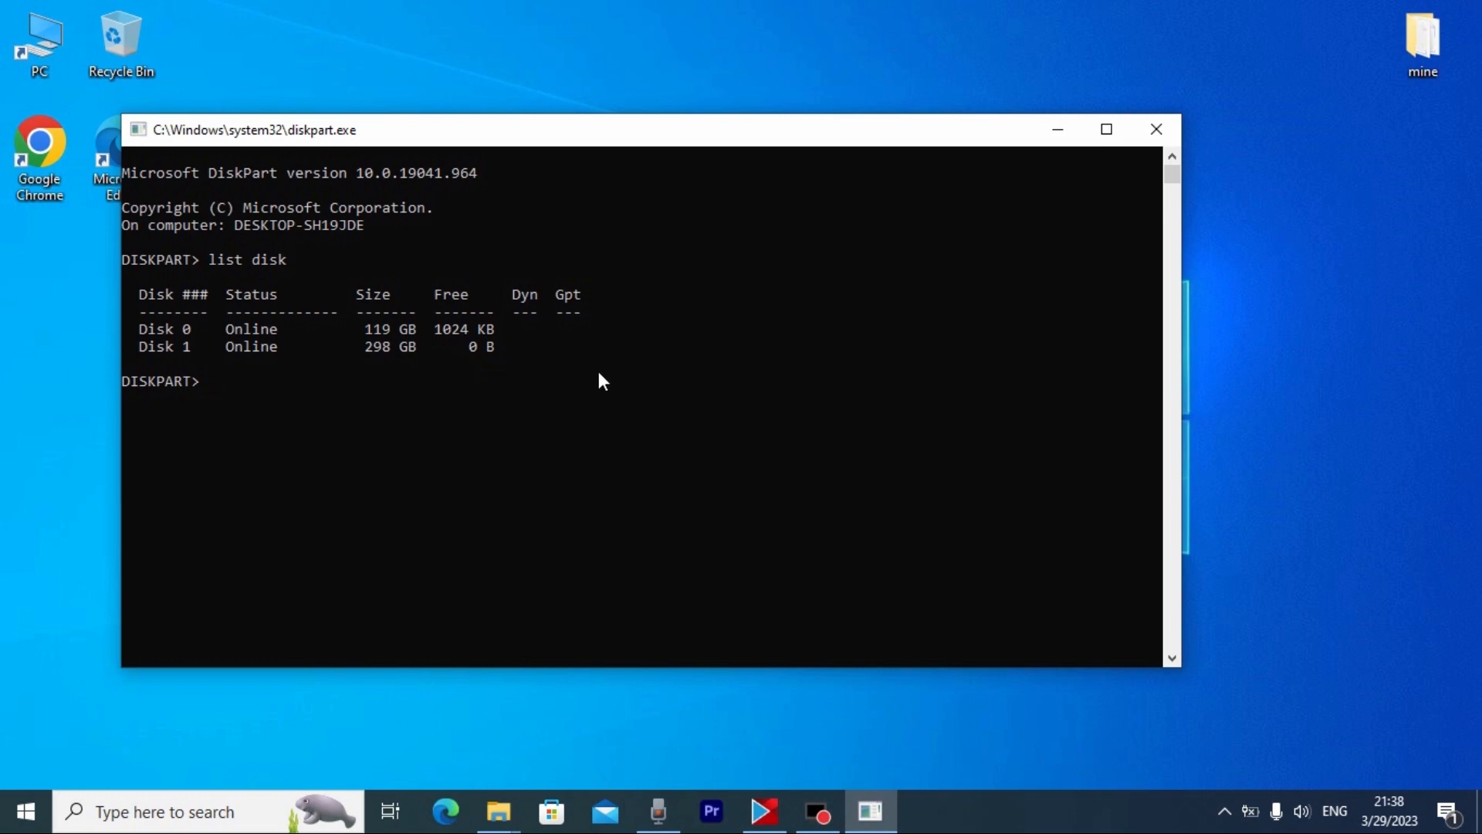
{"action": "mouse_move", "coordinate": [210, 354]}
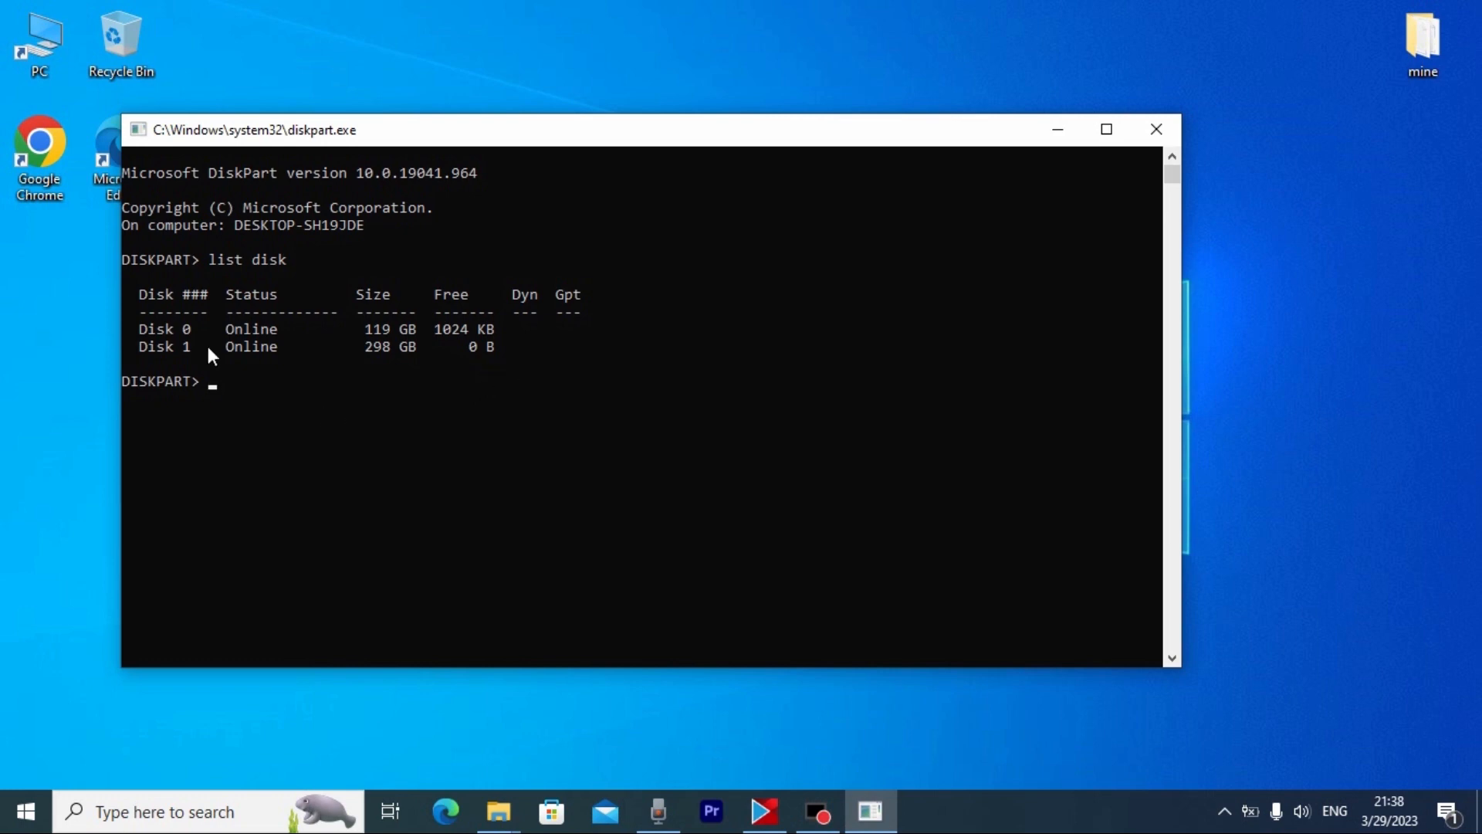
Step: Select the 298 GB Disk 1 with 'select disk 1'
{"action": "type", "text": "select"}
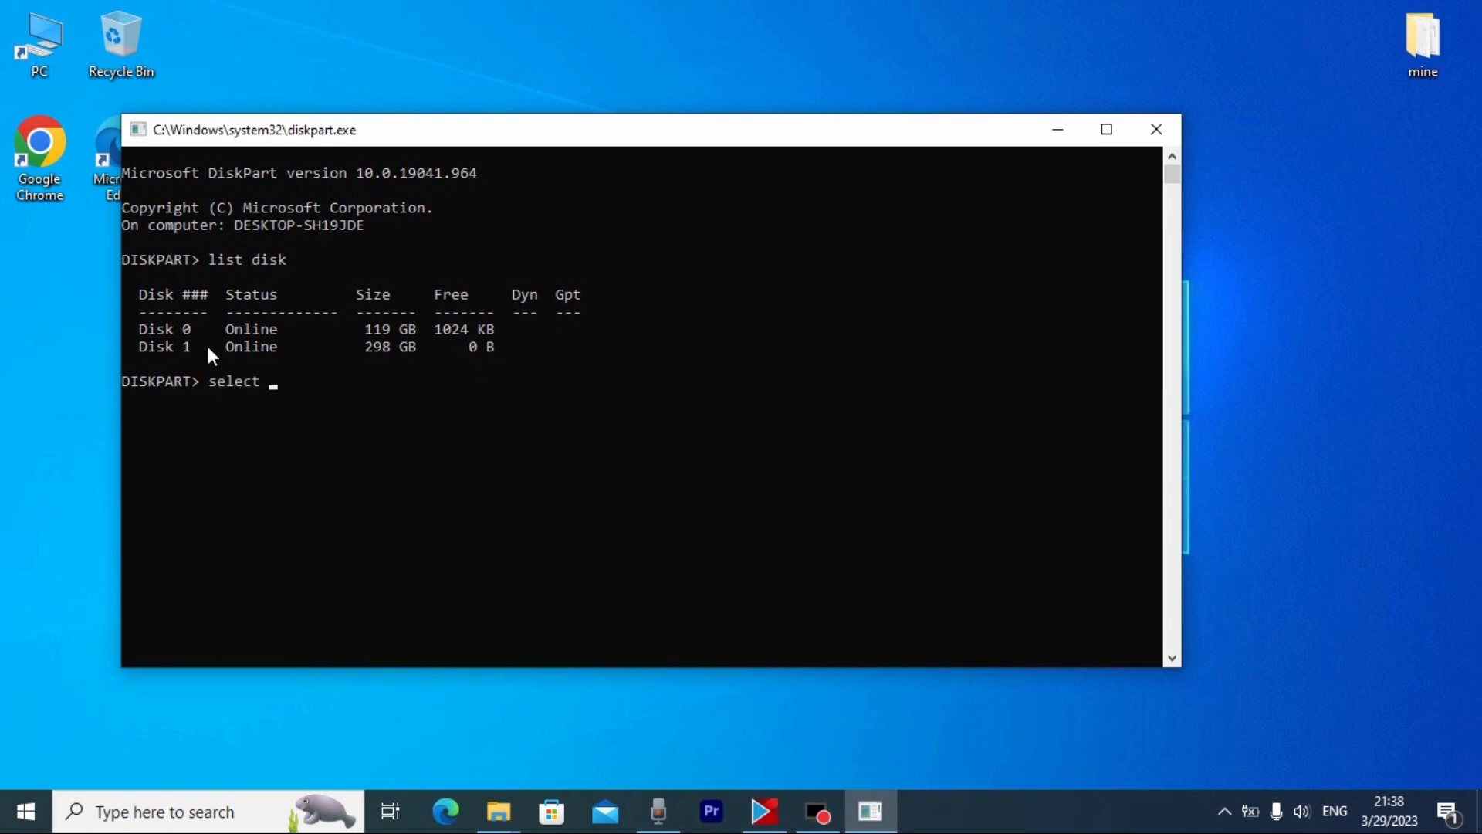
{"action": "type", "text": "disk 1"}
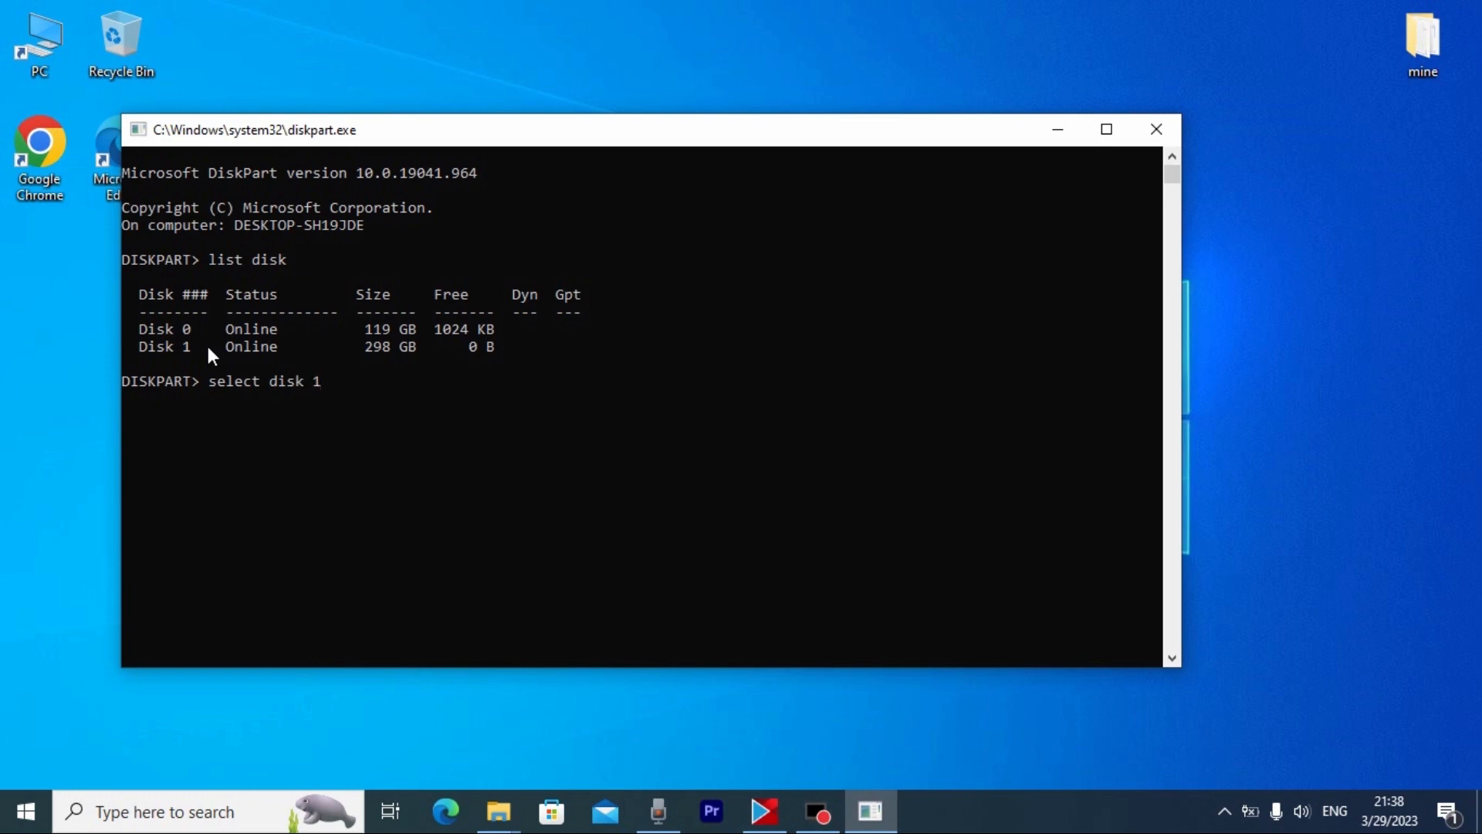
{"action": "key", "text": "Return"}
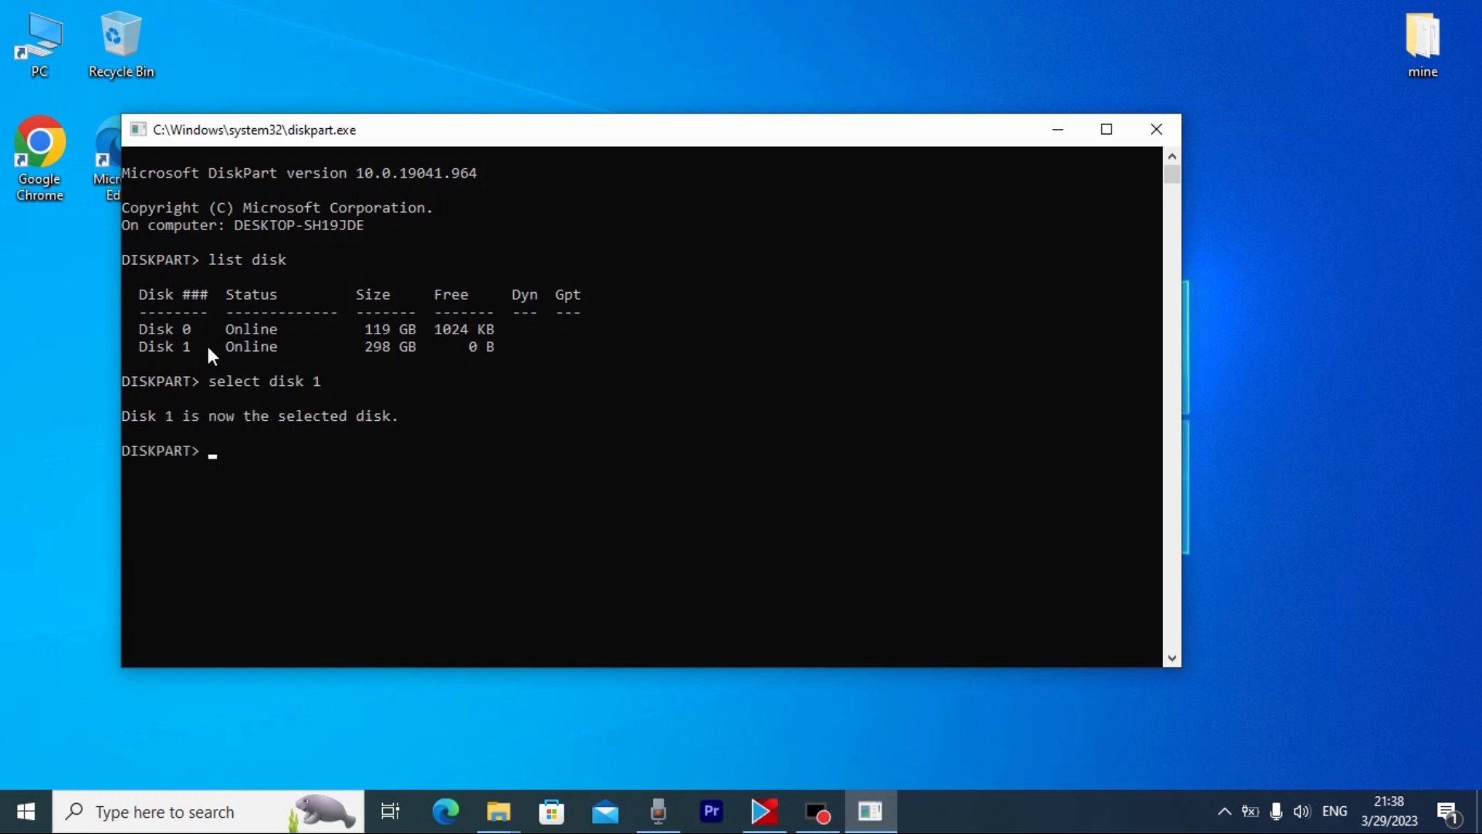
{"action": "mouse_move", "coordinate": [369, 434]}
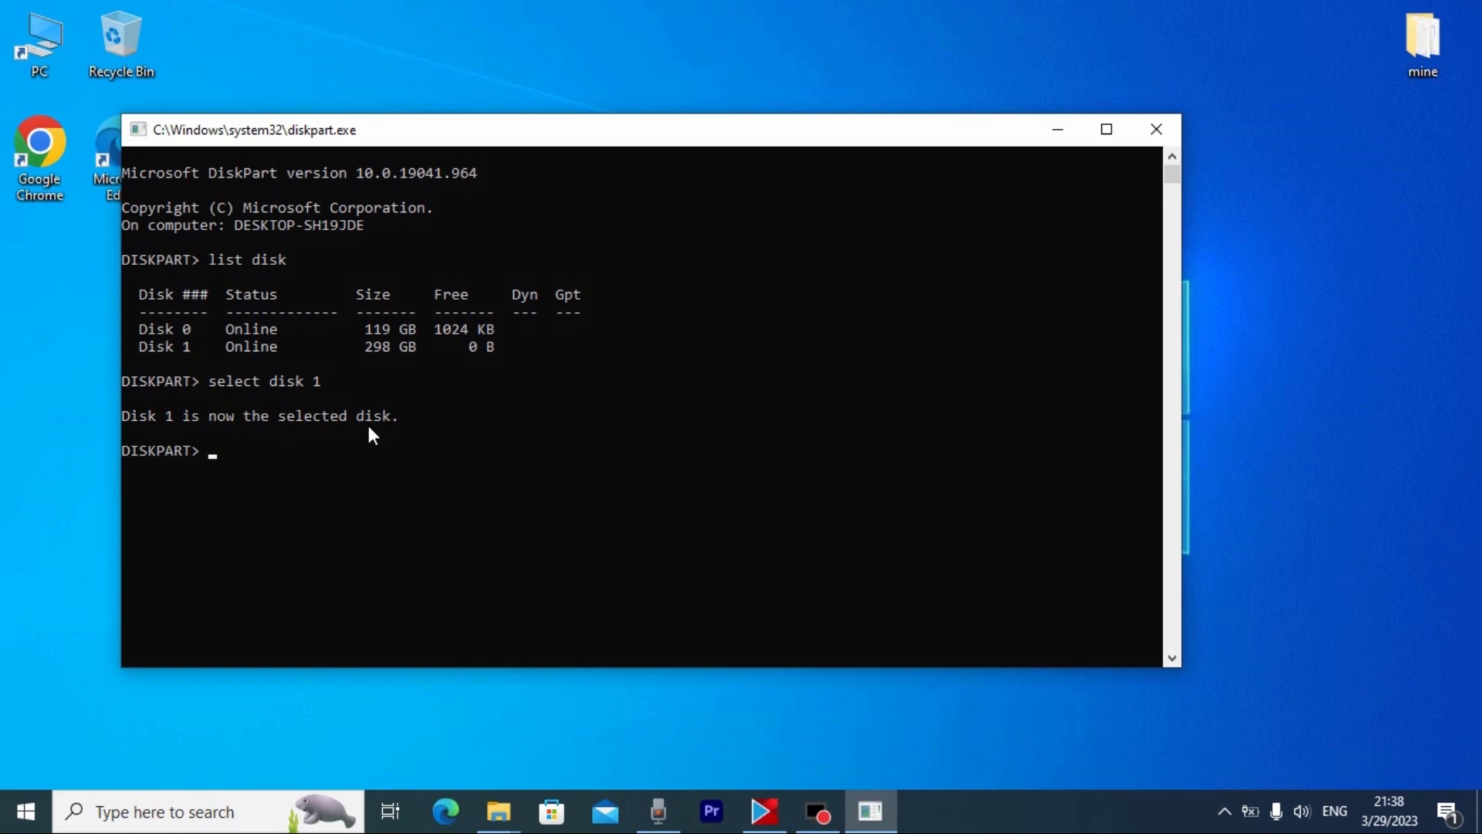
{"action": "mouse_move", "coordinate": [207, 421]}
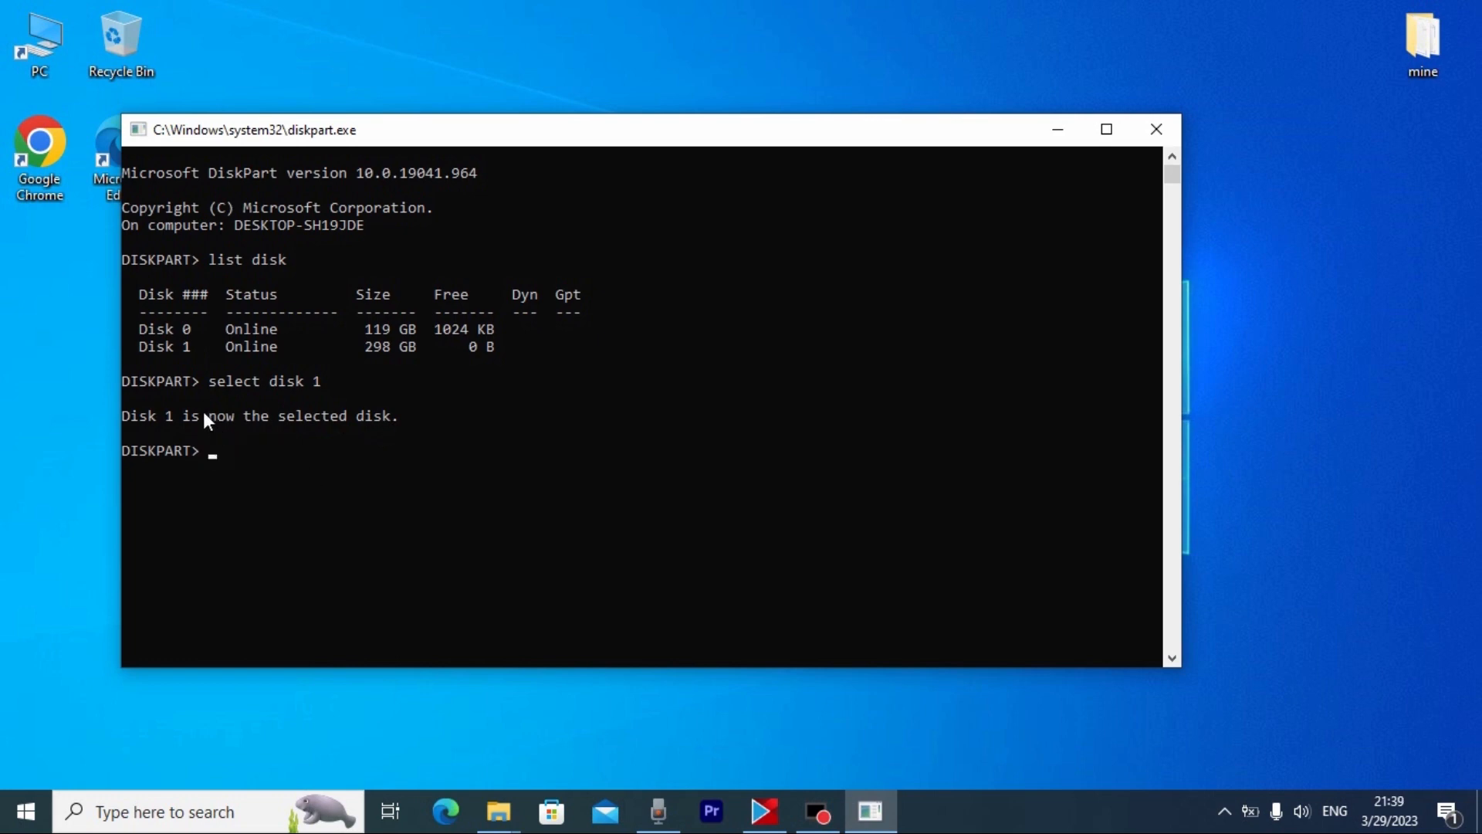
Step: Run 'clean' on the selected 298 GB Disk 1, then close DiskPart
{"action": "type", "text": "clean"}
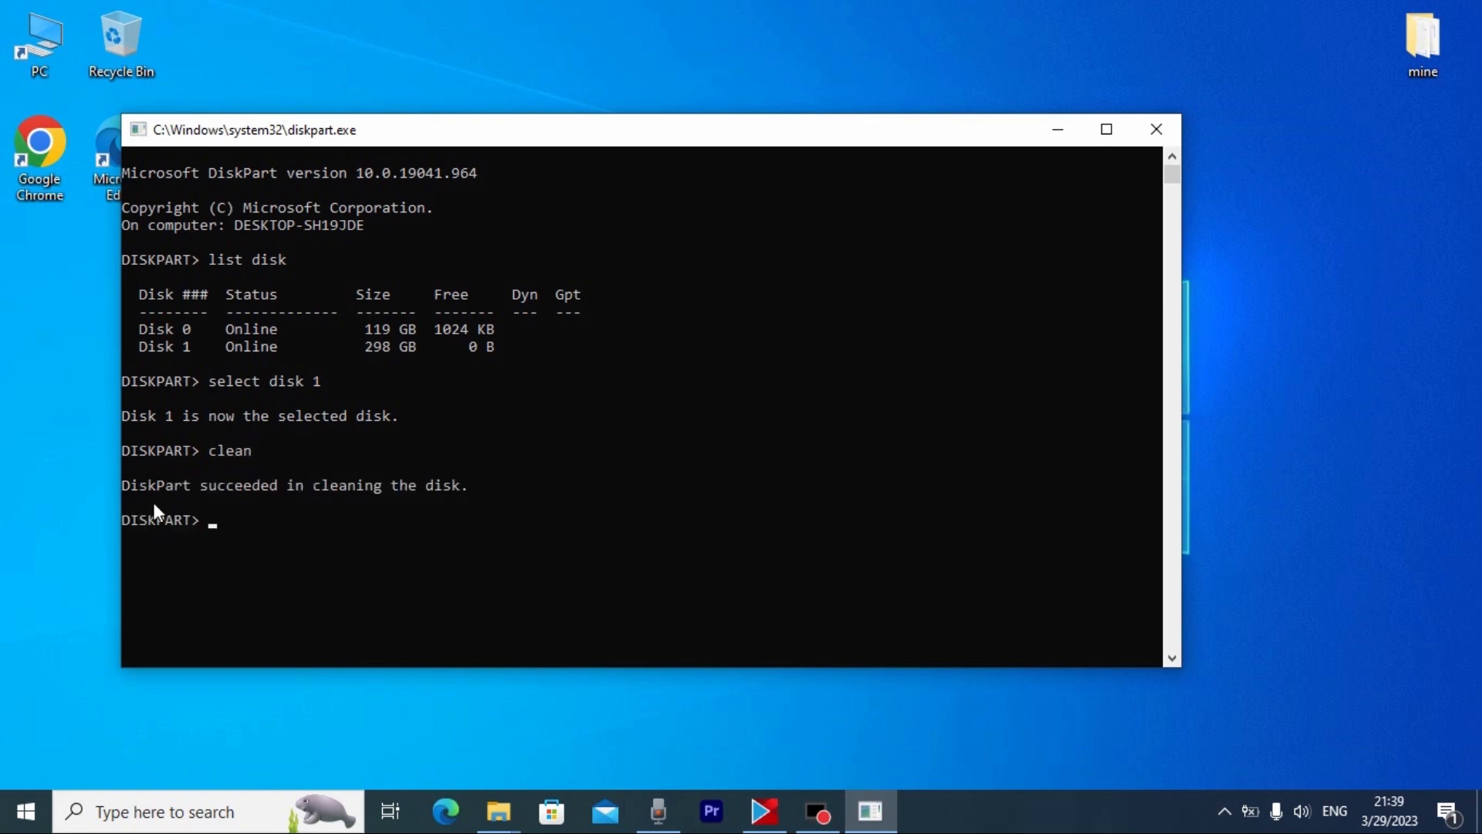
{"action": "mouse_move", "coordinate": [325, 502]}
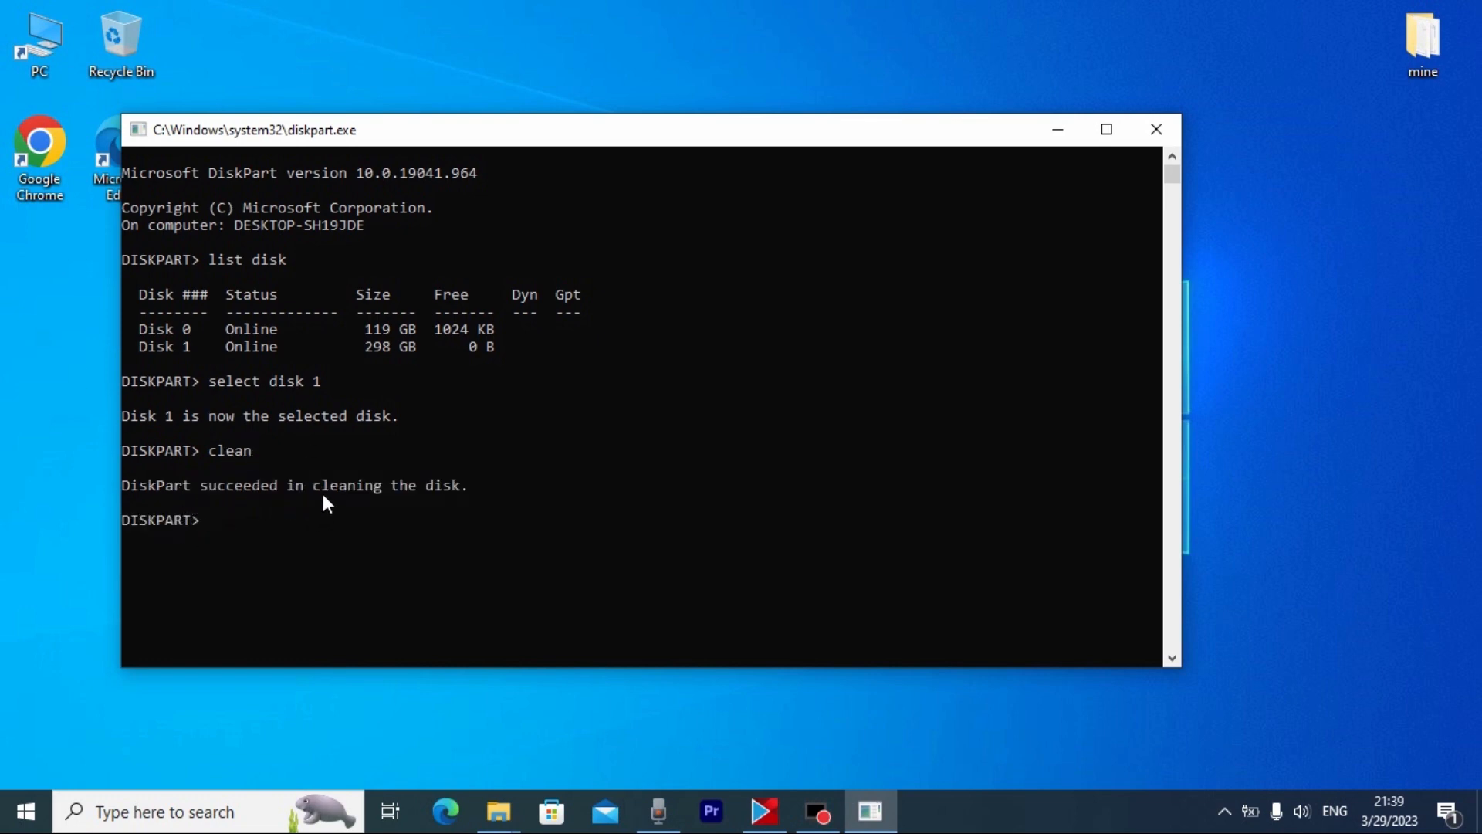
{"action": "mouse_move", "coordinate": [596, 386]}
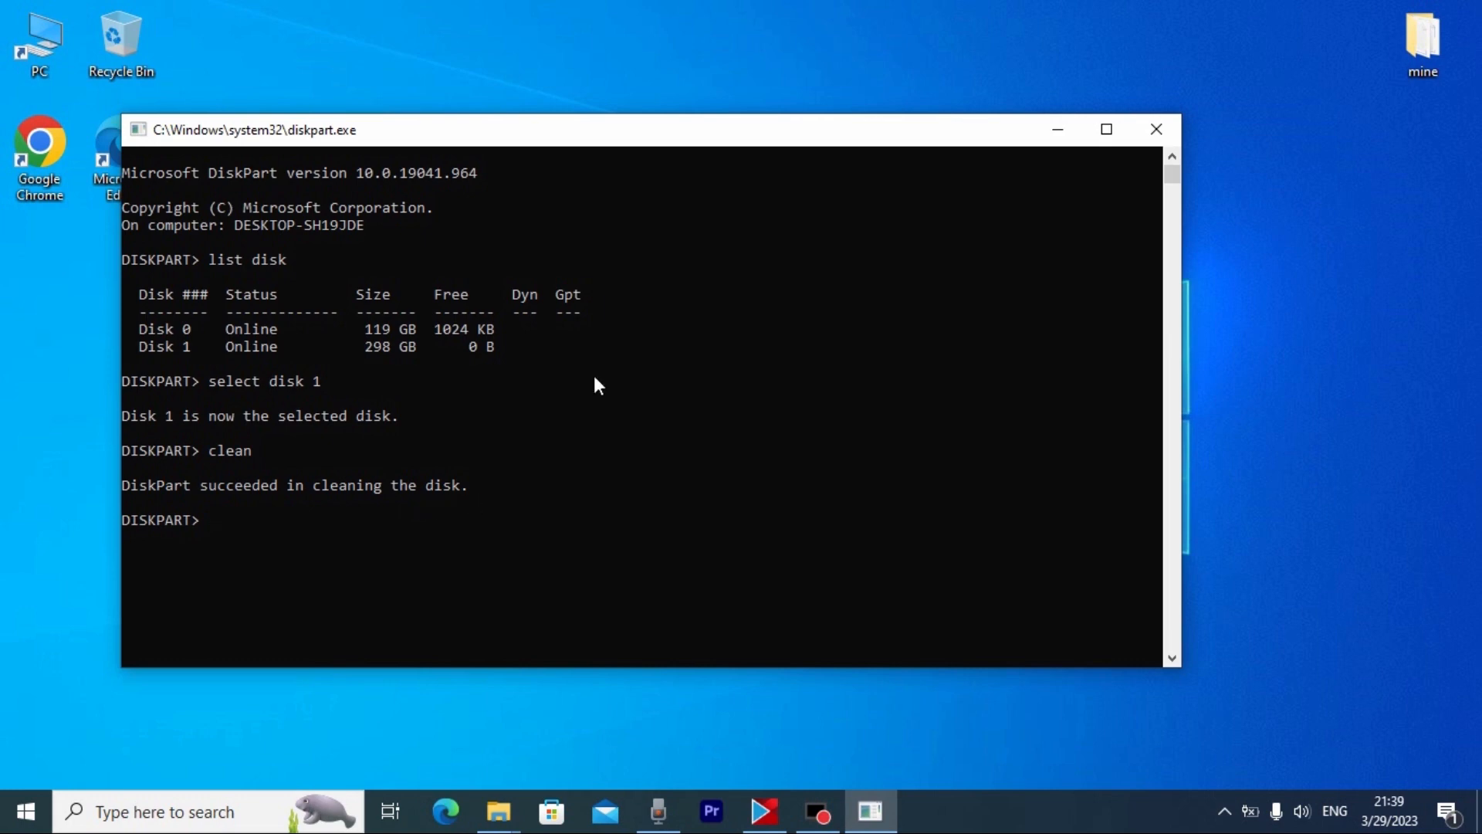
{"action": "mouse_move", "coordinate": [577, 388]}
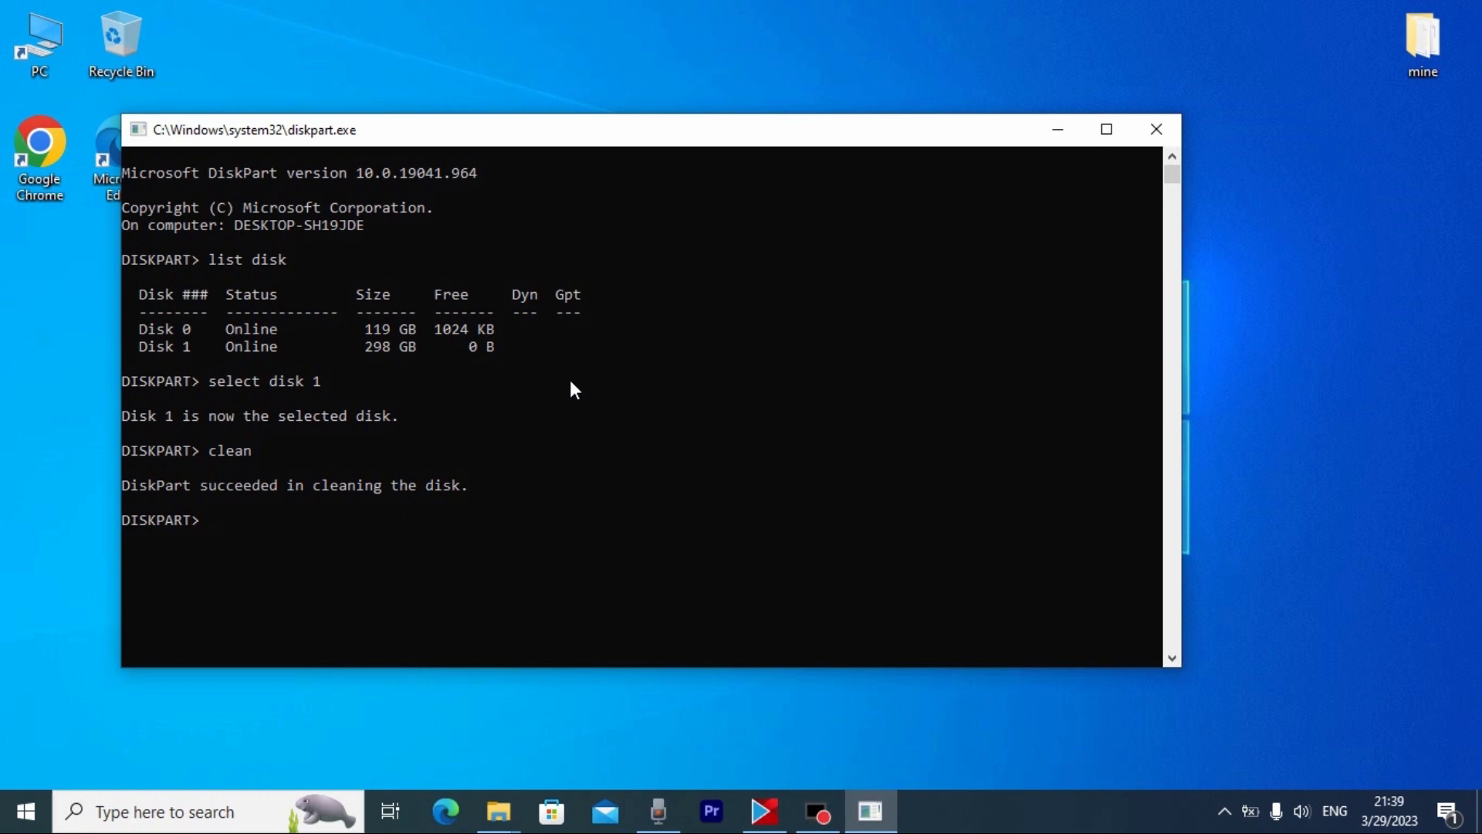
{"action": "mouse_move", "coordinate": [426, 398]}
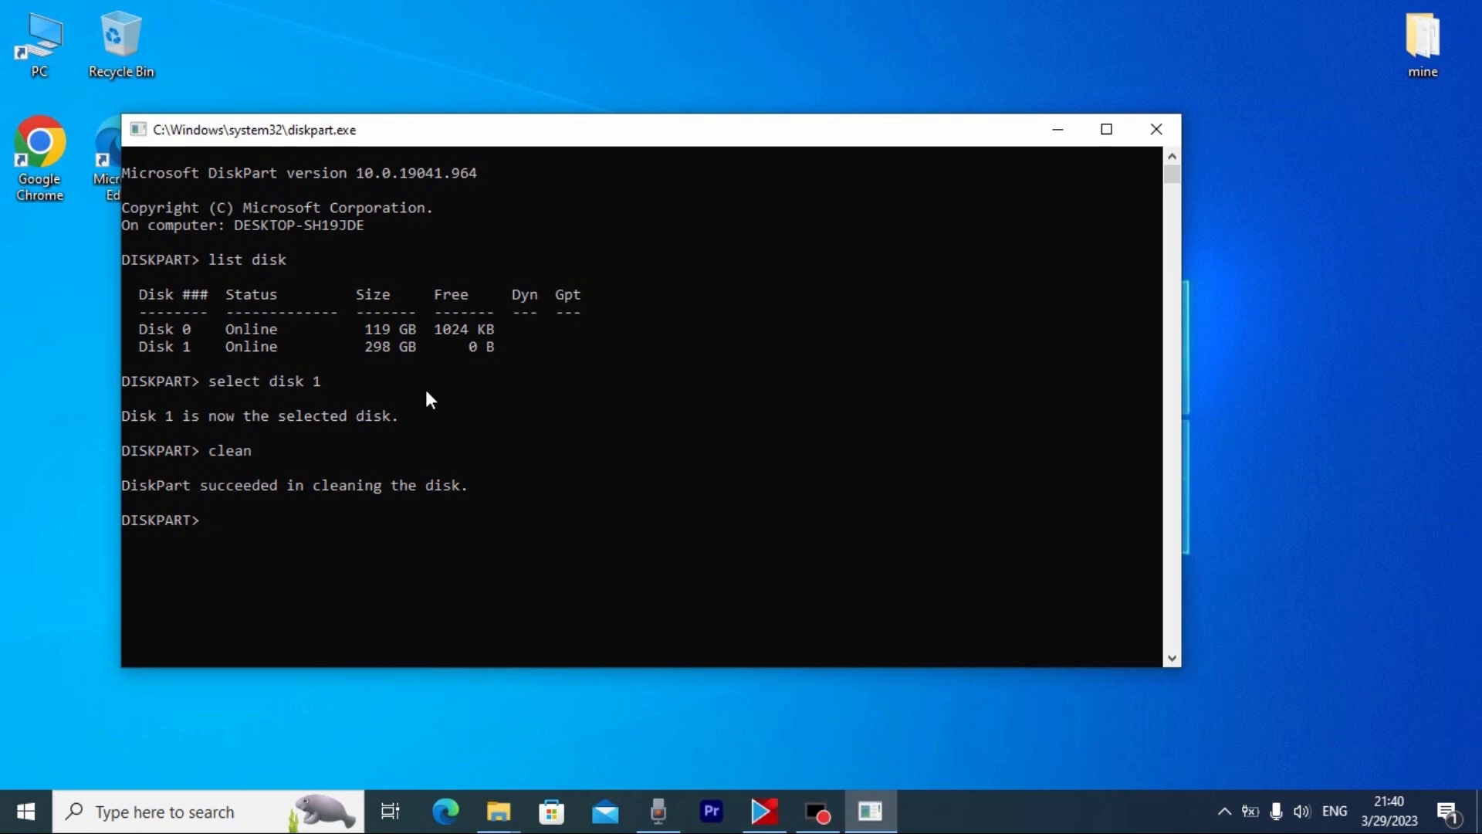
{"action": "left_click", "coordinate": [1154, 130]}
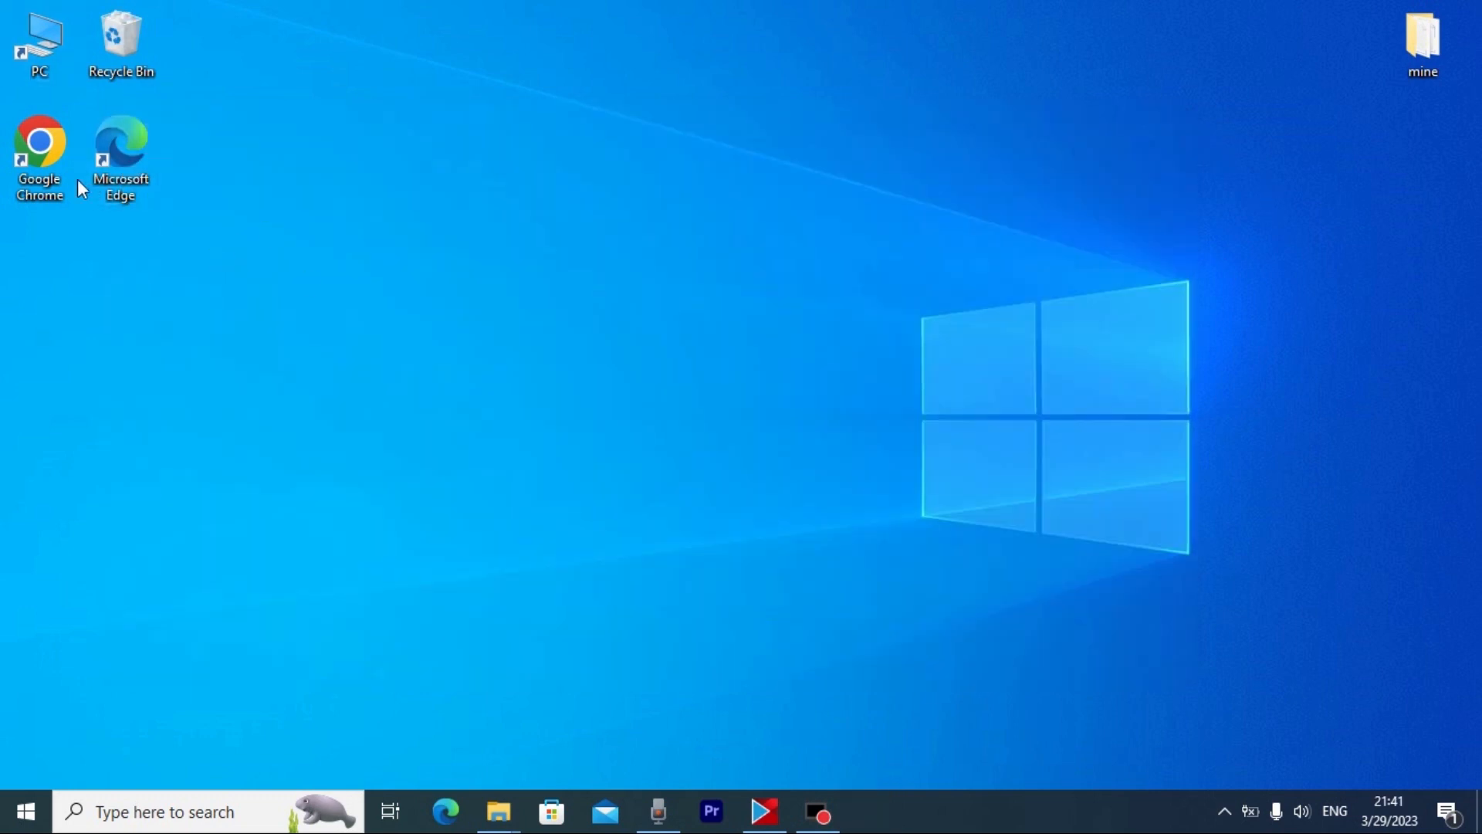
{"action": "mouse_move", "coordinate": [177, 206]}
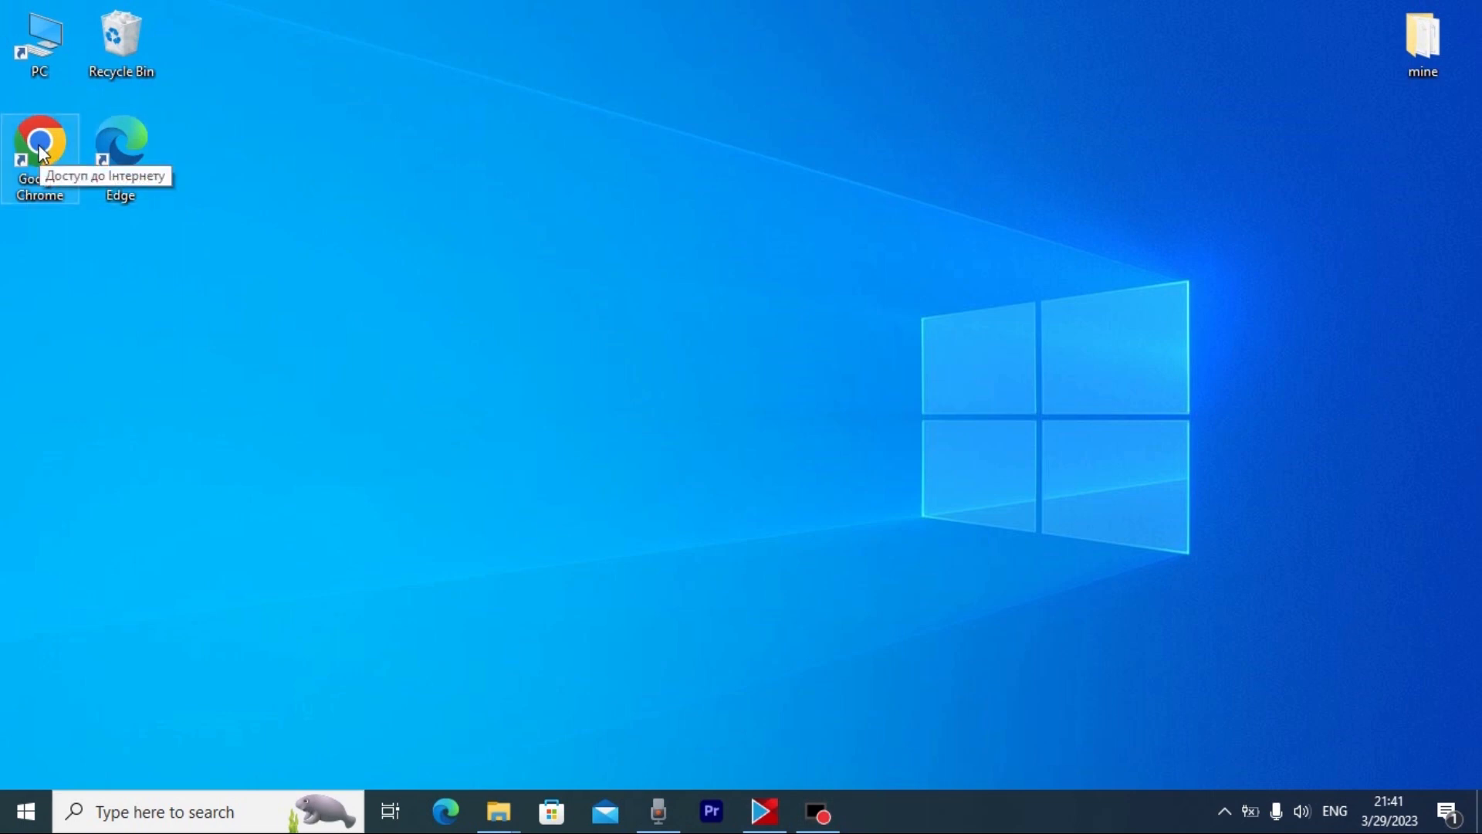
Step: Launch Chrome, search 'anyrecover' and scroll down to the official AnyRecover result
{"action": "double_click", "coordinate": [39, 142]}
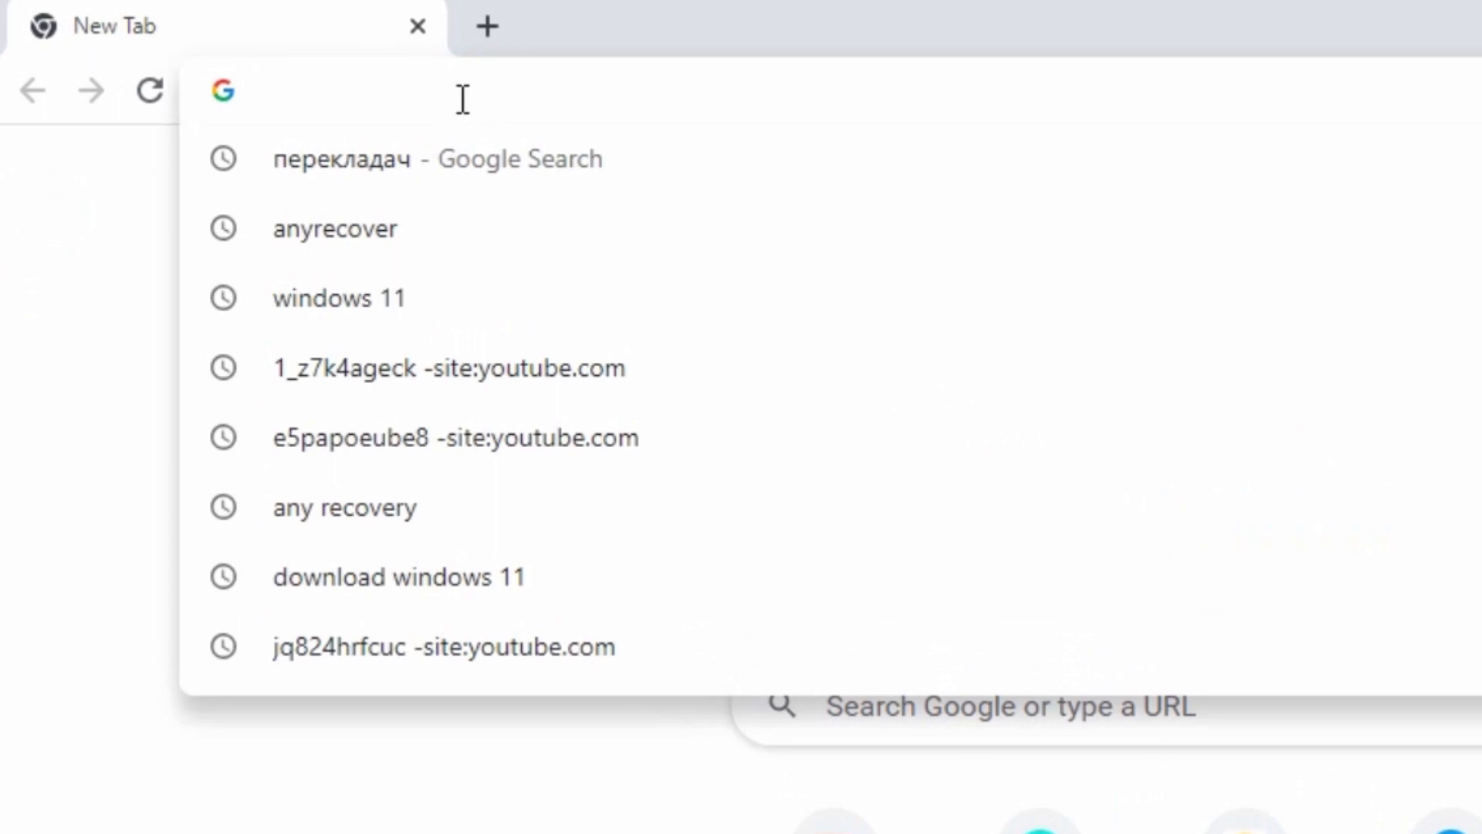
{"action": "type", "text": "anyrecor"}
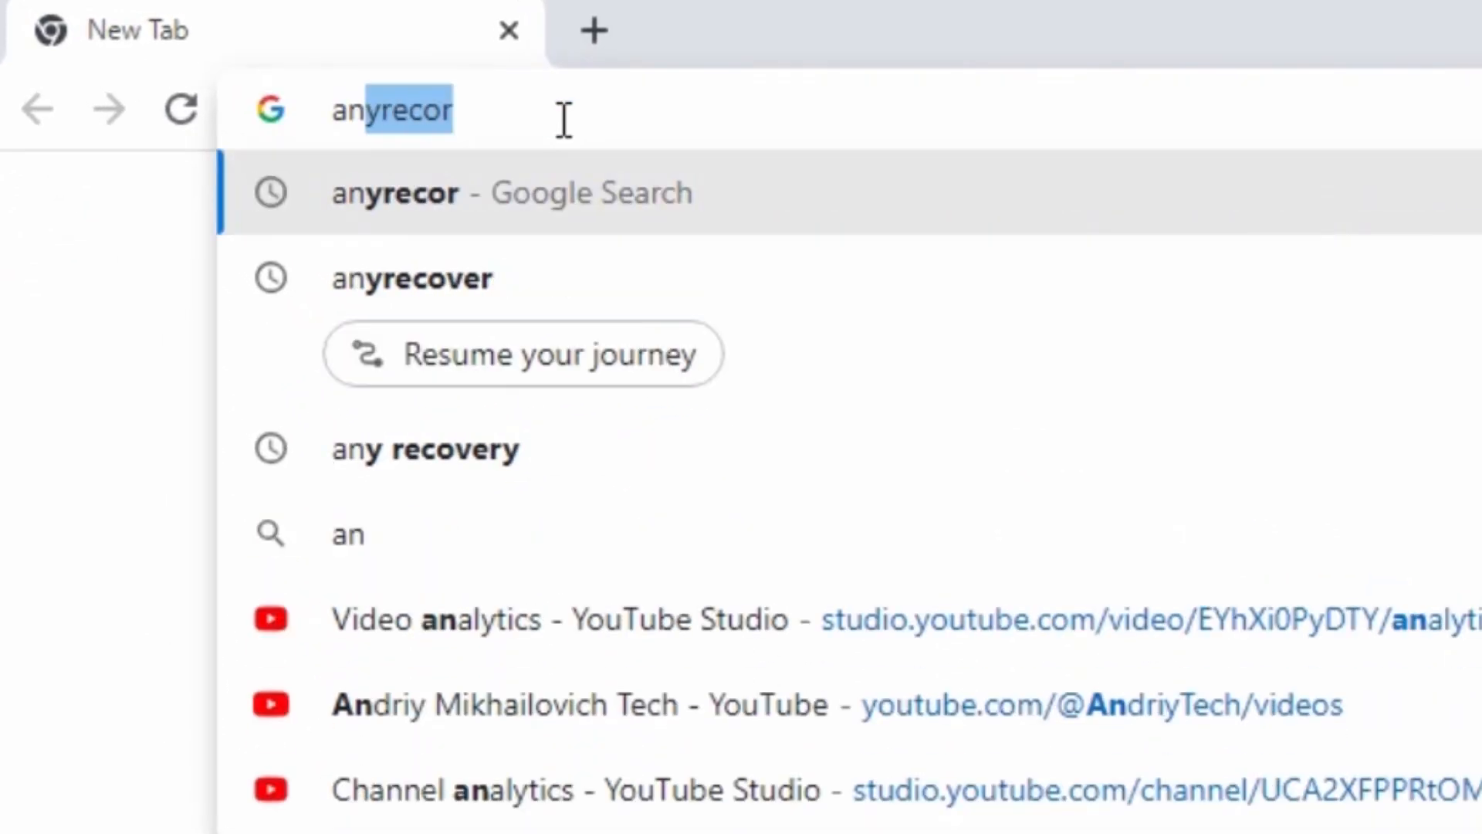
{"action": "type", "text": "ver"}
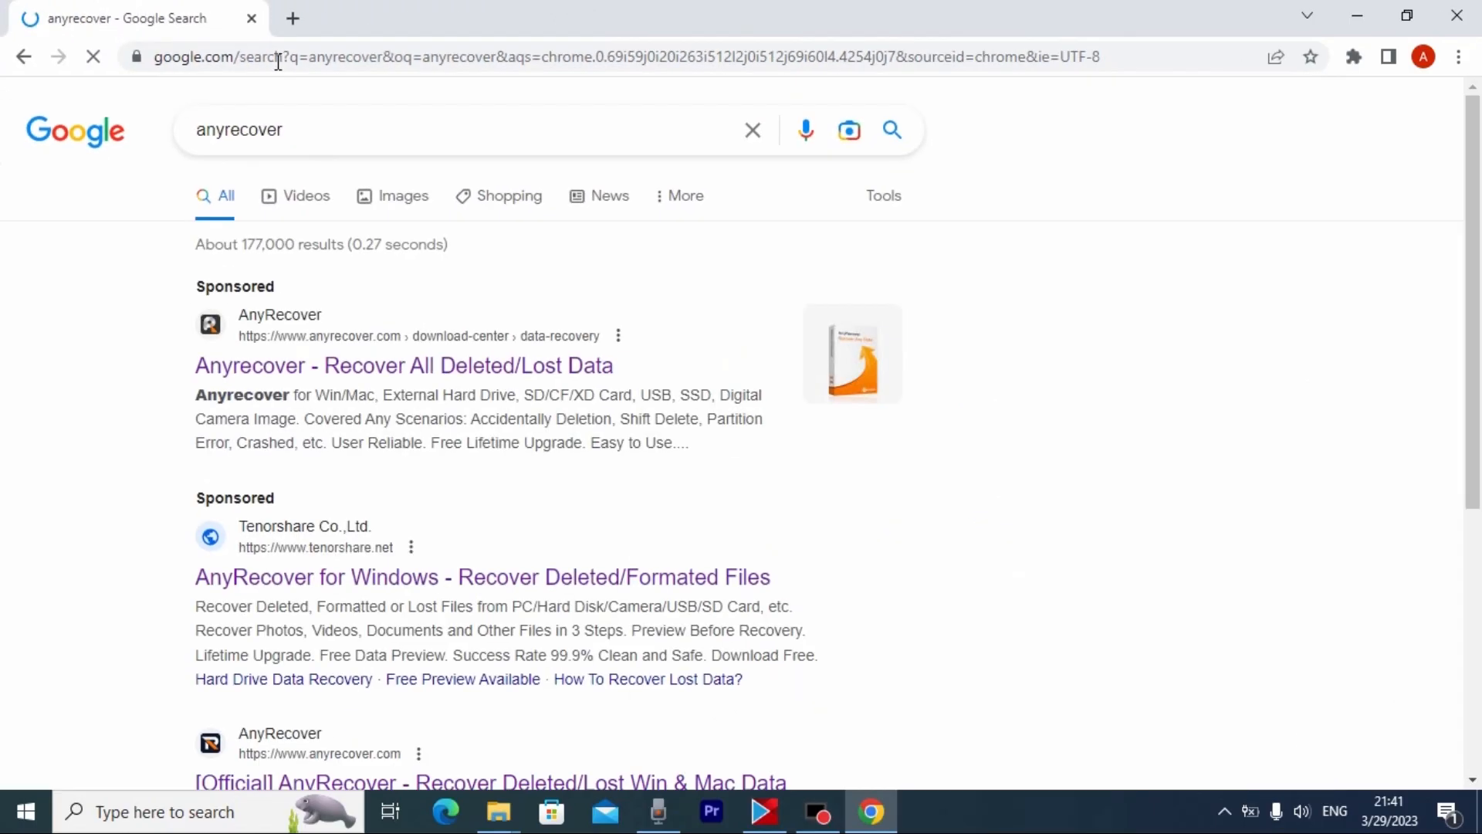
{"action": "scroll", "scroll_direction": "down", "scroll_amount": 3}
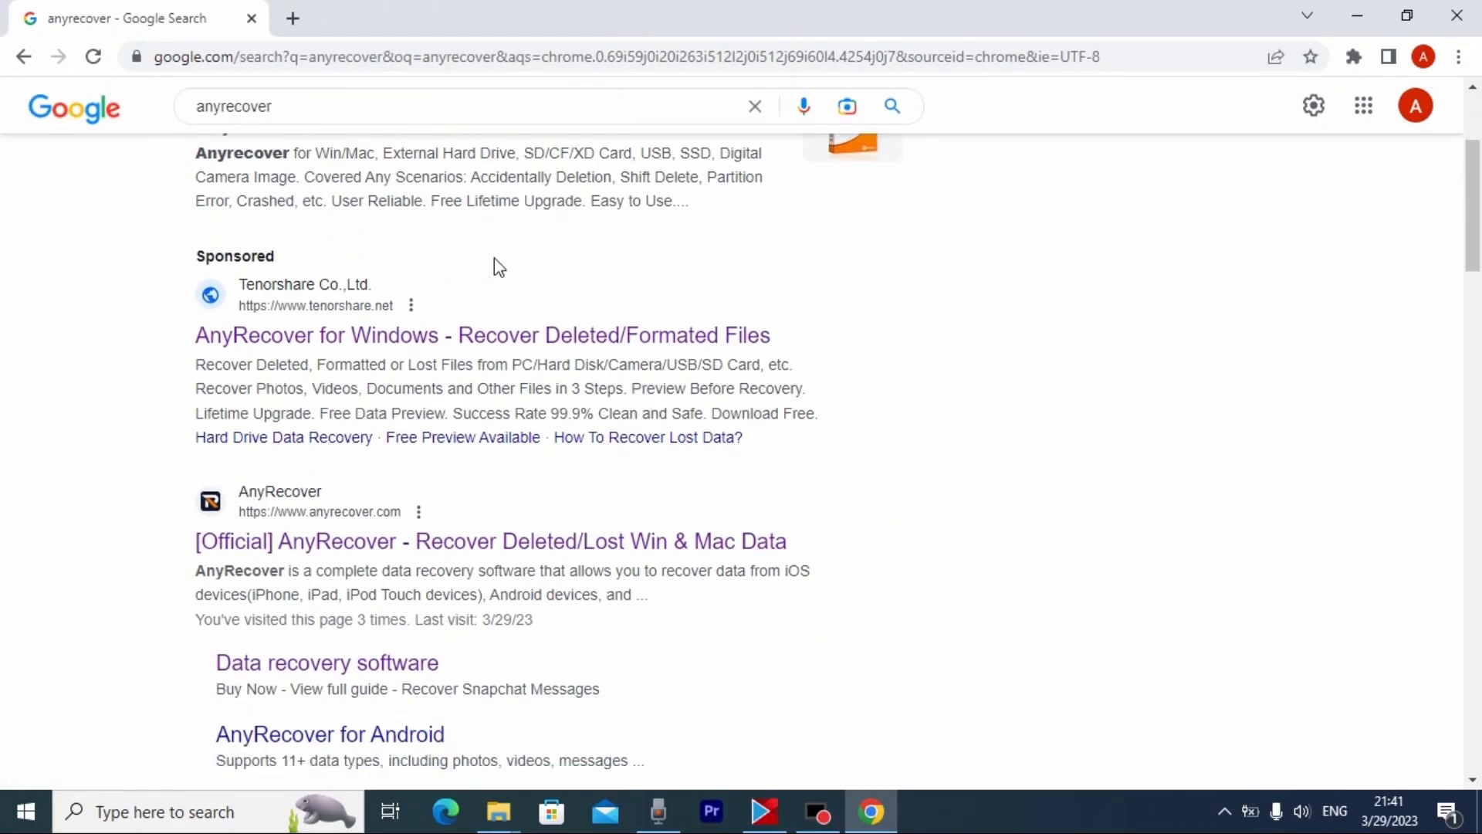
{"action": "scroll", "scroll_direction": "down", "scroll_amount": 3}
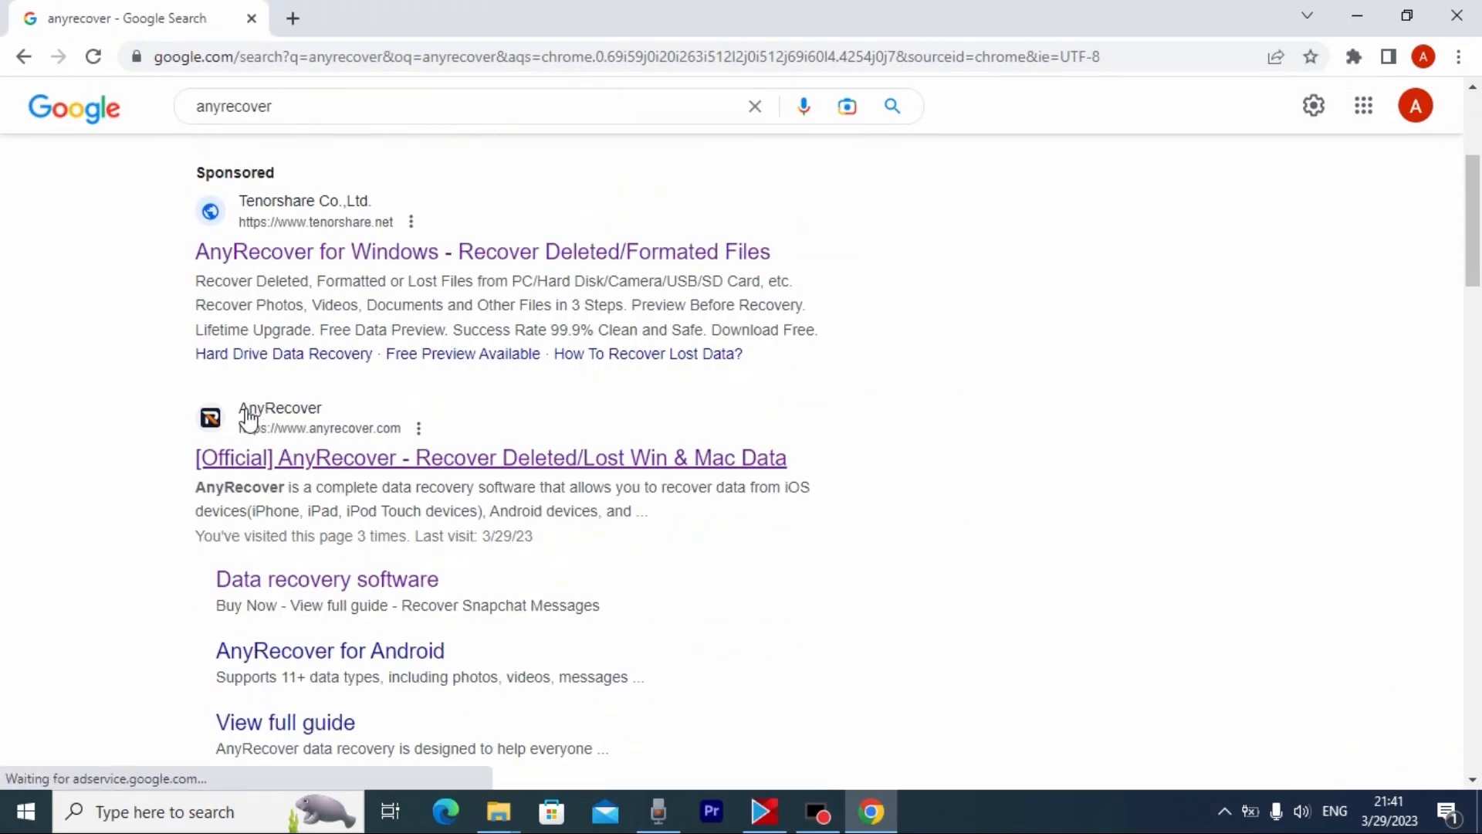
{"action": "mouse_move", "coordinate": [325, 444]}
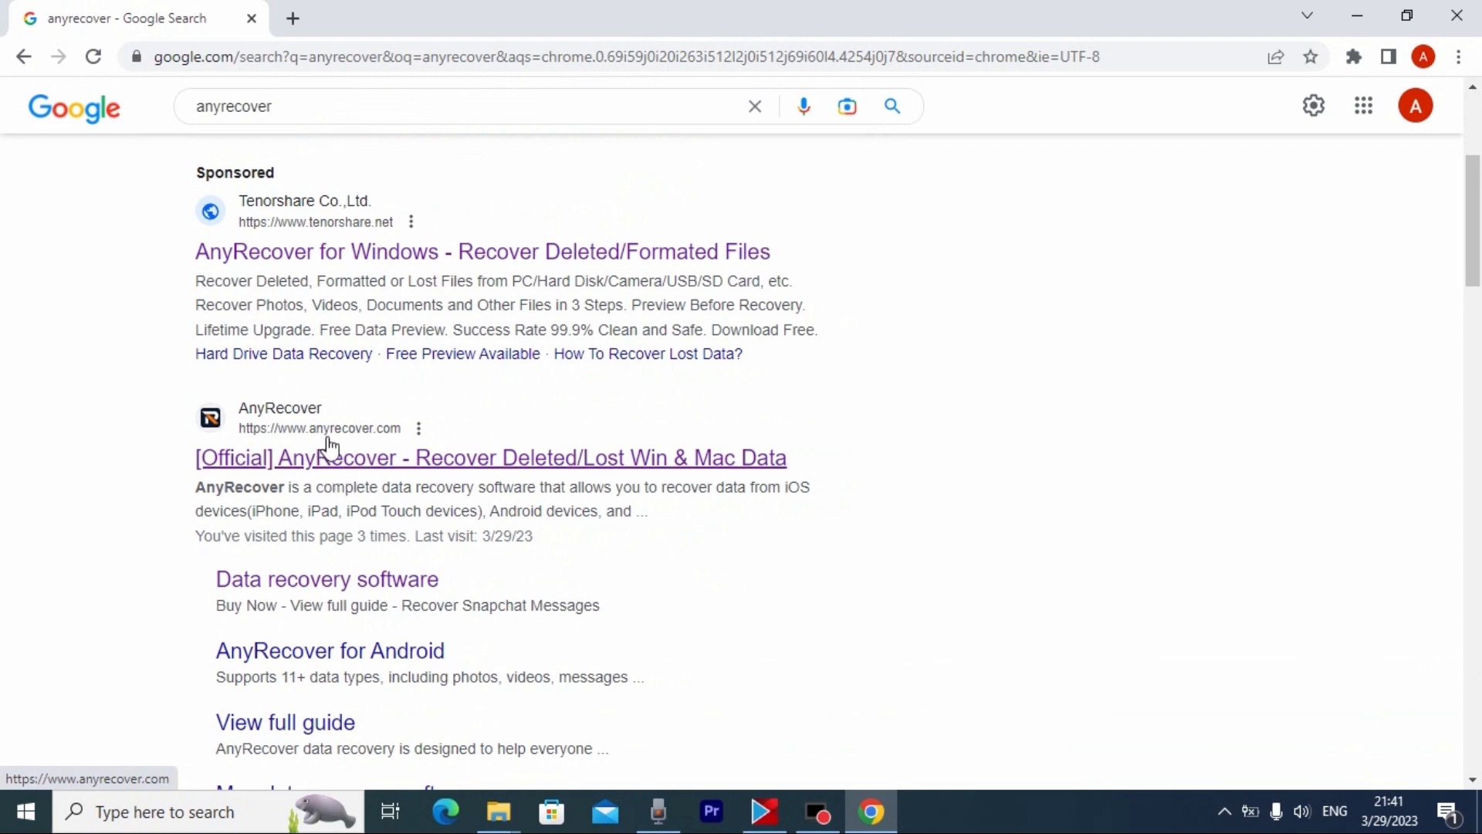
{"action": "mouse_move", "coordinate": [477, 463]}
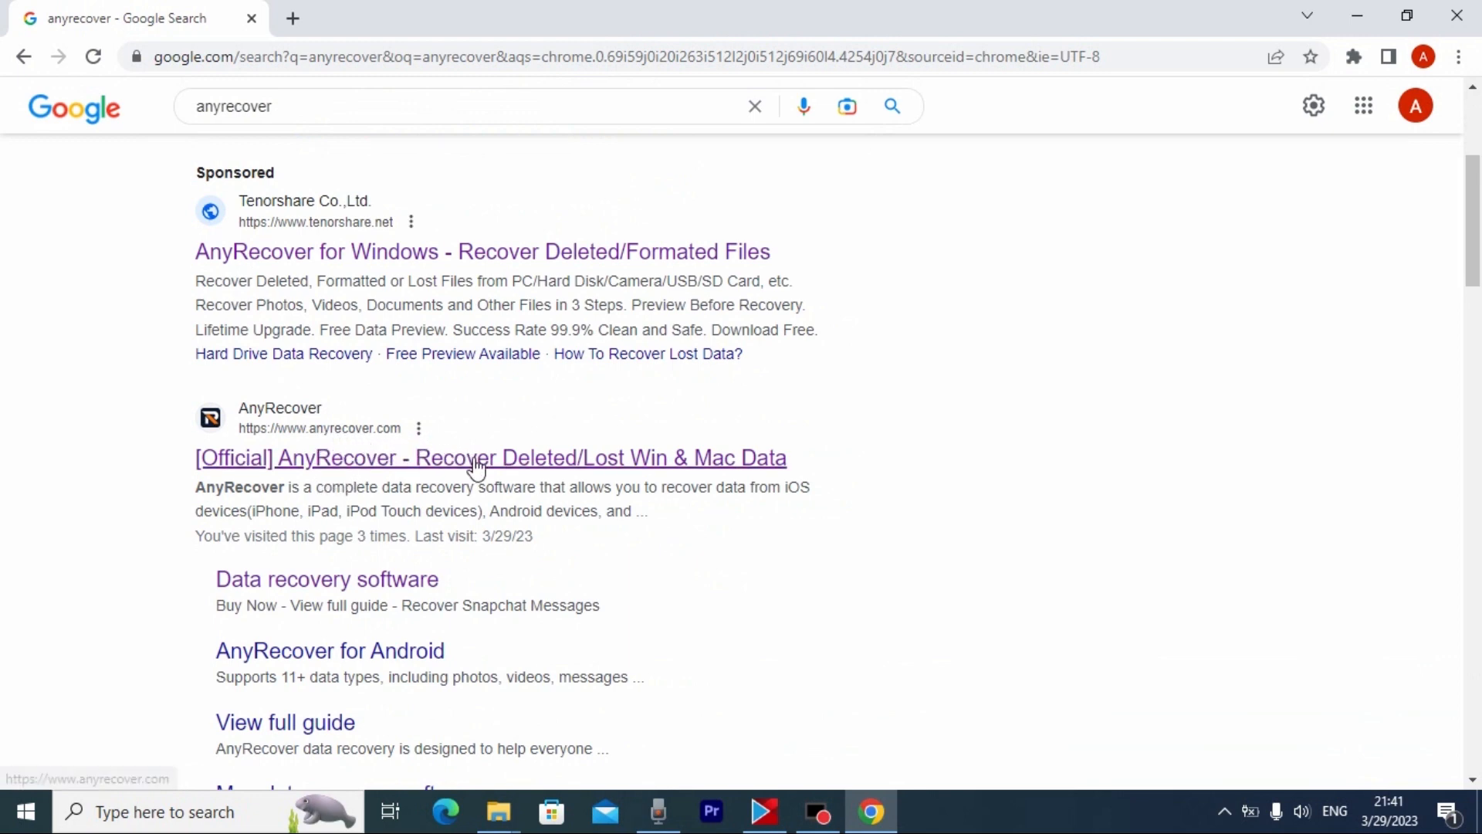
{"action": "mouse_move", "coordinate": [444, 463]}
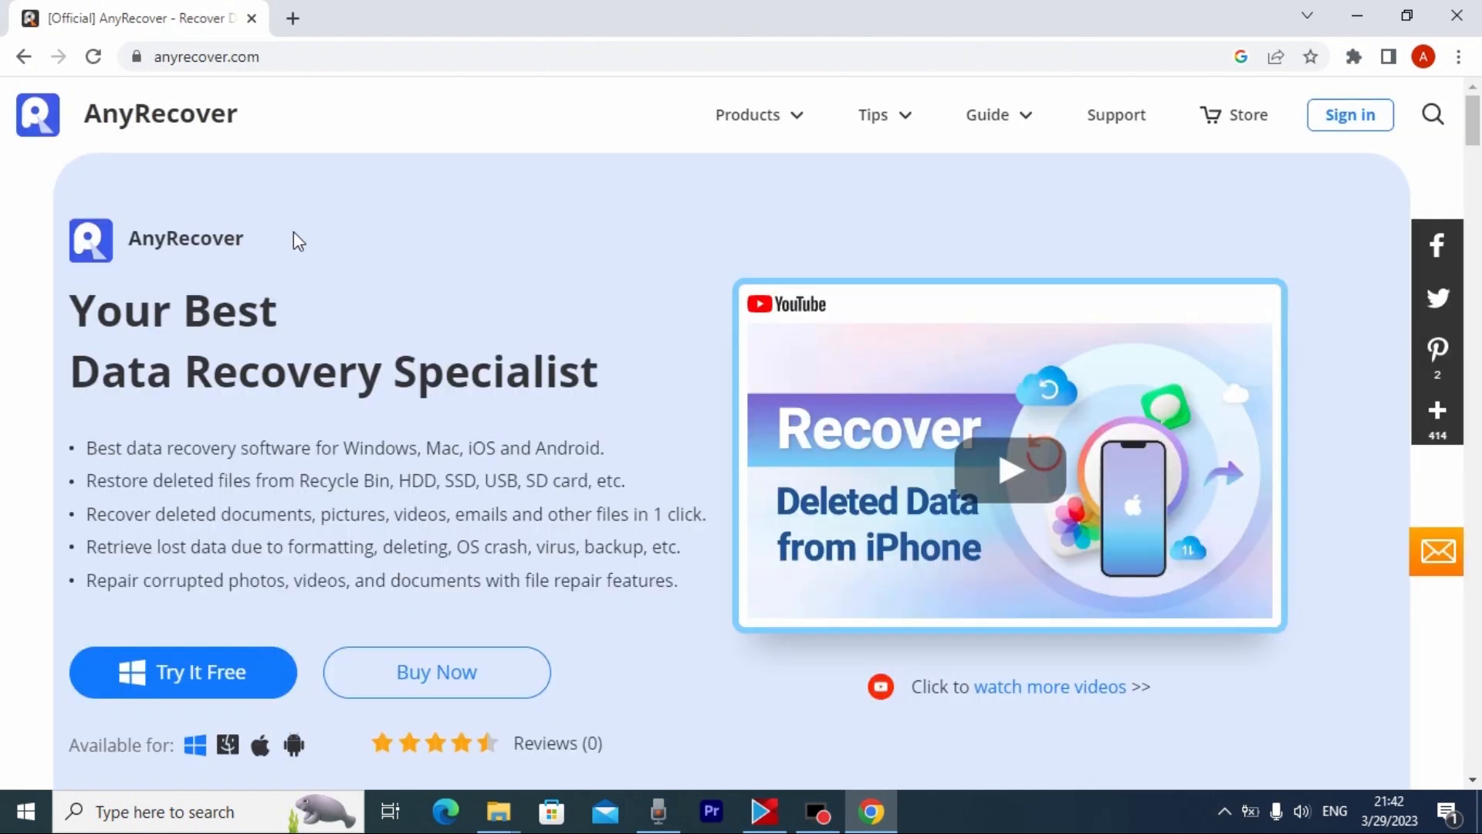
{"action": "mouse_move", "coordinate": [274, 89]}
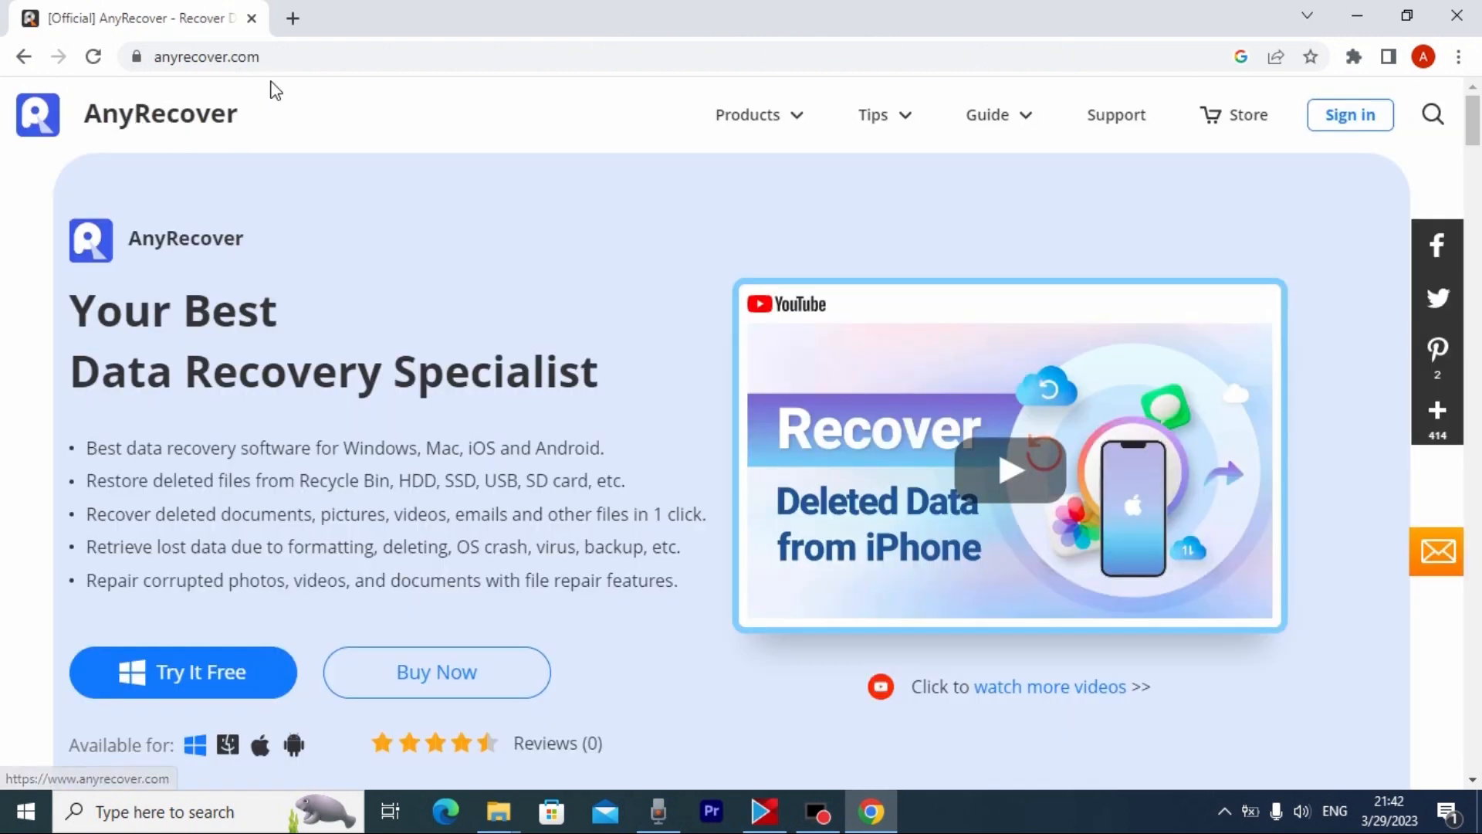
{"action": "mouse_move", "coordinate": [37, 71]}
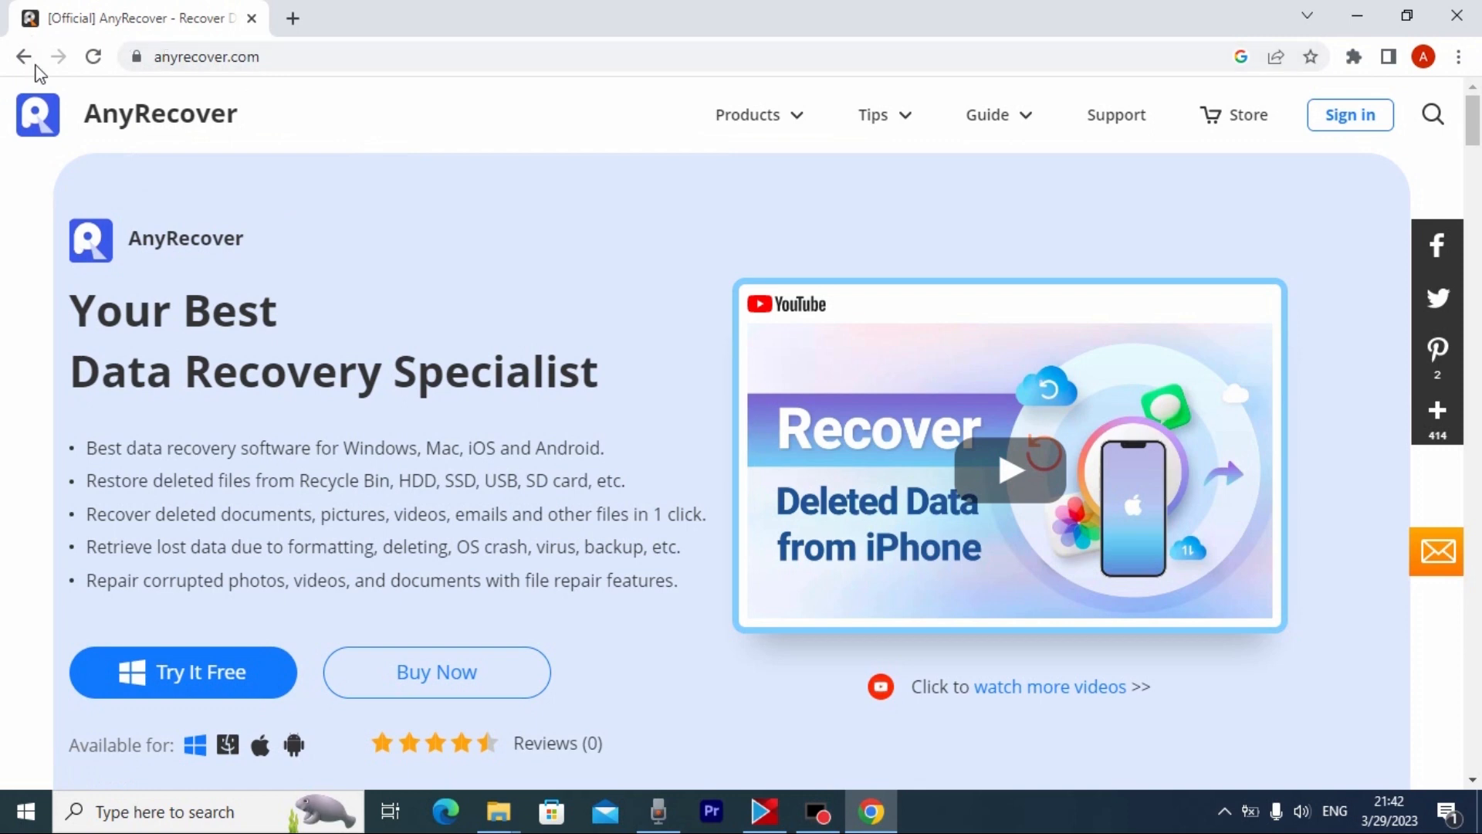
{"action": "mouse_move", "coordinate": [1376, 448]}
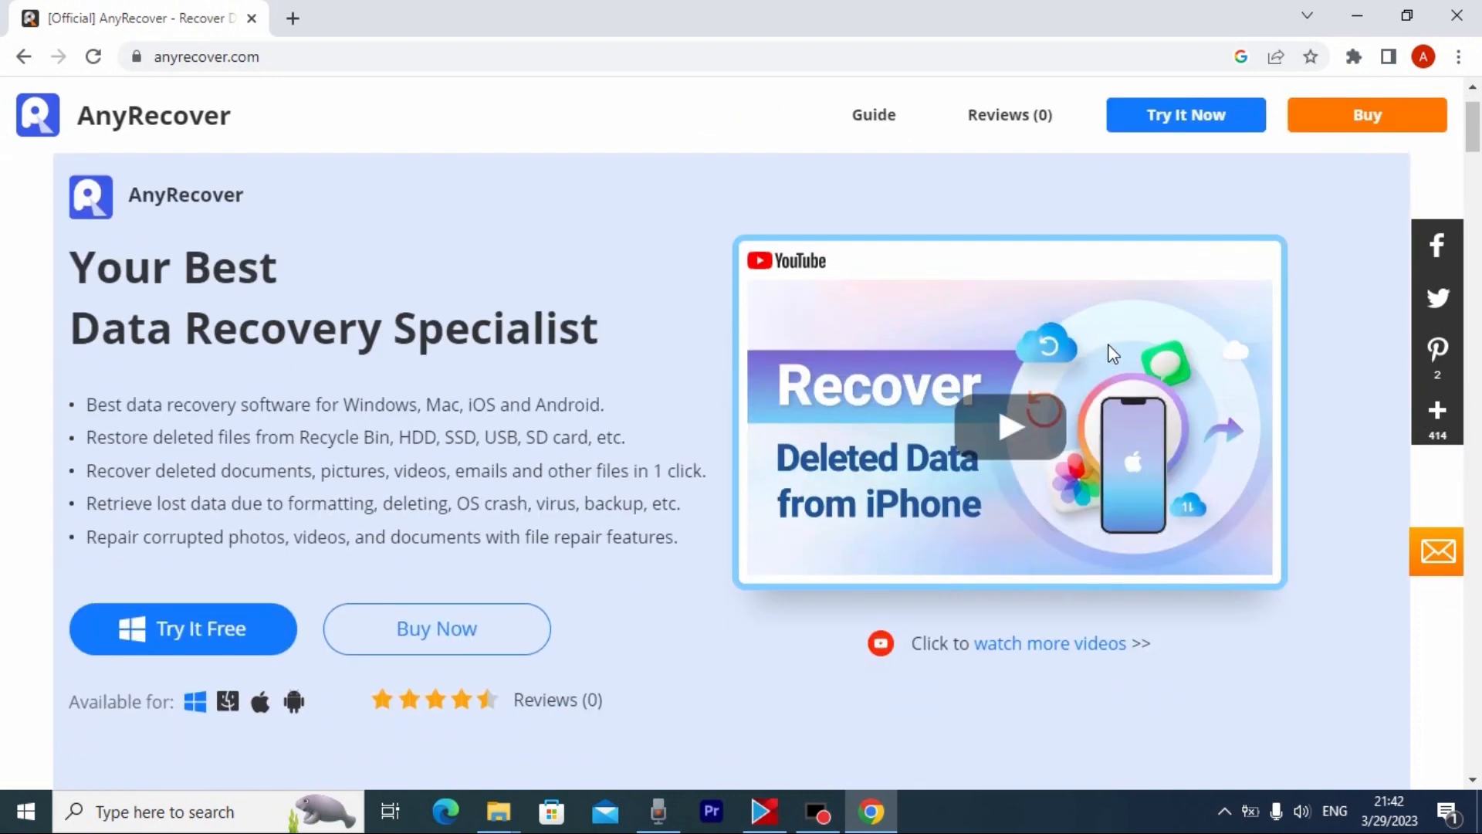
{"action": "mouse_move", "coordinate": [1184, 115]}
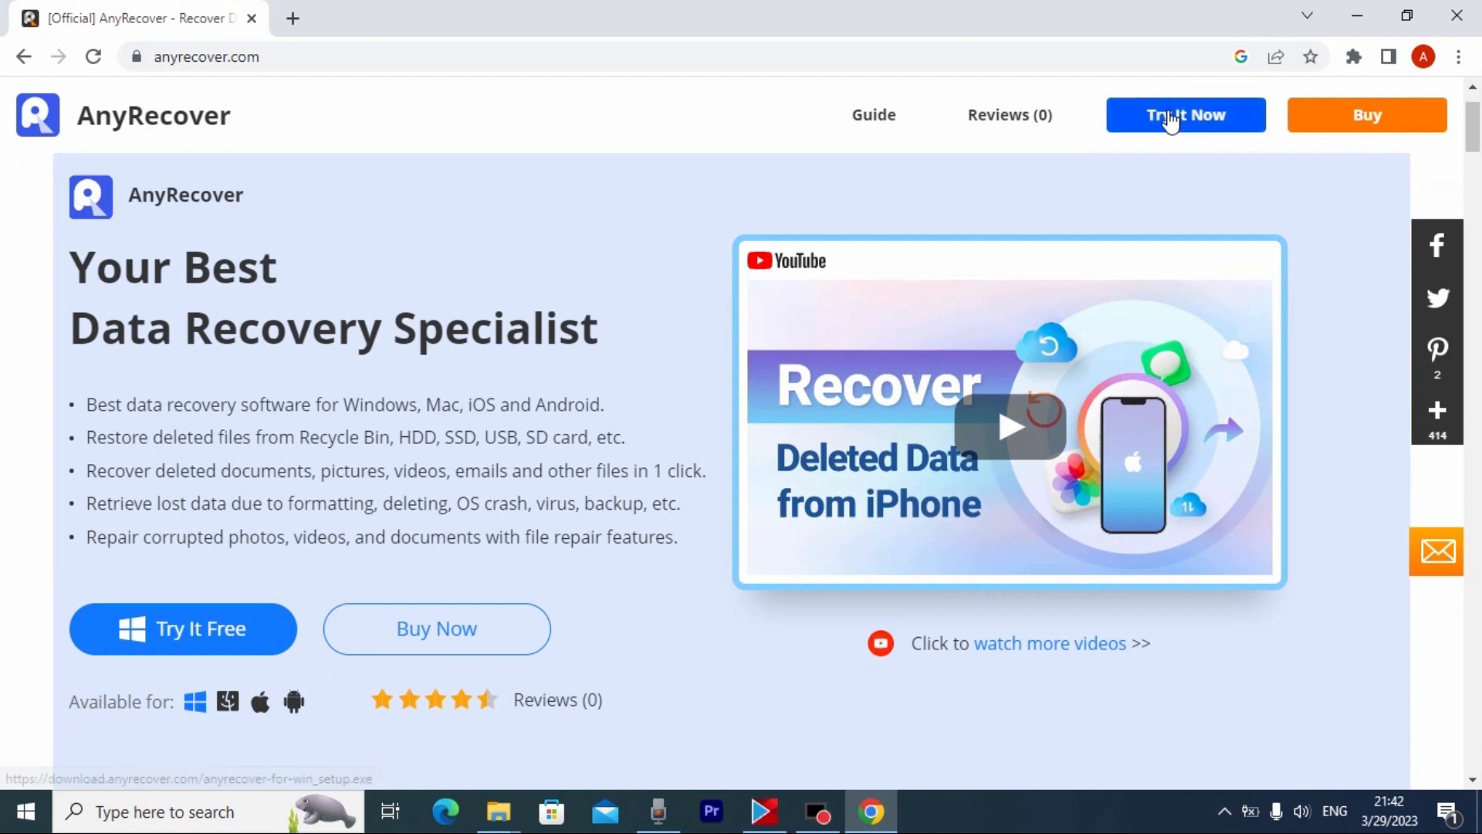
{"action": "mouse_move", "coordinate": [1184, 117]}
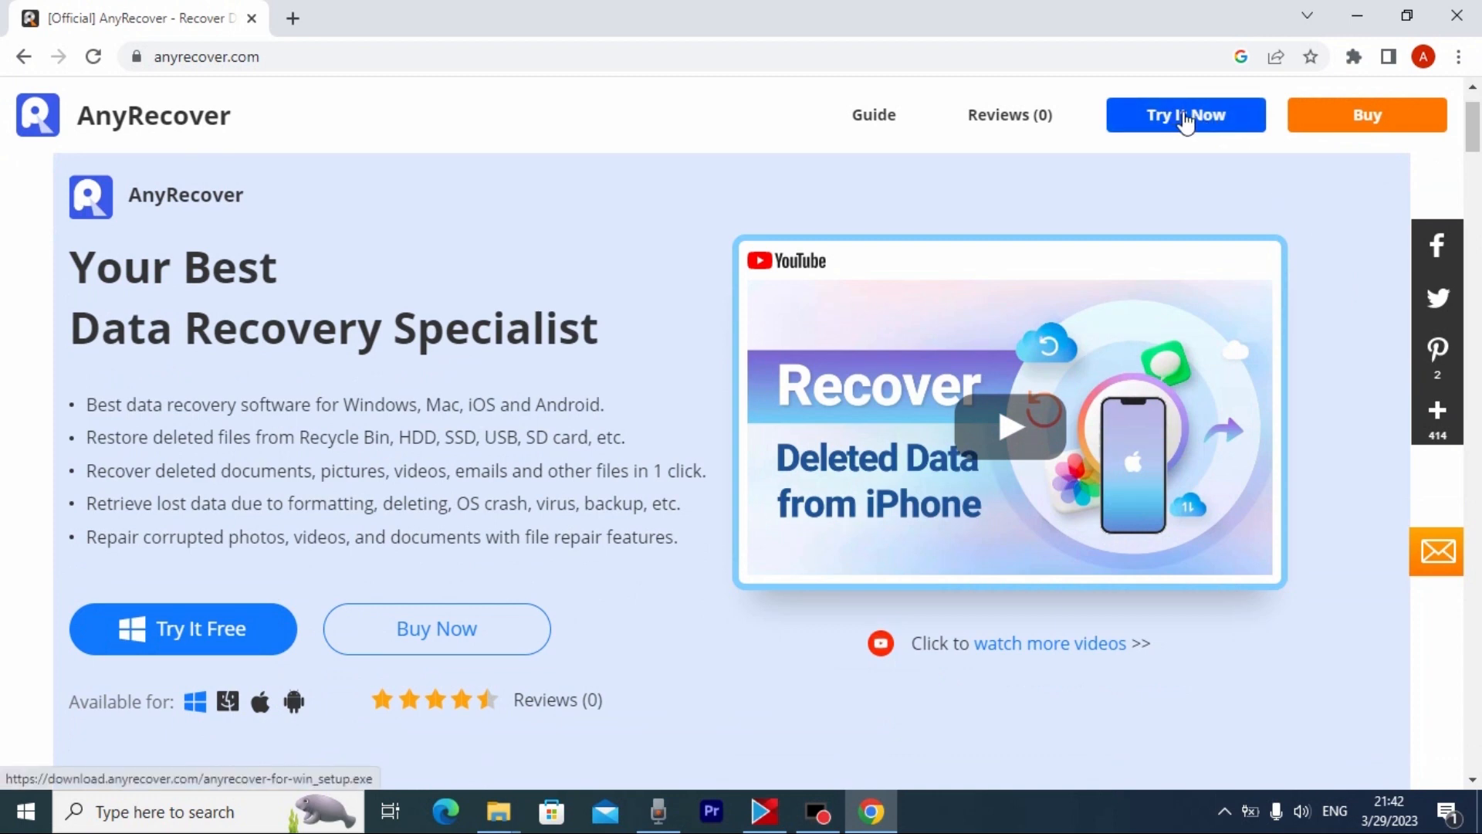
{"action": "mouse_move", "coordinate": [1210, 121]}
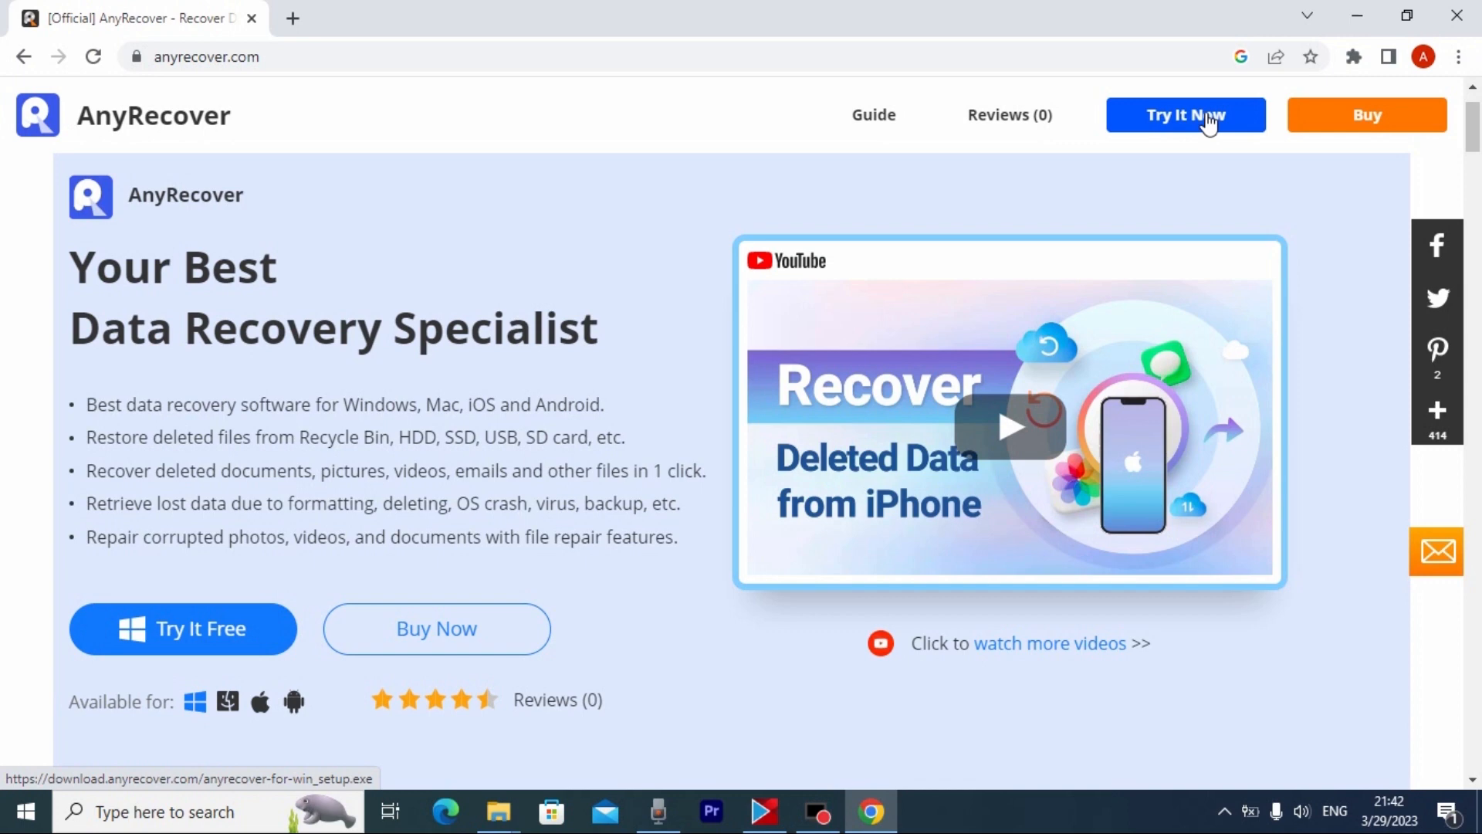
Step: Download anyrecover-for-win_setup.exe from the AnyRecover site's Try It Now button
{"action": "left_click", "coordinate": [1184, 114]}
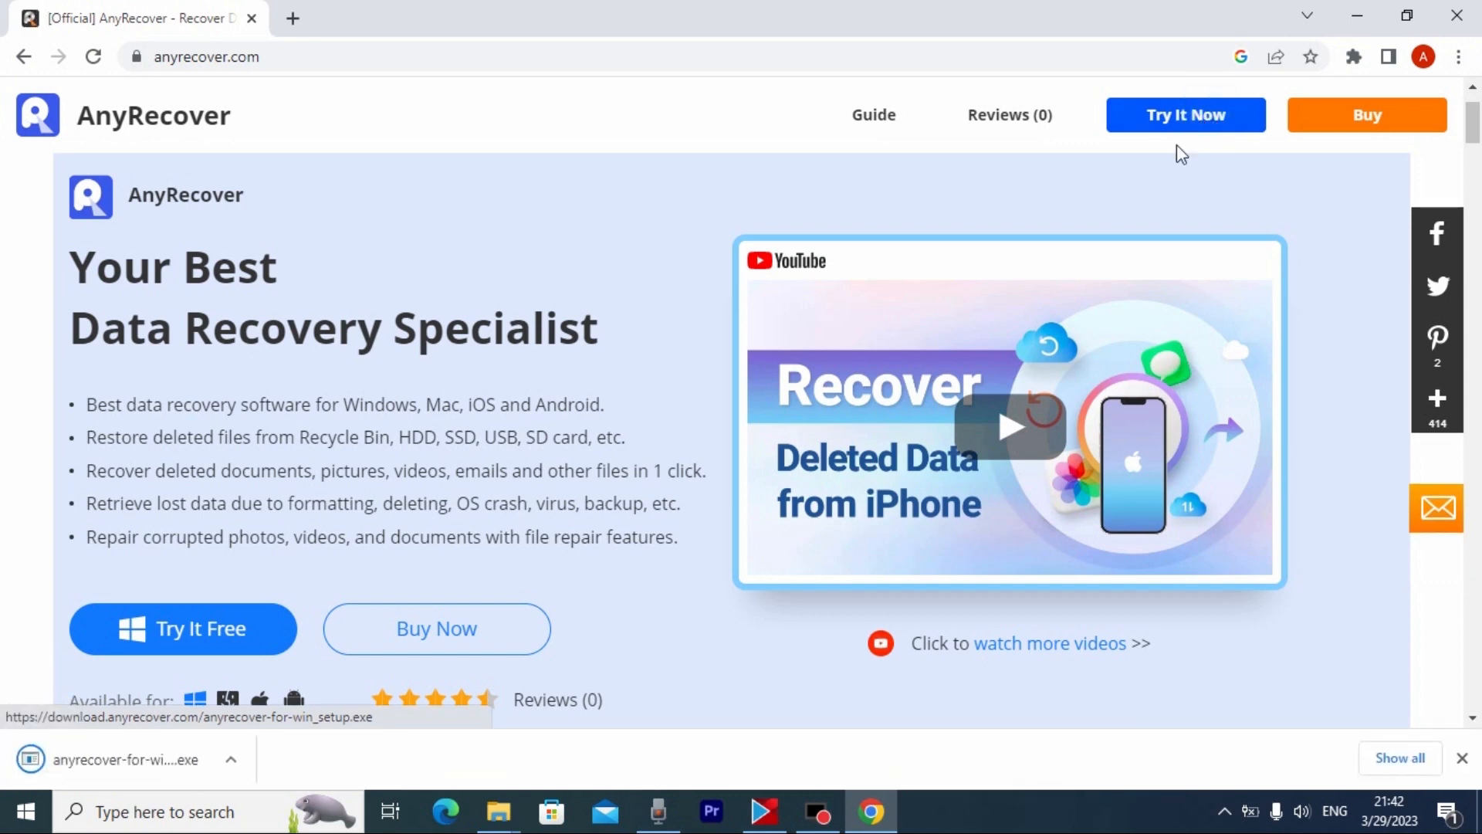
{"action": "mouse_move", "coordinate": [1154, 192]}
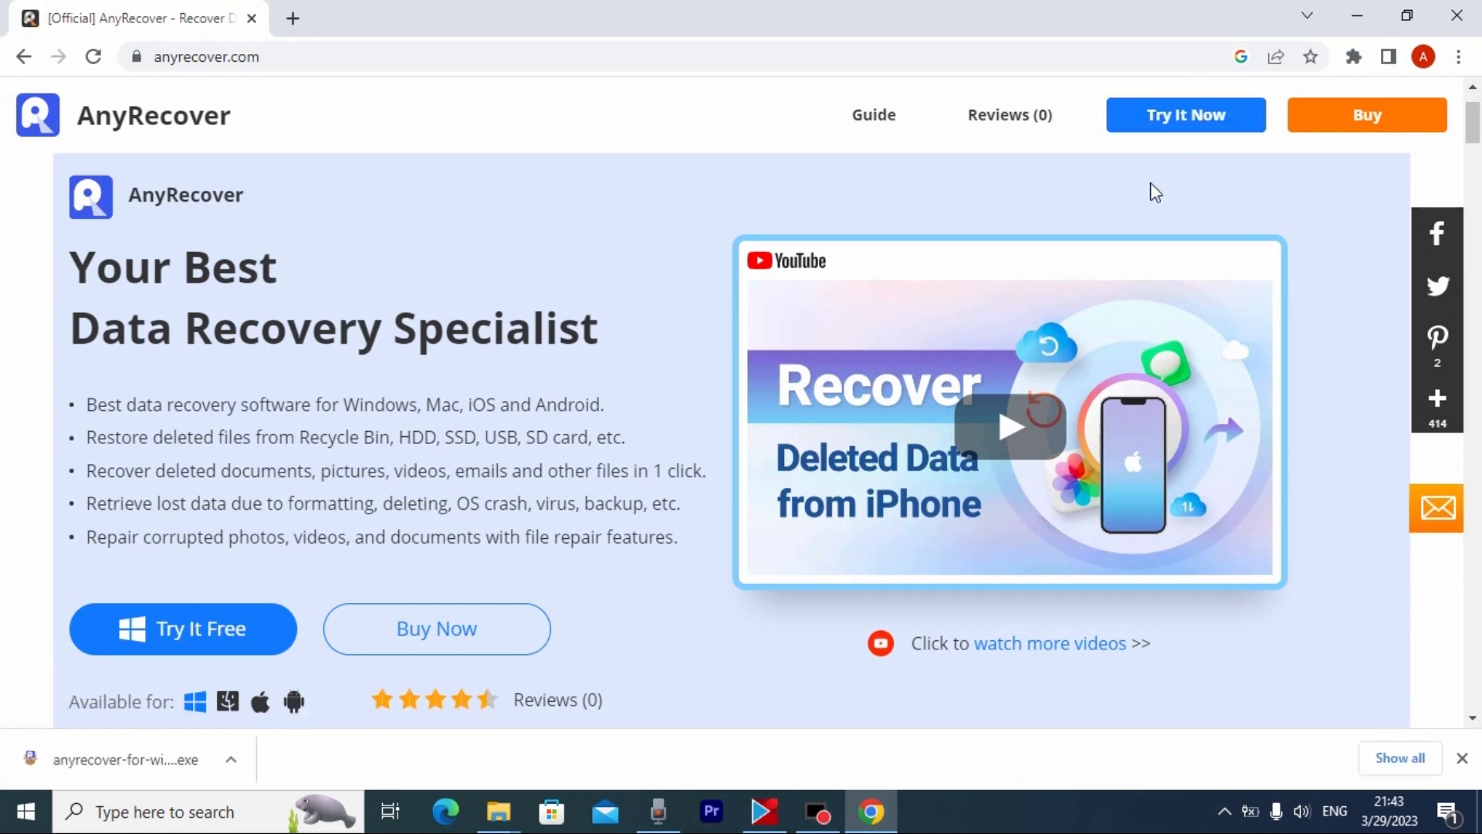
{"action": "mouse_move", "coordinate": [328, 799]}
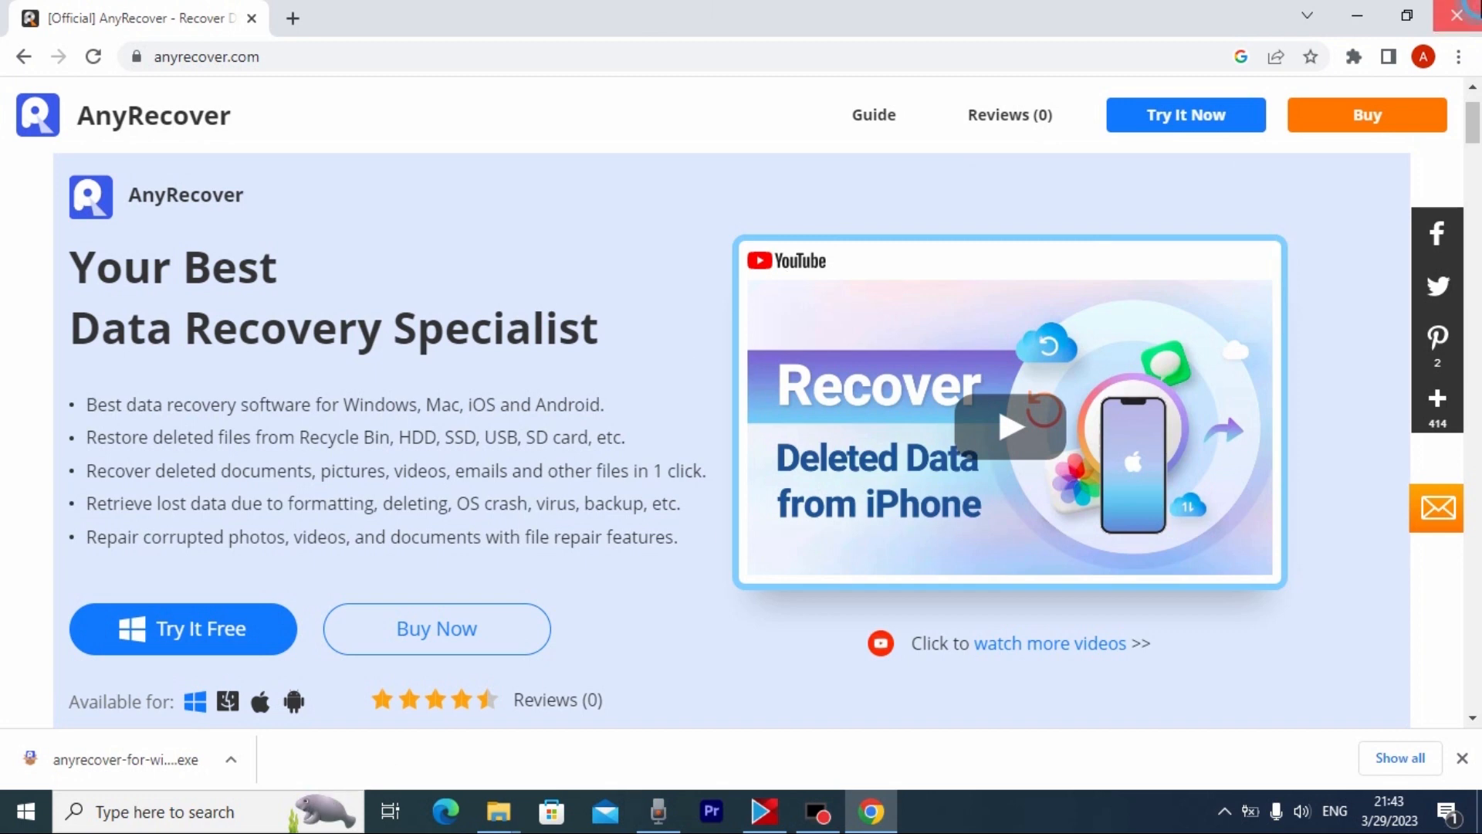
Step: Close Chrome and run anyrecover-for-win_setup from the Downloads folder
{"action": "left_click", "coordinate": [1464, 17]}
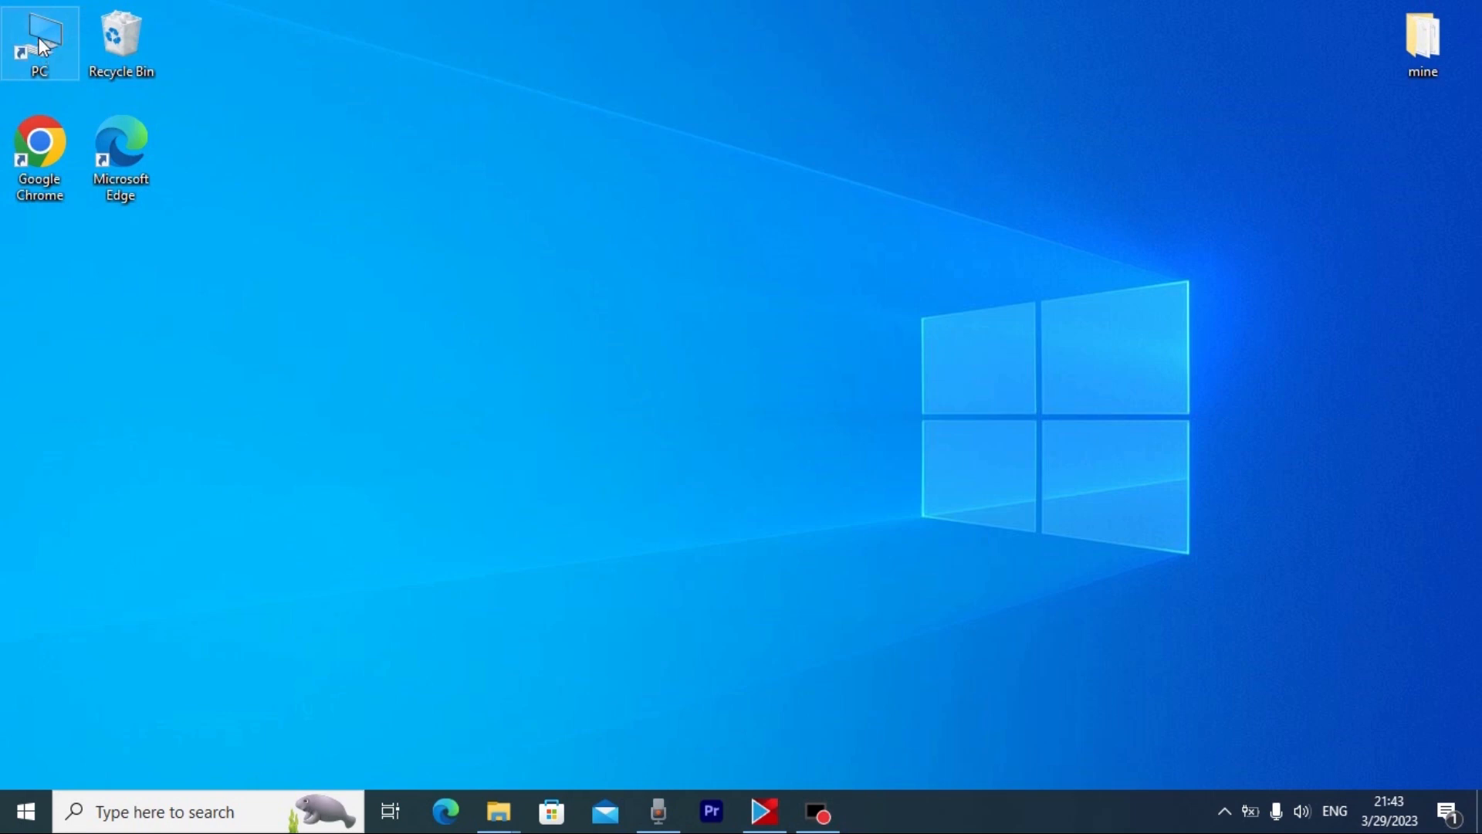
{"action": "double_click", "coordinate": [39, 38]}
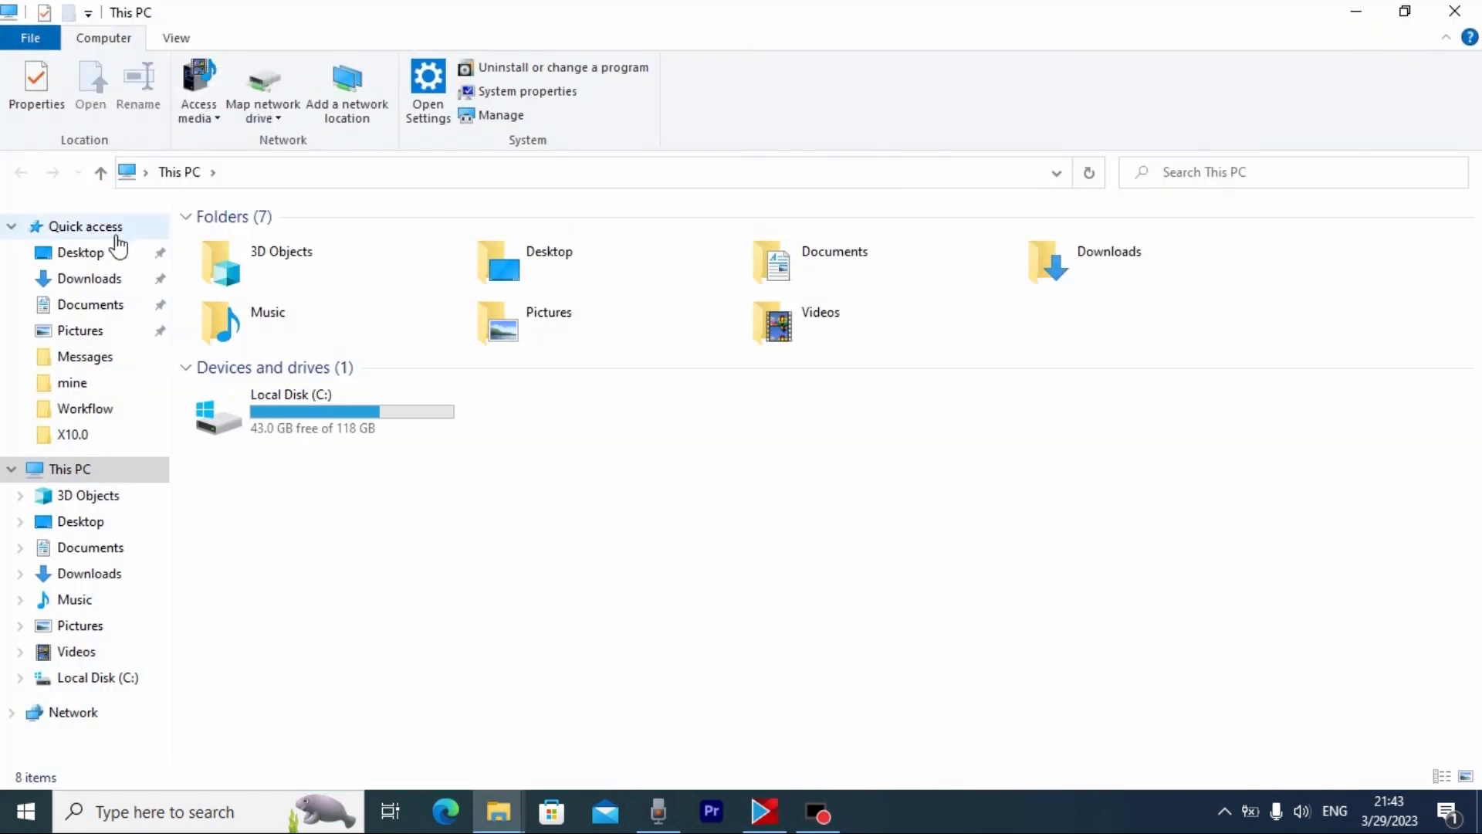
{"action": "left_click", "coordinate": [89, 278]}
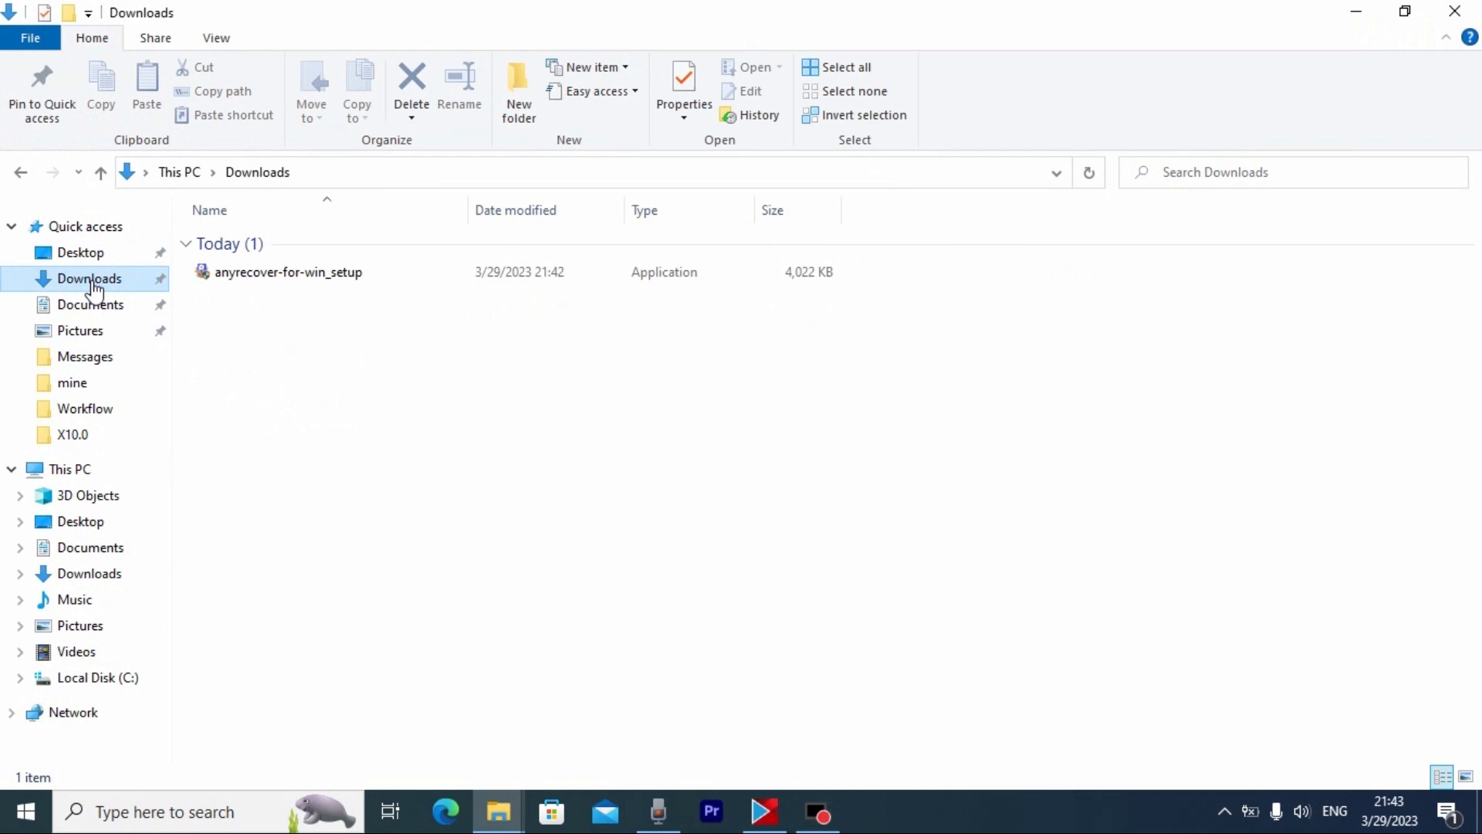
{"action": "left_click", "coordinate": [287, 273]}
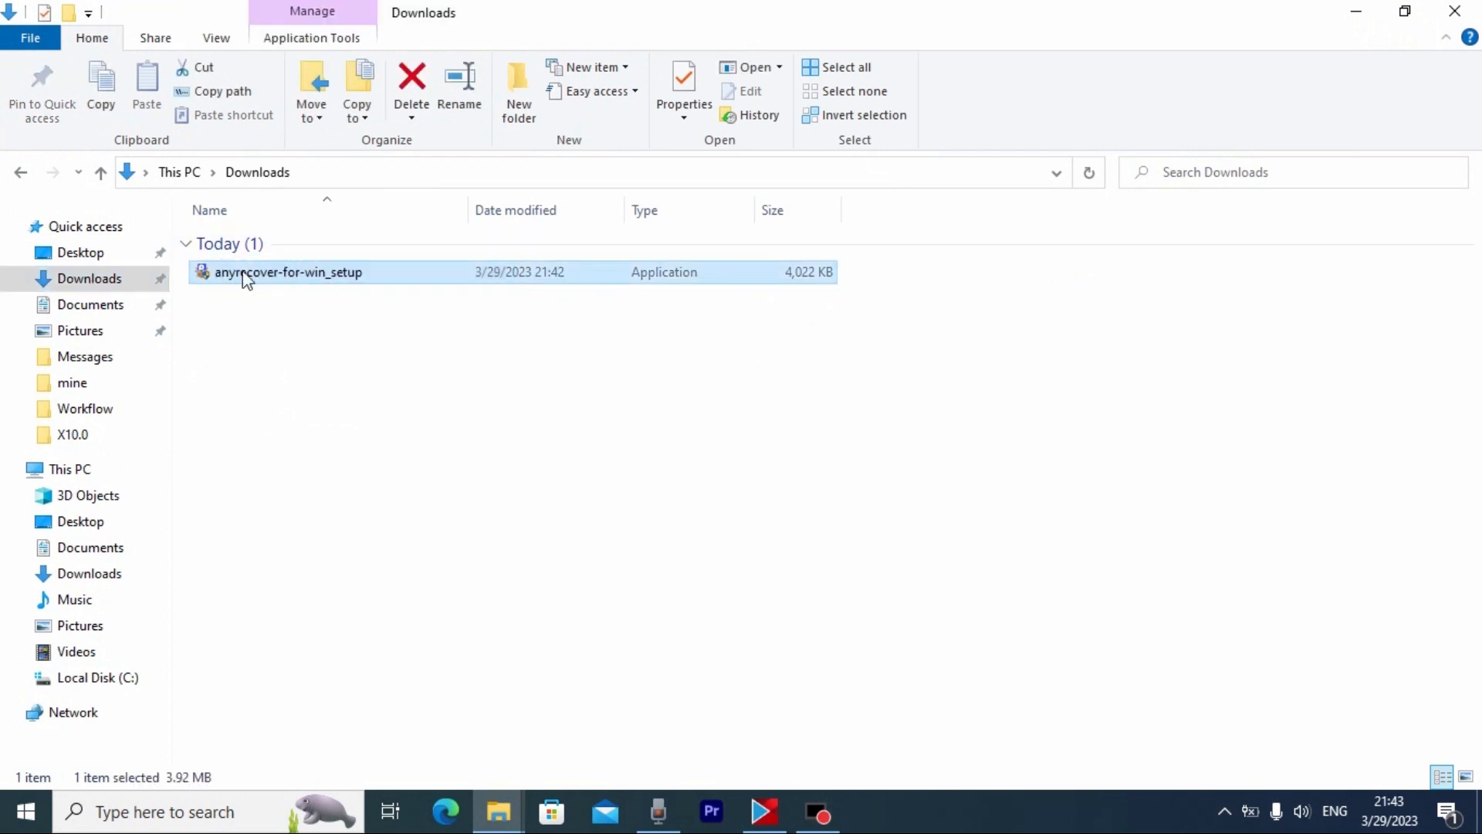
{"action": "mouse_move", "coordinate": [300, 281]}
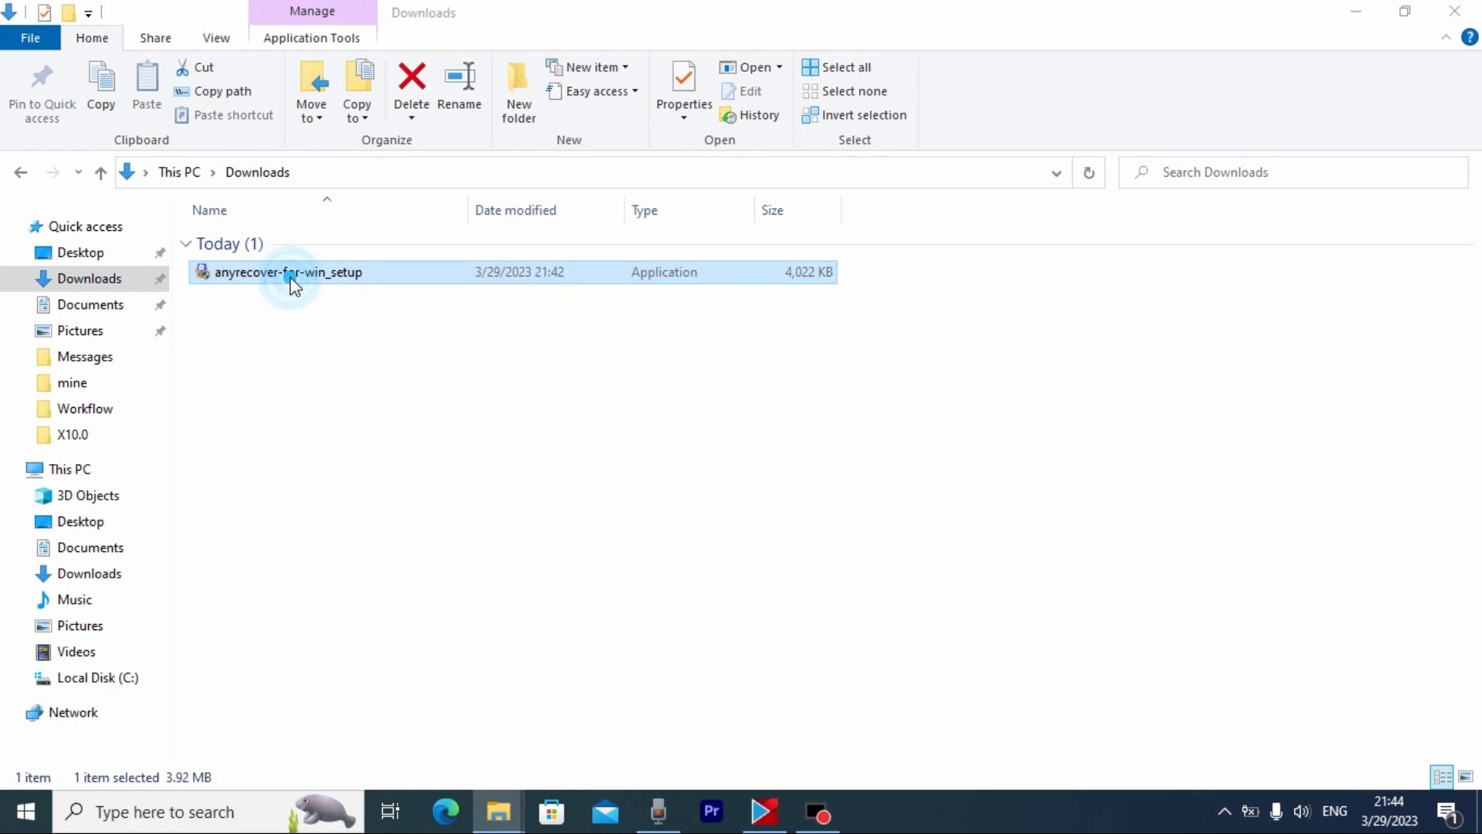
{"action": "double_click", "coordinate": [288, 272]}
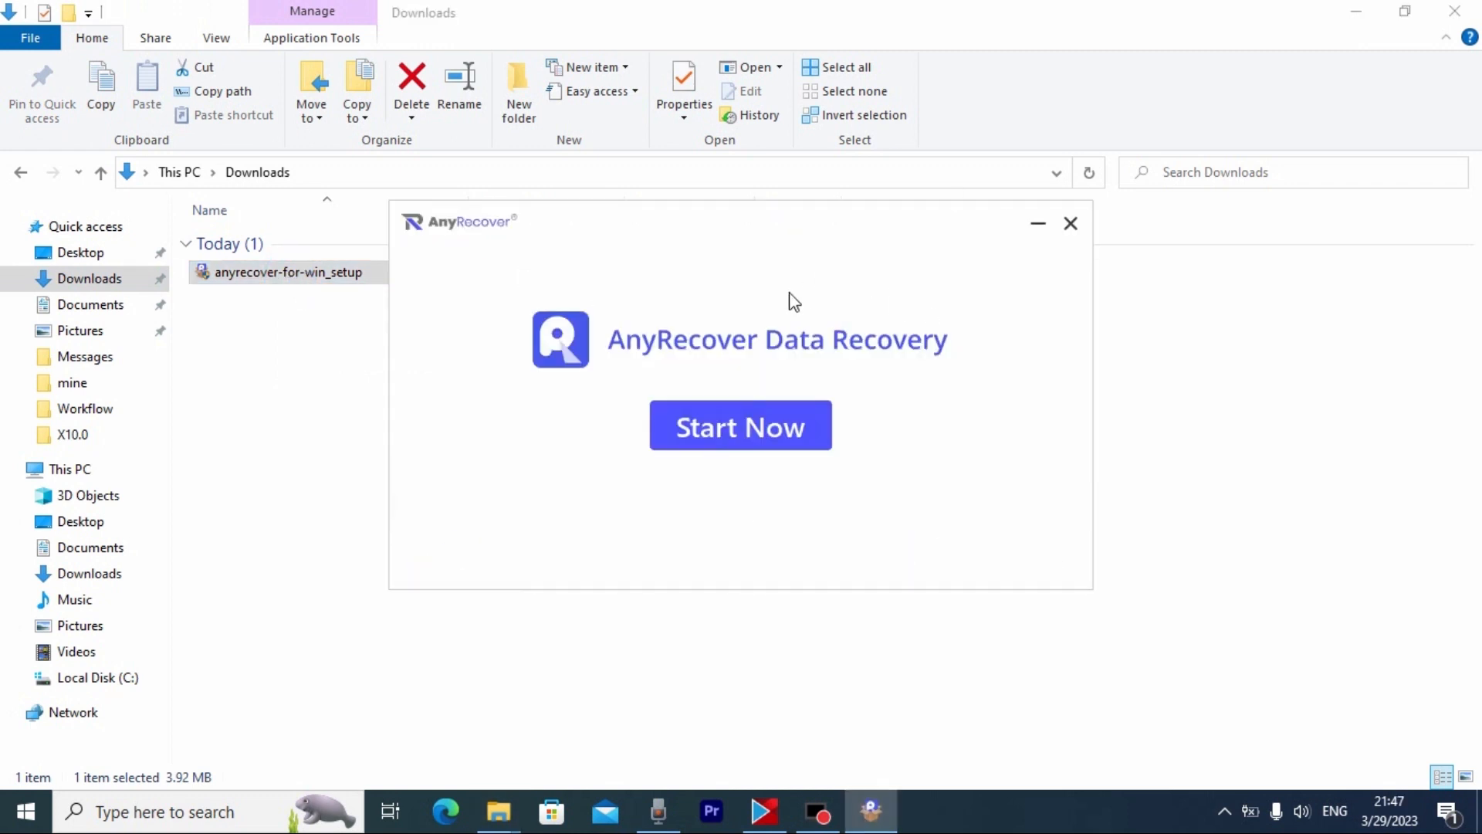
{"action": "mouse_move", "coordinate": [649, 351]}
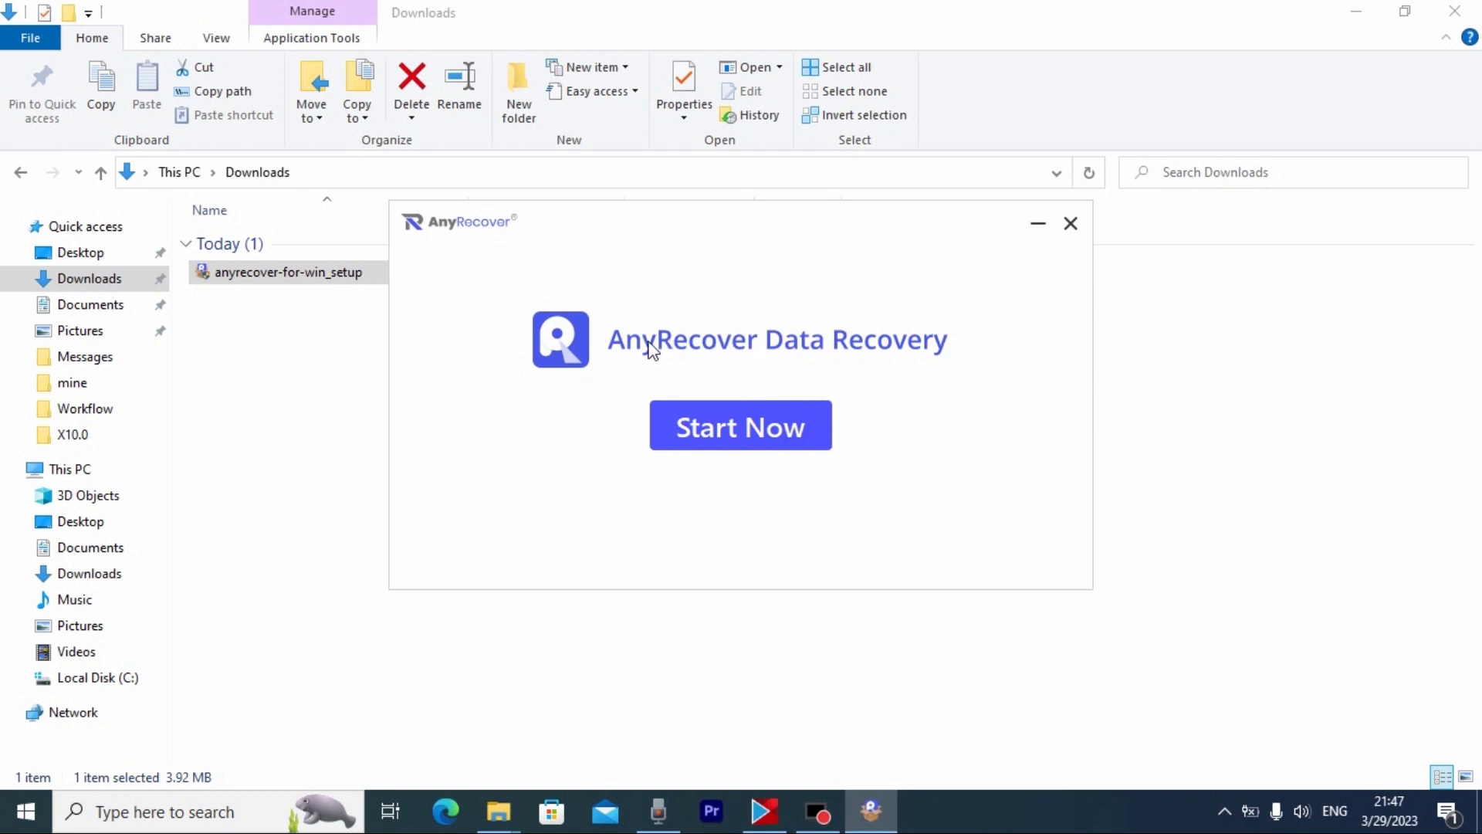
{"action": "mouse_move", "coordinate": [887, 473]}
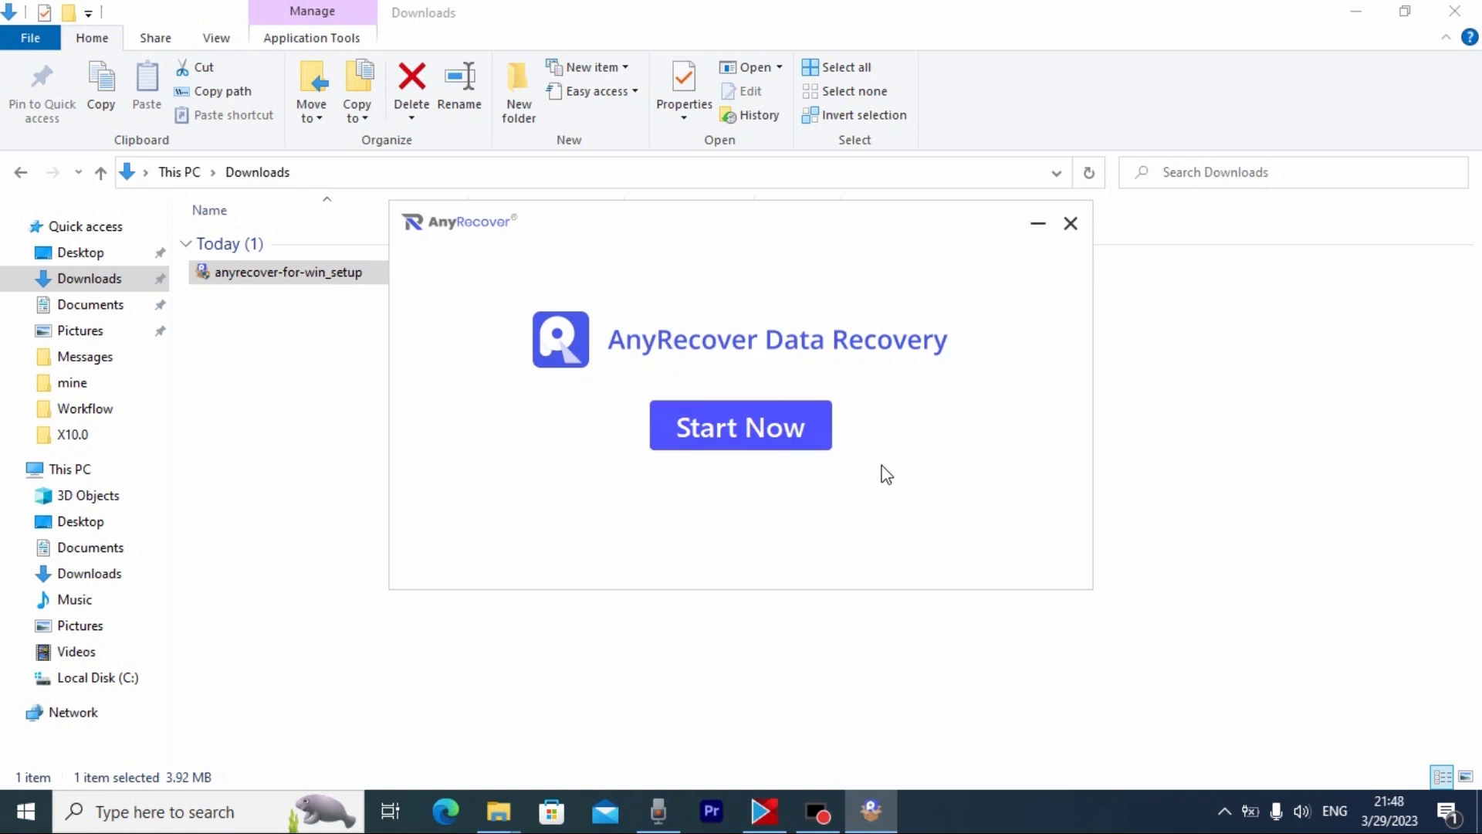
Step: Install AnyRecover Data Recovery and start it to reach its home screen
{"action": "left_click", "coordinate": [740, 426]}
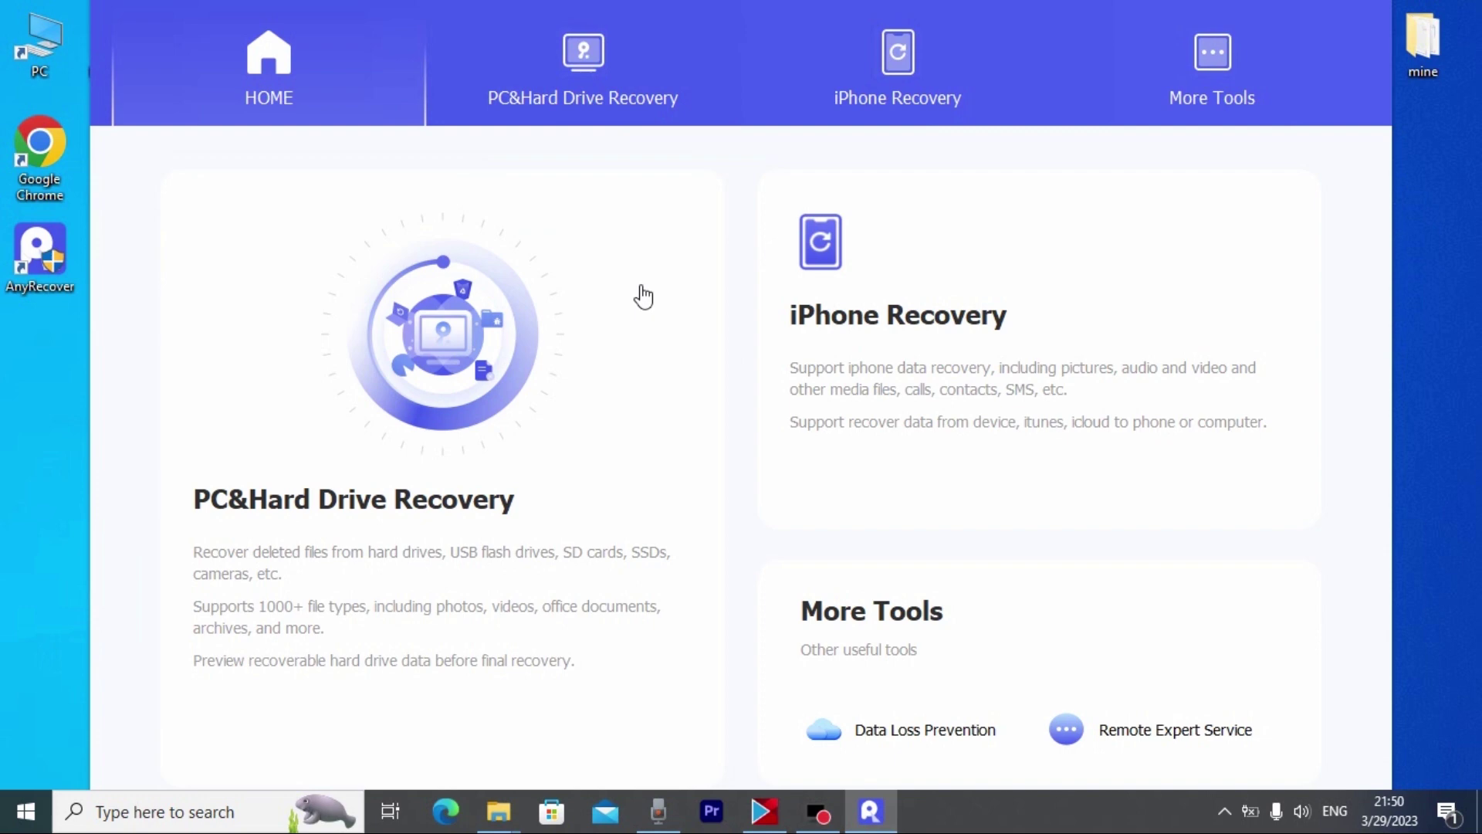
{"action": "mouse_move", "coordinate": [732, 277]}
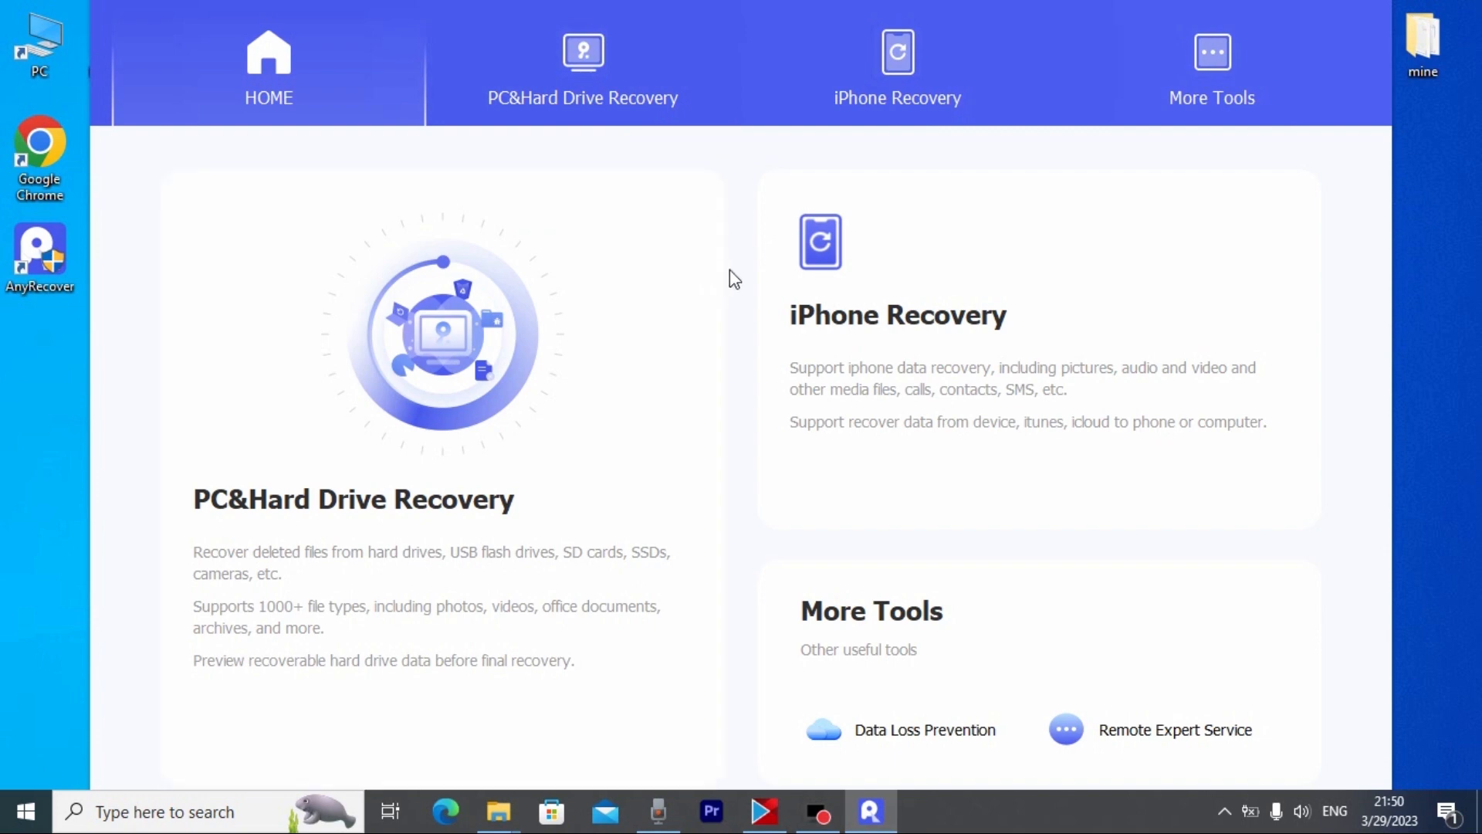
{"action": "mouse_move", "coordinate": [869, 811]}
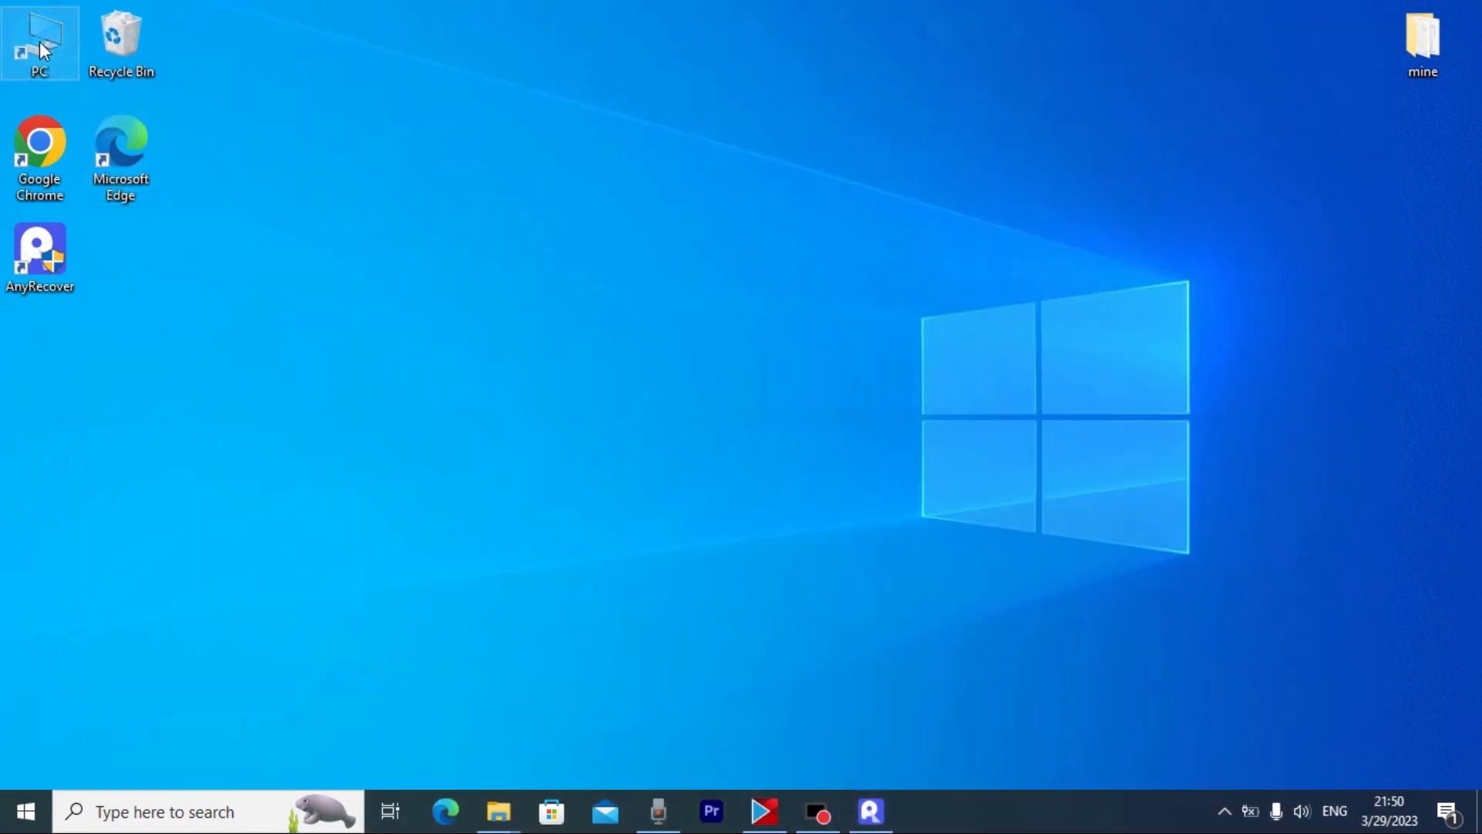
Step: Initialize the 298 GB Disk 1 as MBR in Computer Management's Disk Management
{"action": "double_click", "coordinate": [39, 42]}
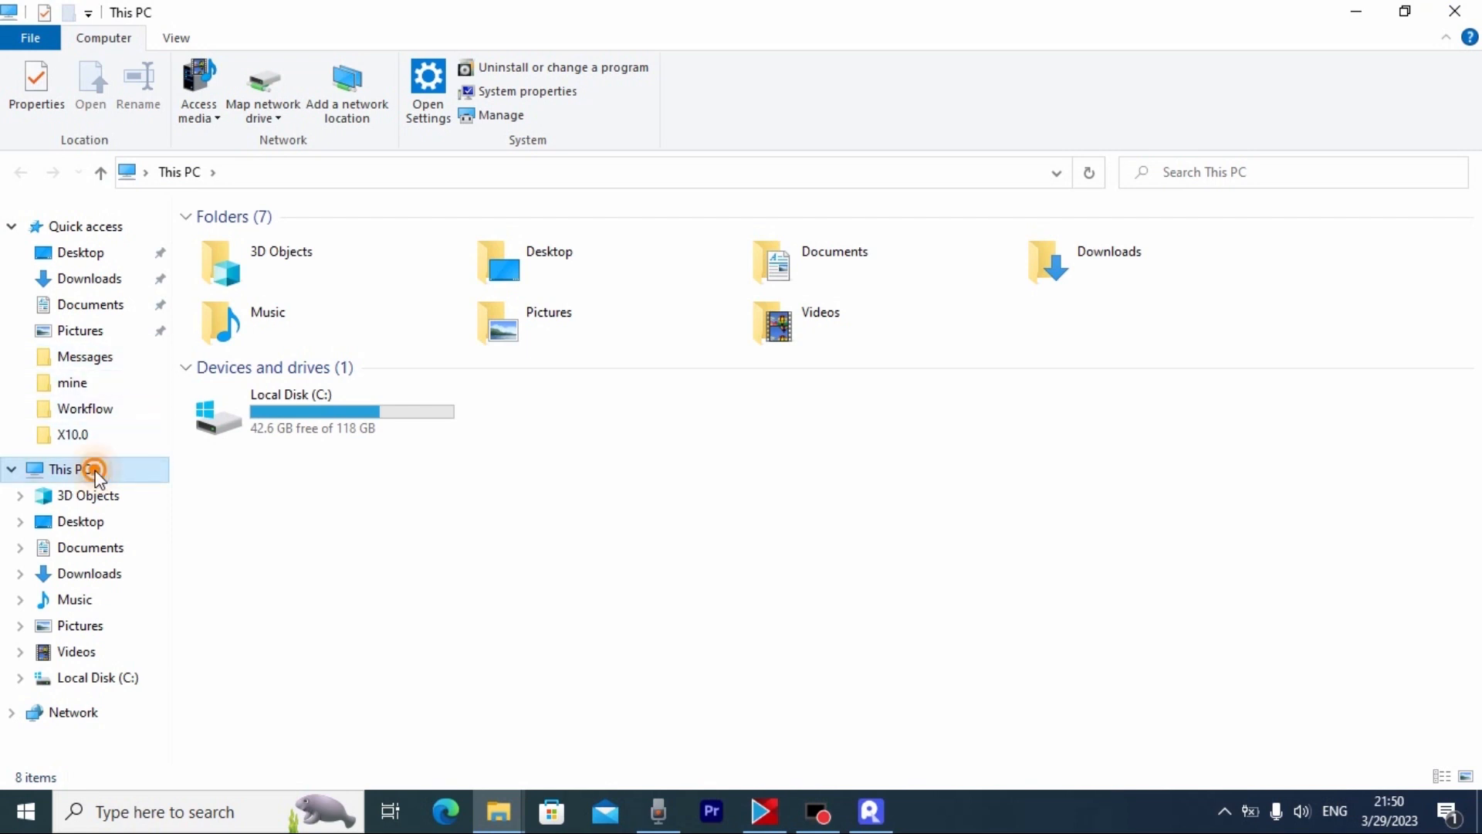
{"action": "right_click", "coordinate": [67, 468]}
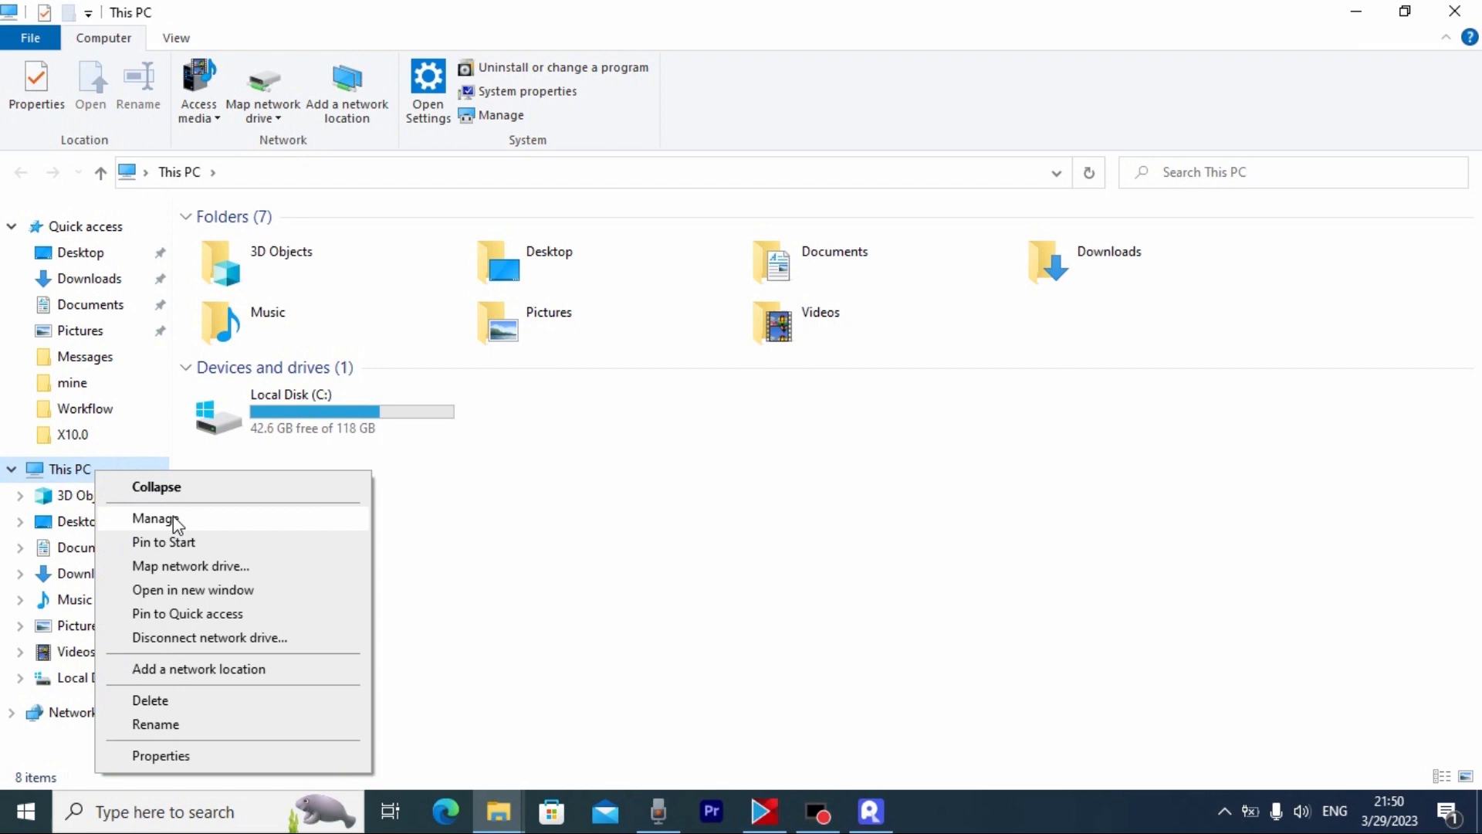
{"action": "left_click", "coordinate": [163, 517]}
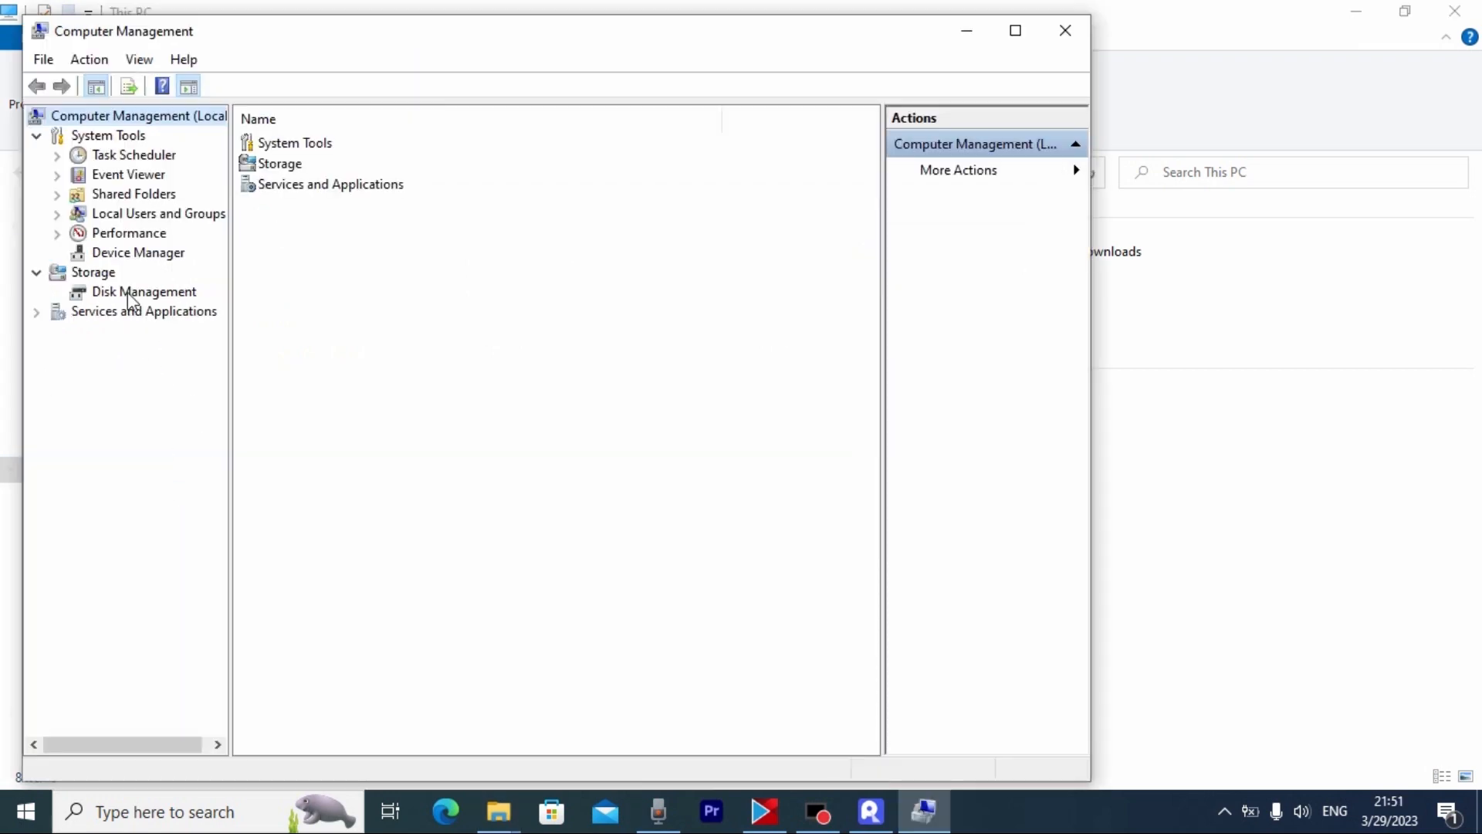
{"action": "left_click", "coordinate": [143, 291]}
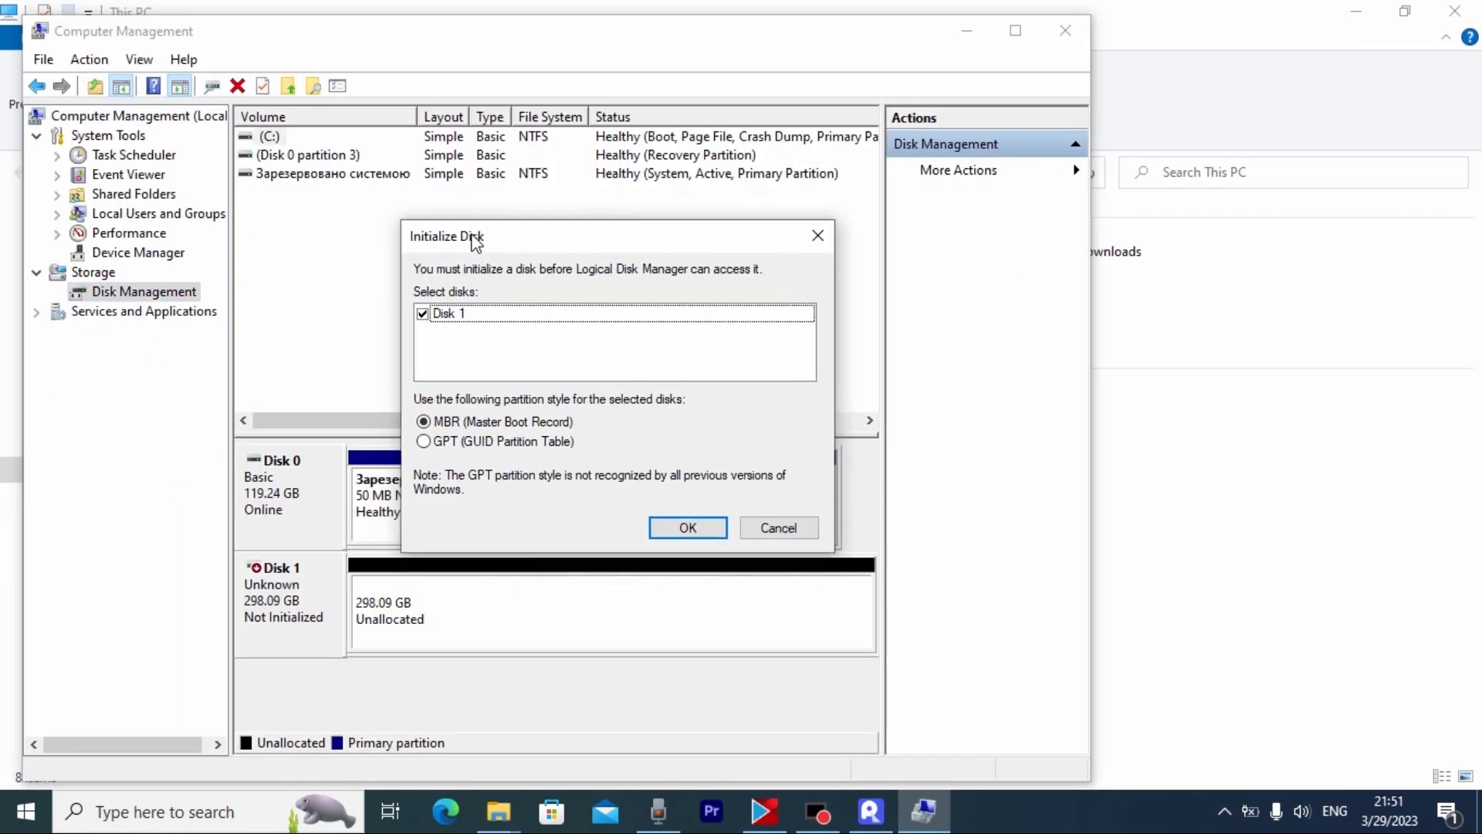
{"action": "mouse_move", "coordinate": [565, 333]}
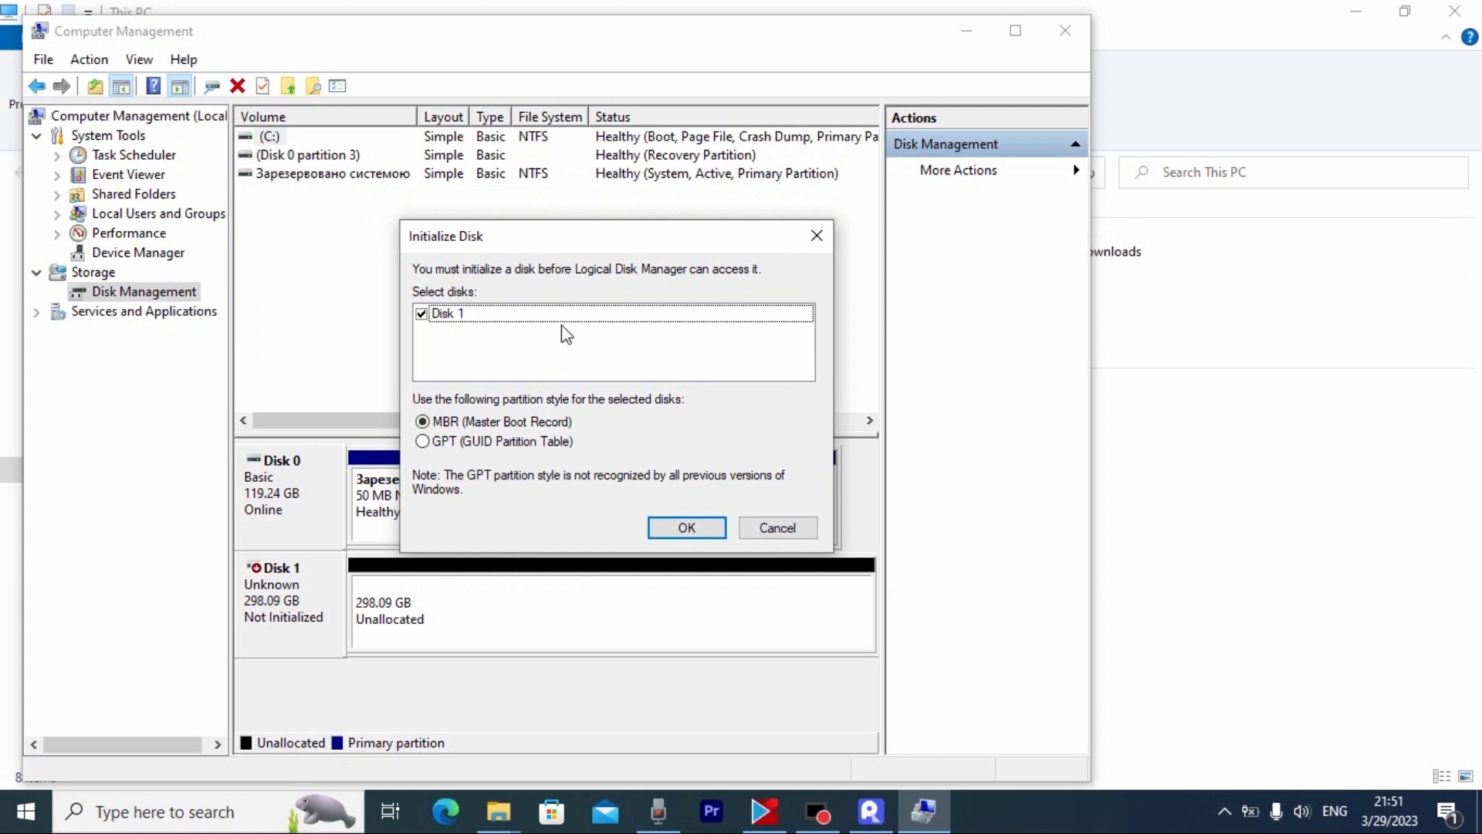
{"action": "mouse_move", "coordinate": [686, 527]}
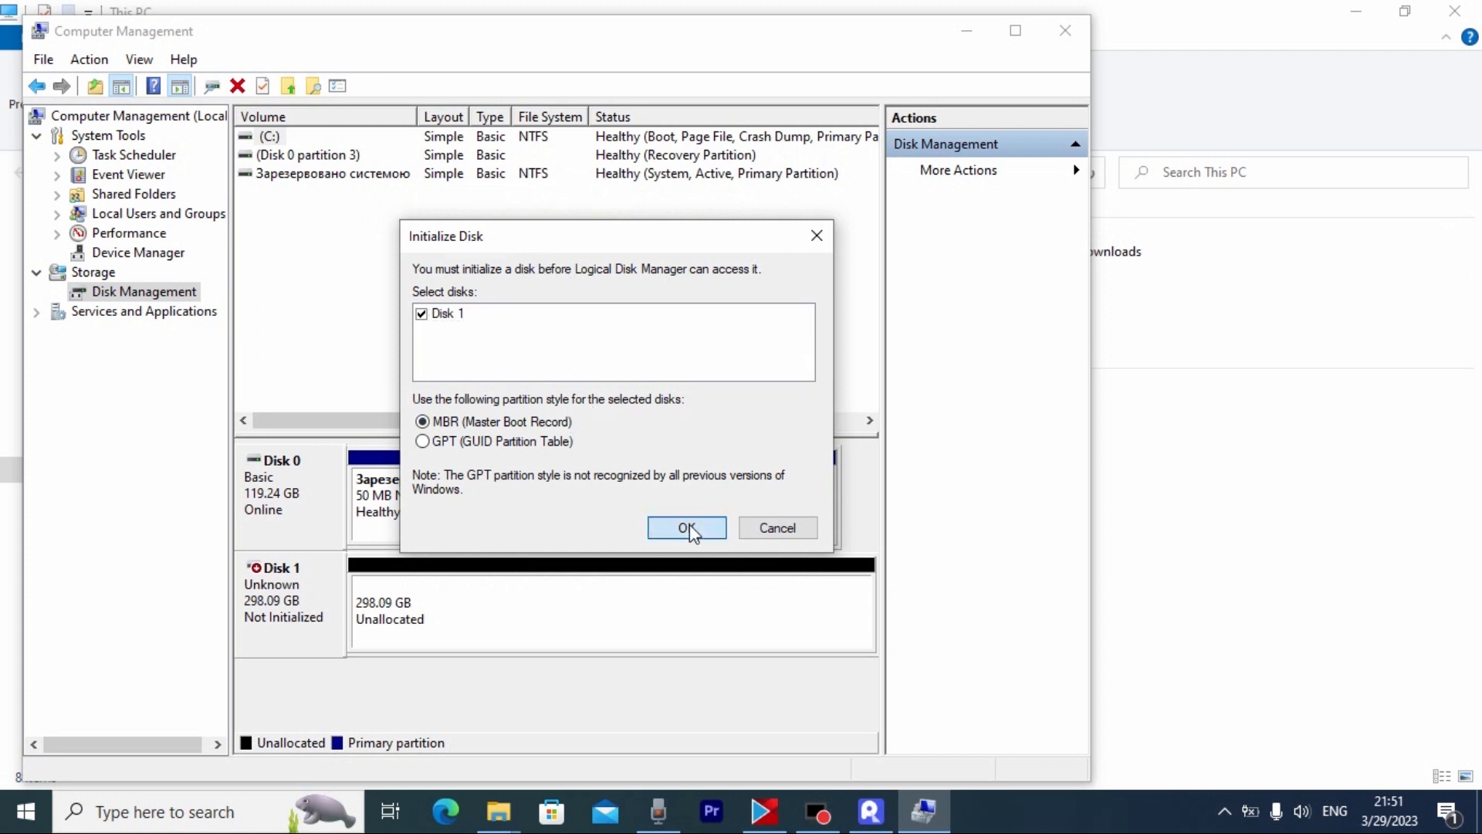
{"action": "left_click", "coordinate": [686, 527]}
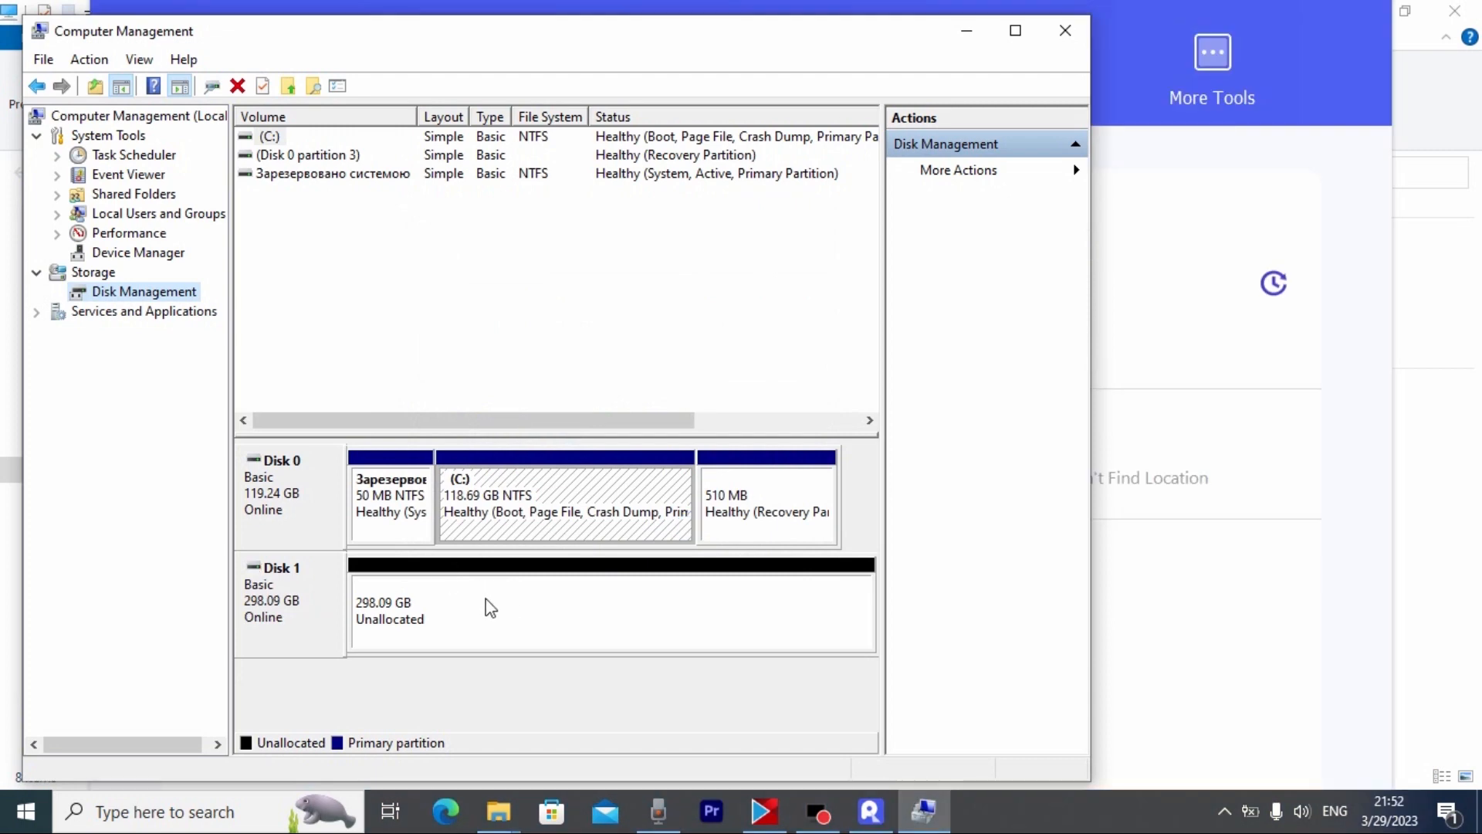
{"action": "mouse_move", "coordinate": [523, 610]}
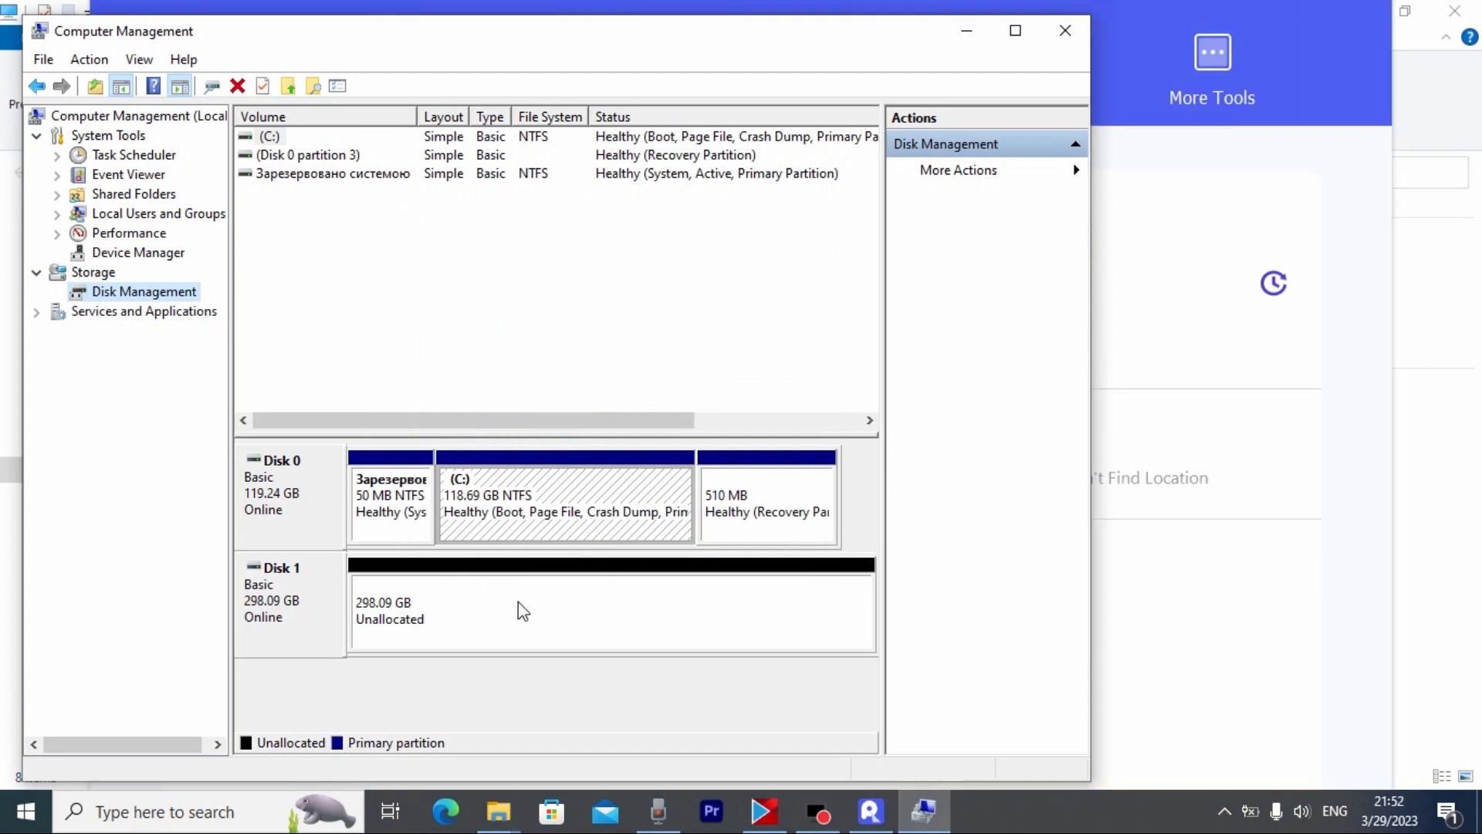
{"action": "mouse_move", "coordinate": [526, 605]}
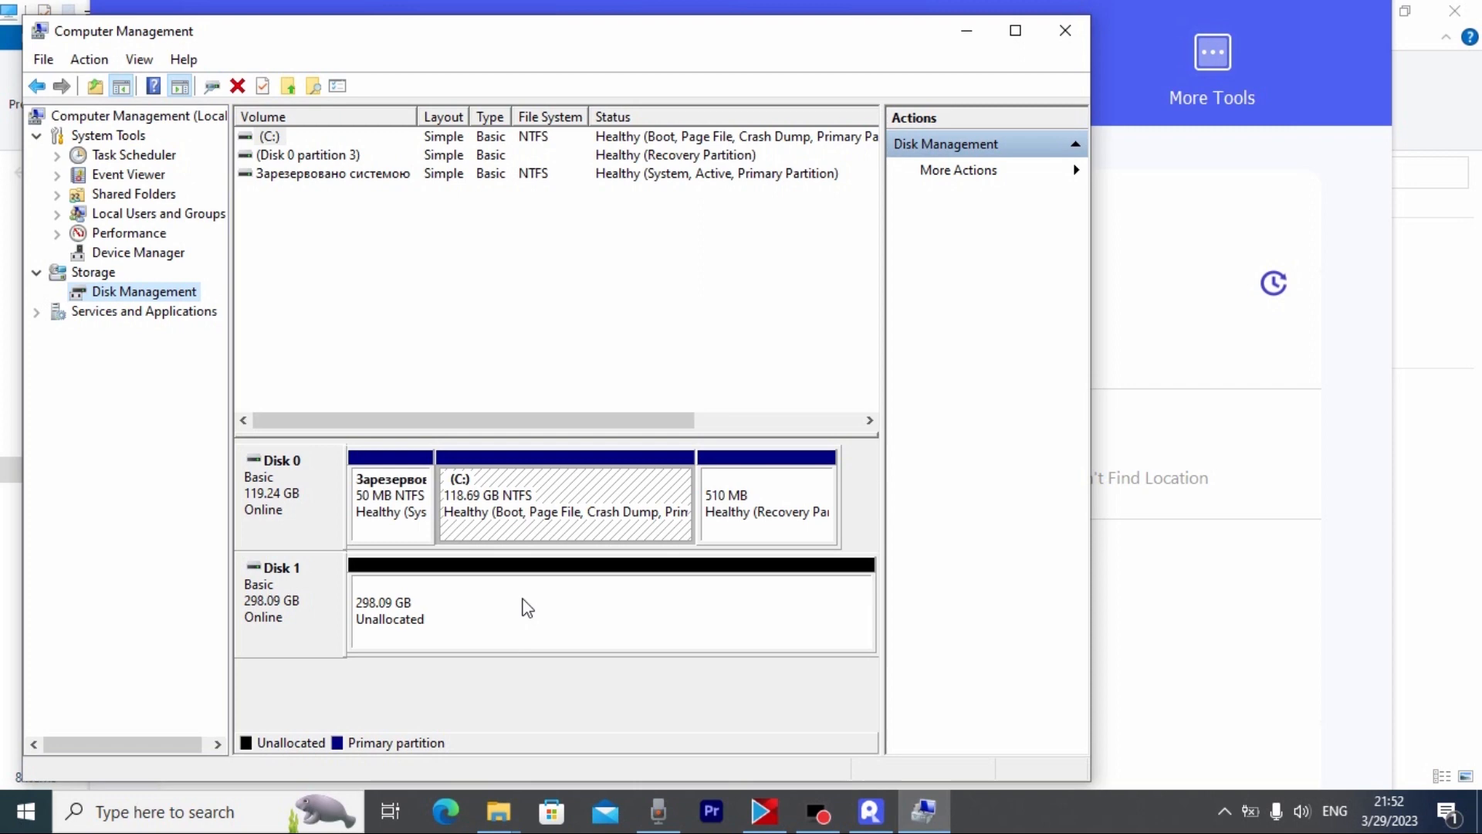
Step: Create a 298.09 GB NTFS simple volume on Disk 1 with drive letter D
{"action": "right_click", "coordinate": [527, 605]}
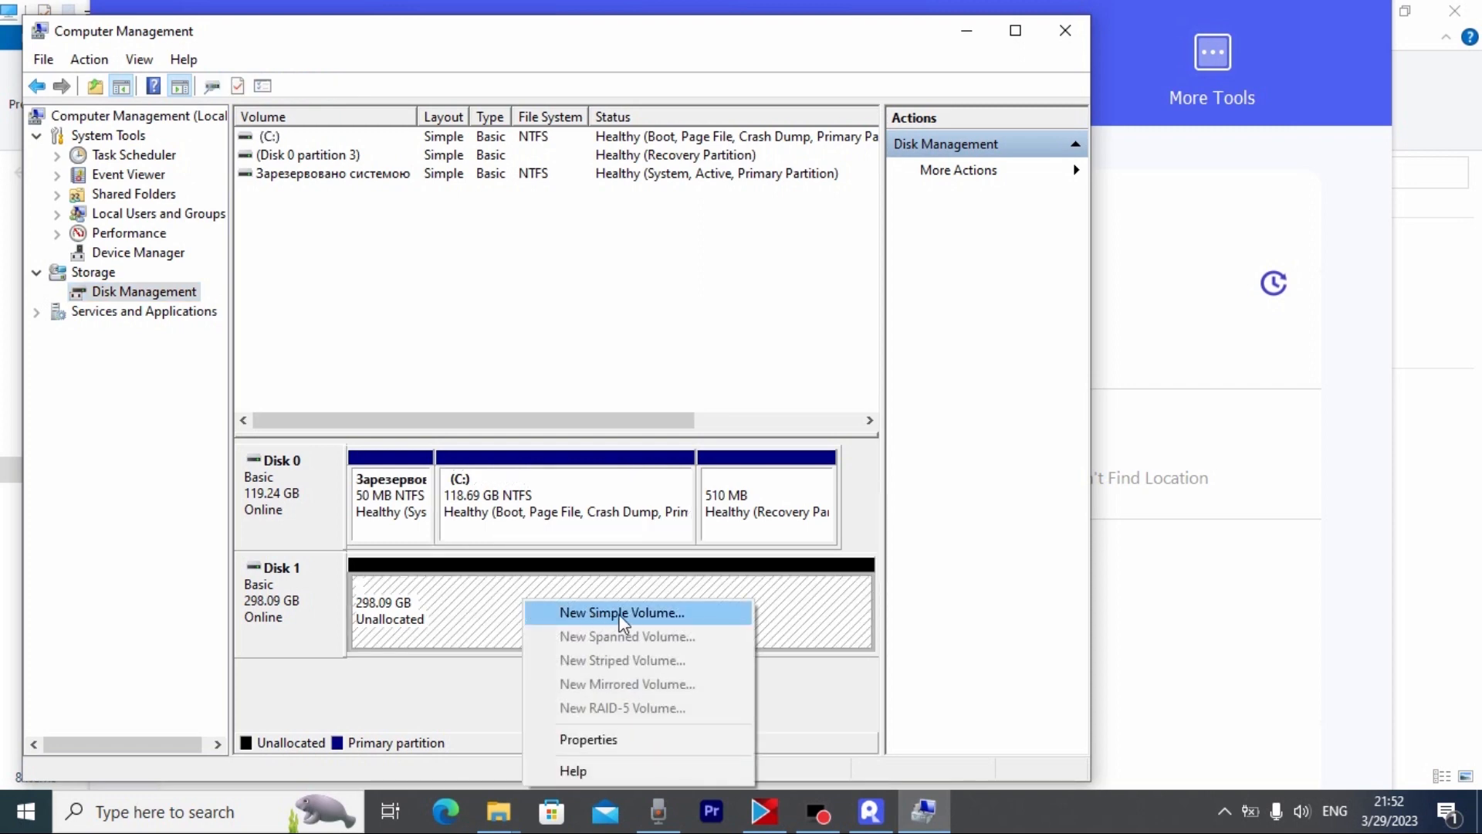
{"action": "left_click", "coordinate": [621, 612]}
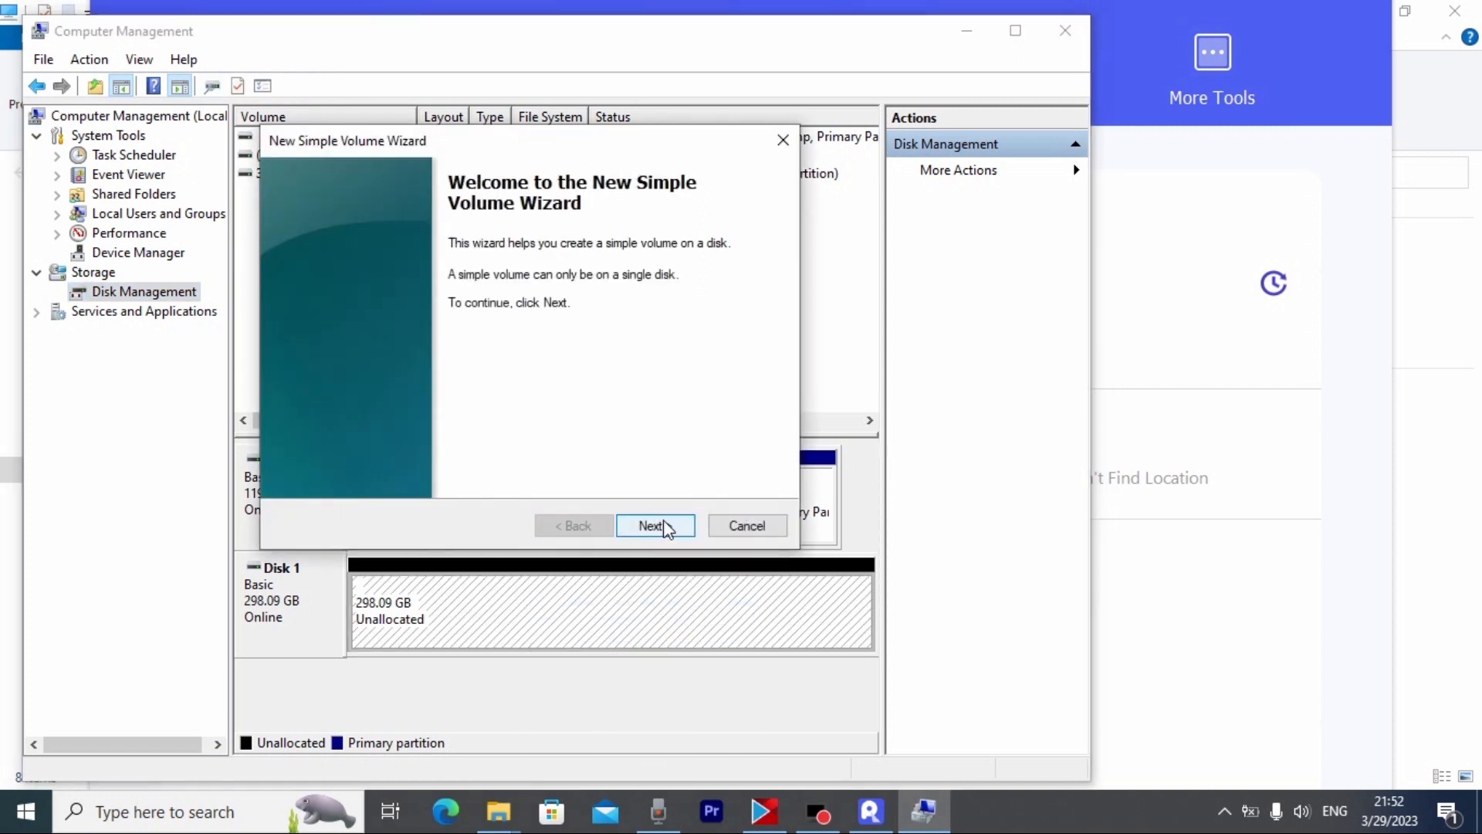
{"action": "left_click", "coordinate": [655, 526]}
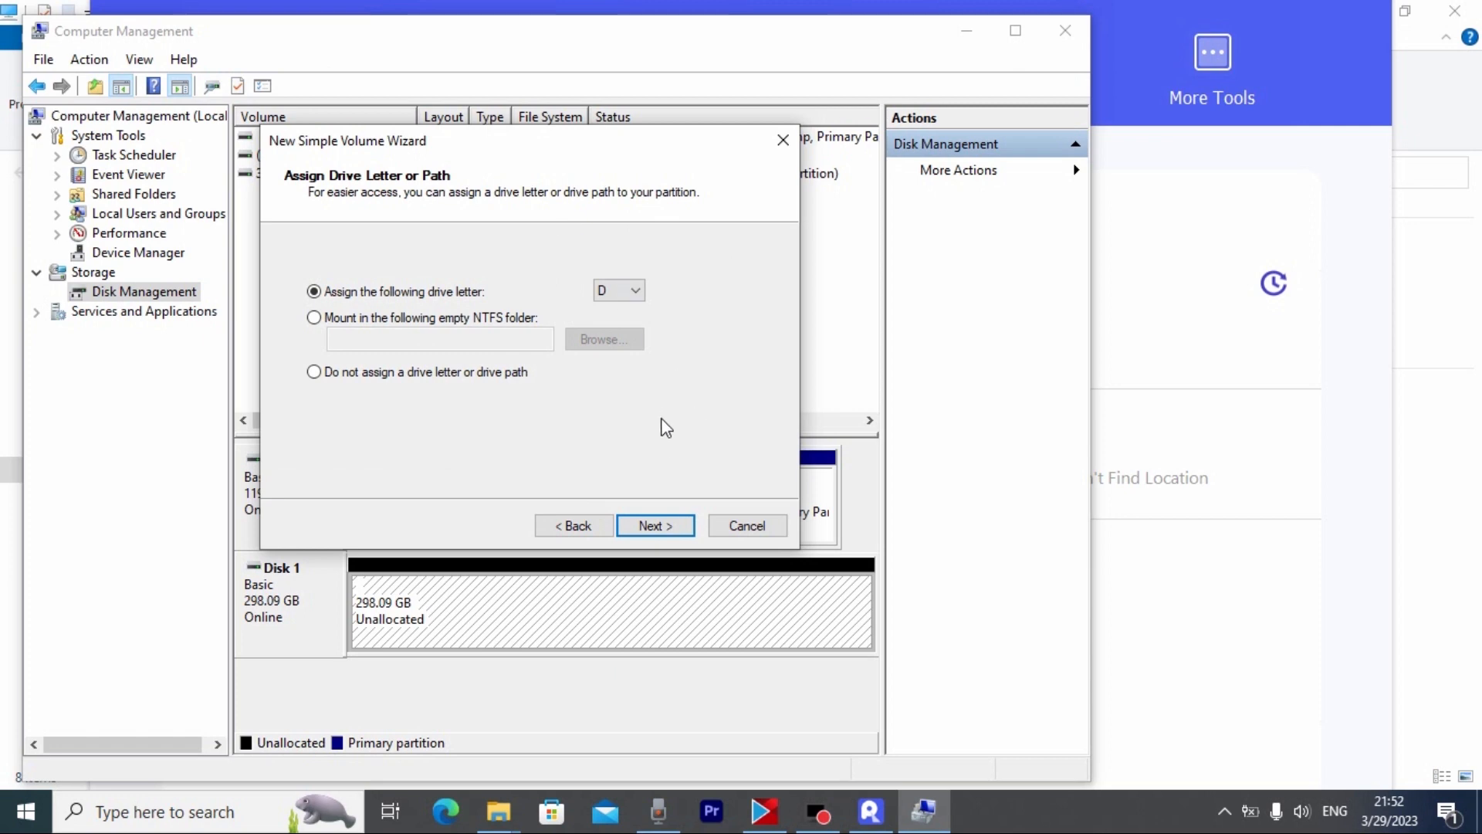
{"action": "mouse_move", "coordinate": [660, 515]}
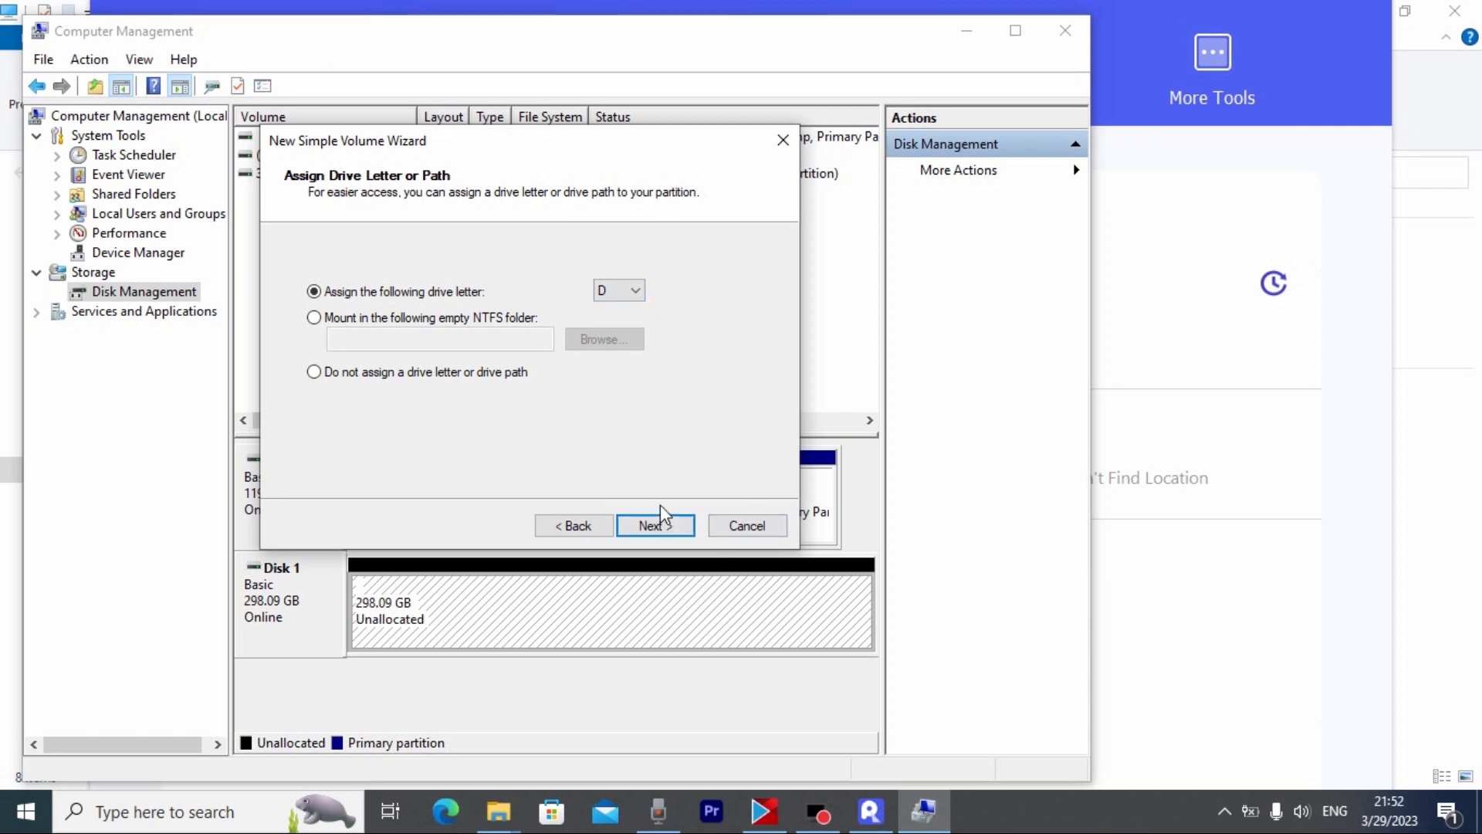
{"action": "left_click", "coordinate": [654, 525]}
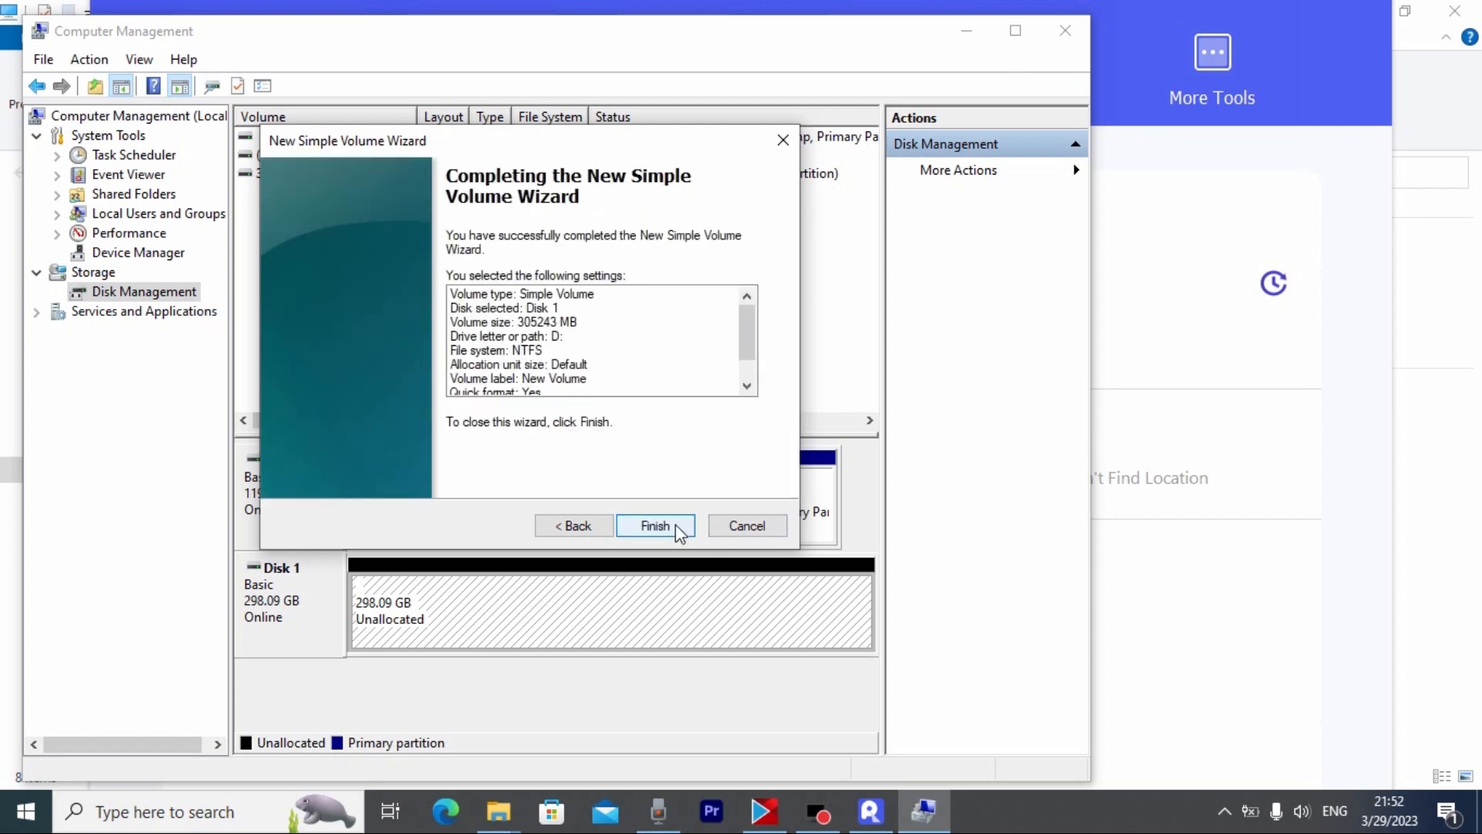
{"action": "left_click", "coordinate": [654, 525]}
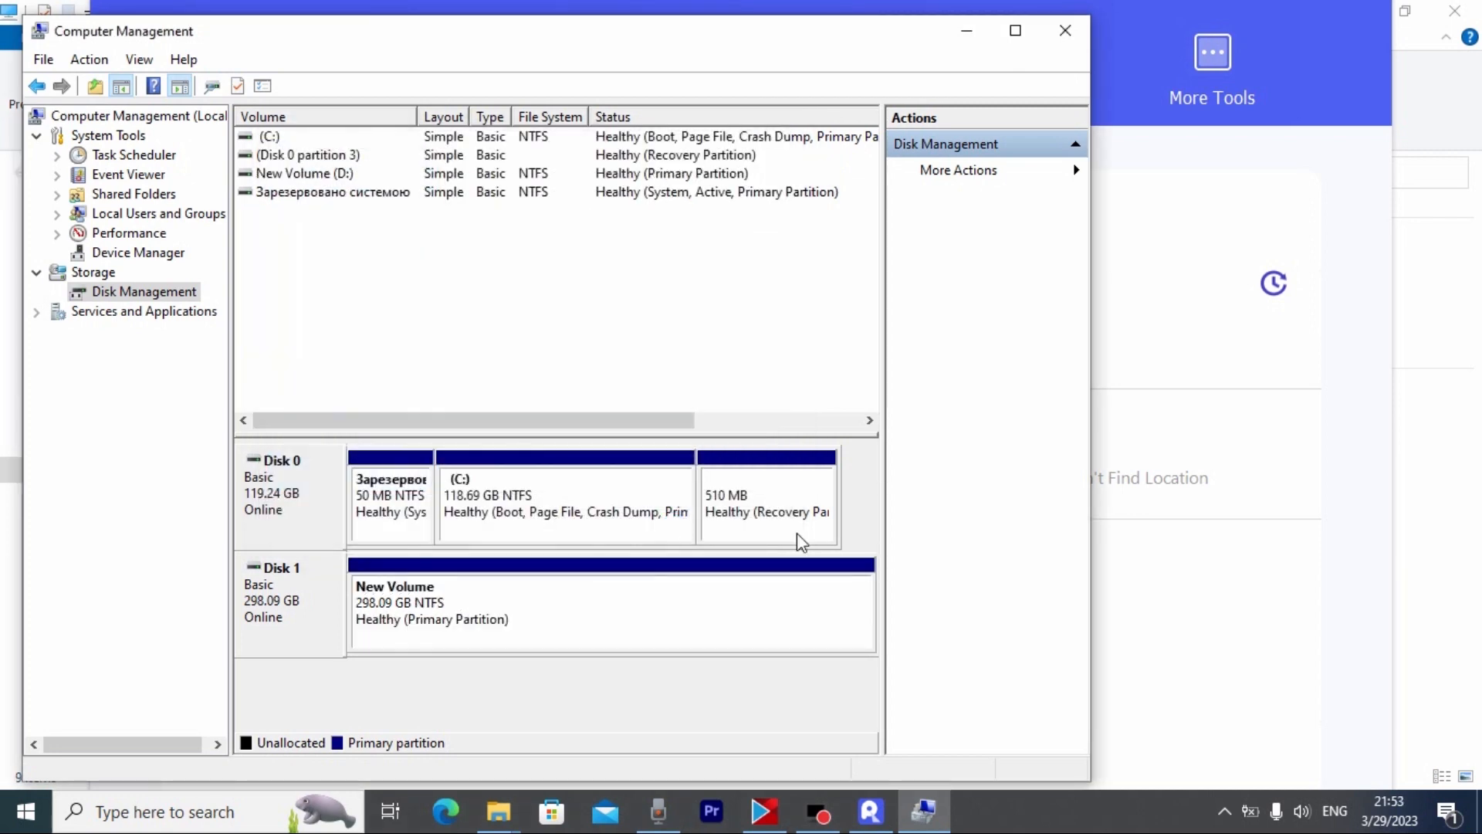
{"action": "mouse_move", "coordinate": [380, 594]}
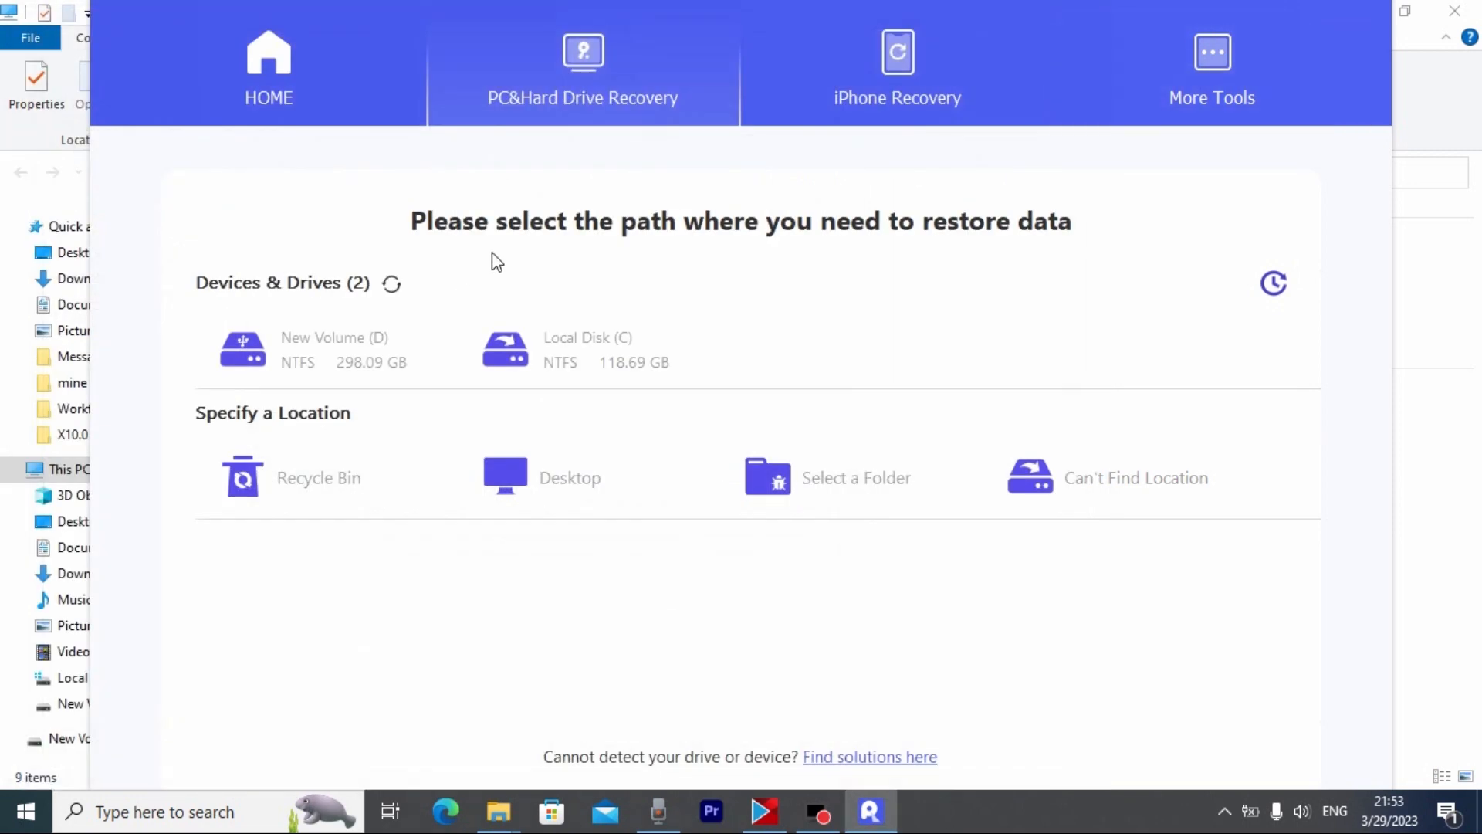
{"action": "mouse_move", "coordinate": [421, 299]}
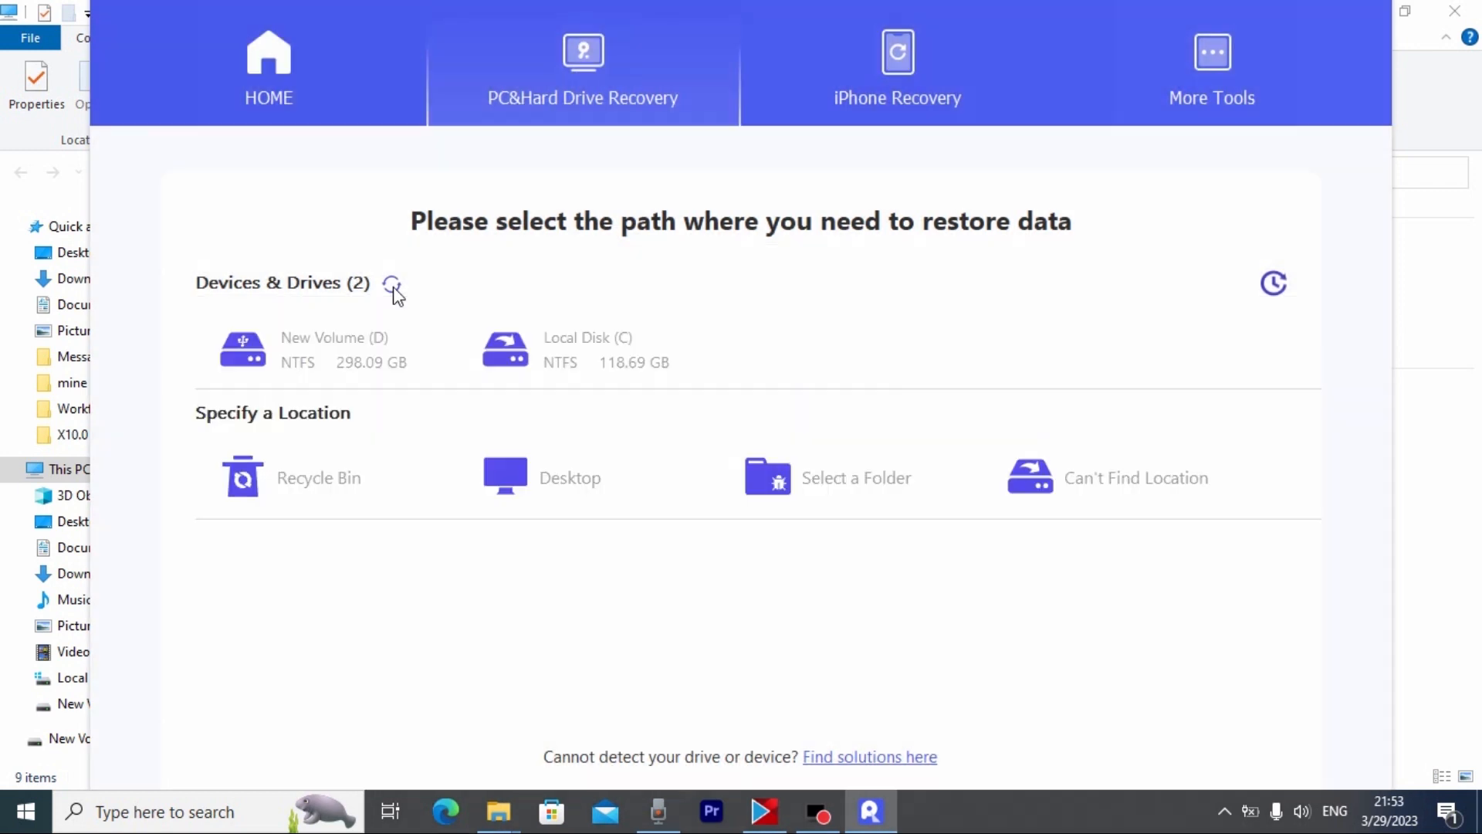
{"action": "mouse_move", "coordinate": [462, 375]}
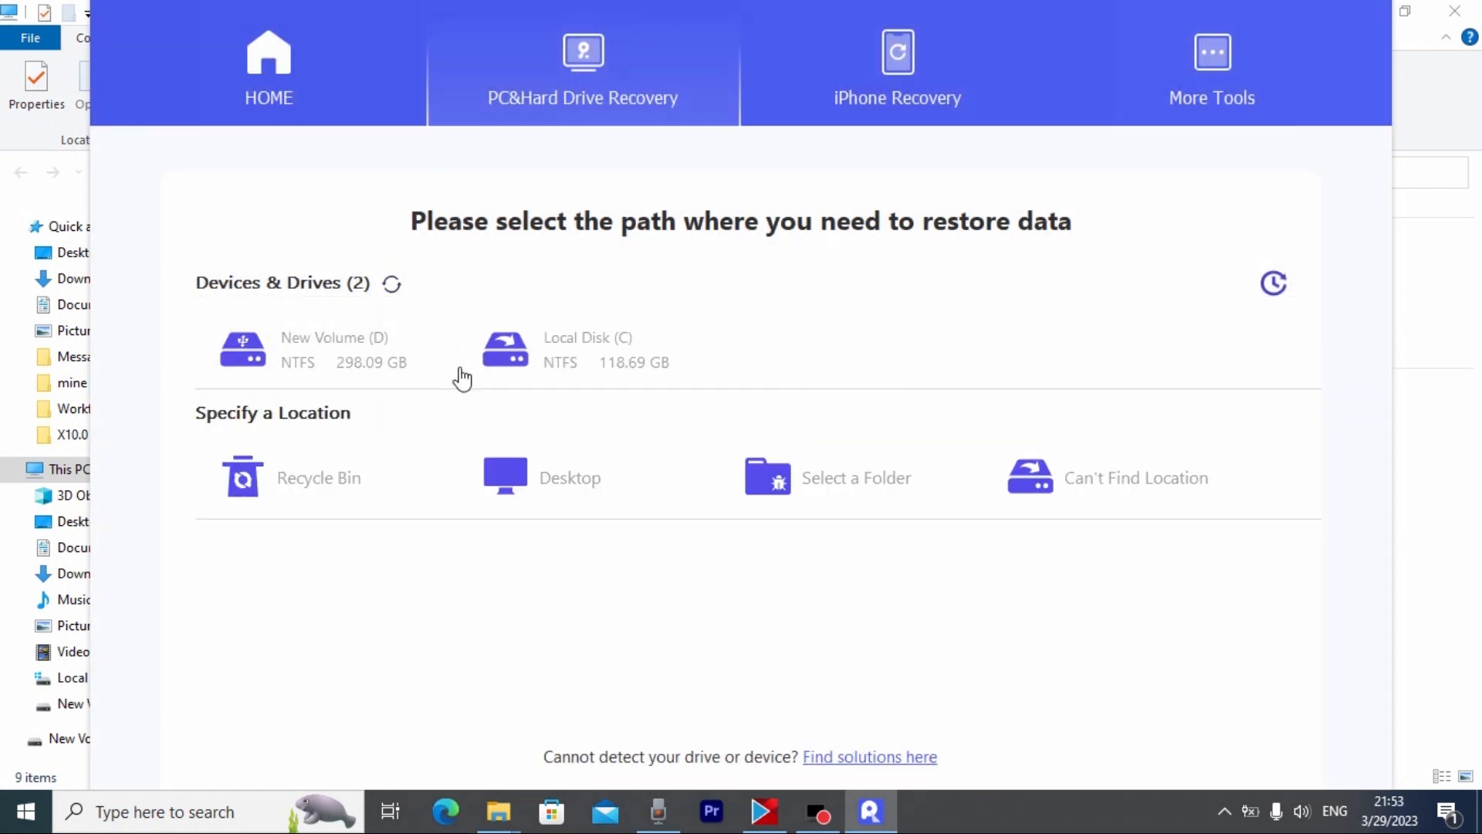
{"action": "mouse_move", "coordinate": [337, 259]}
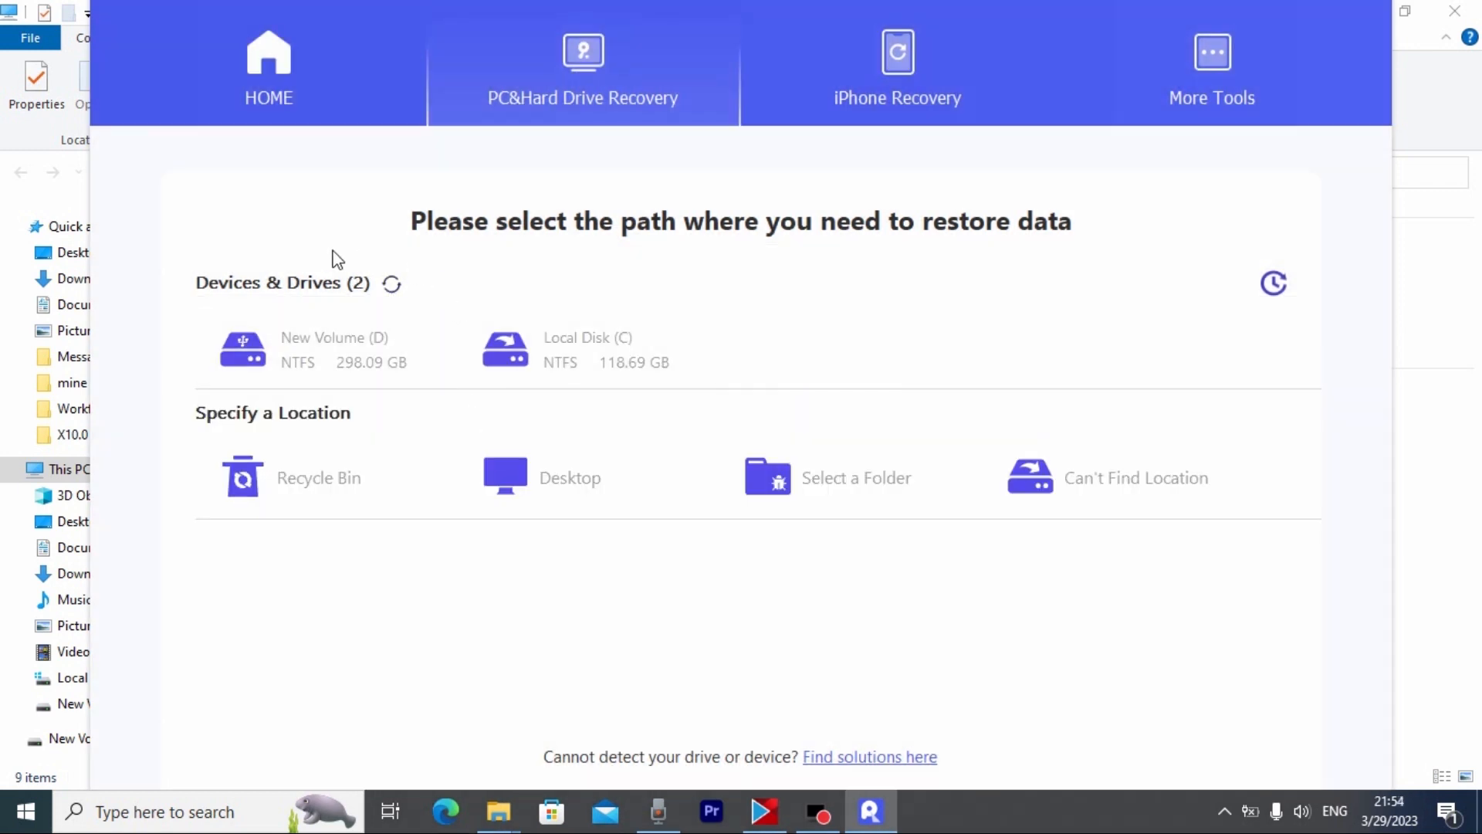
{"action": "mouse_move", "coordinate": [387, 393]}
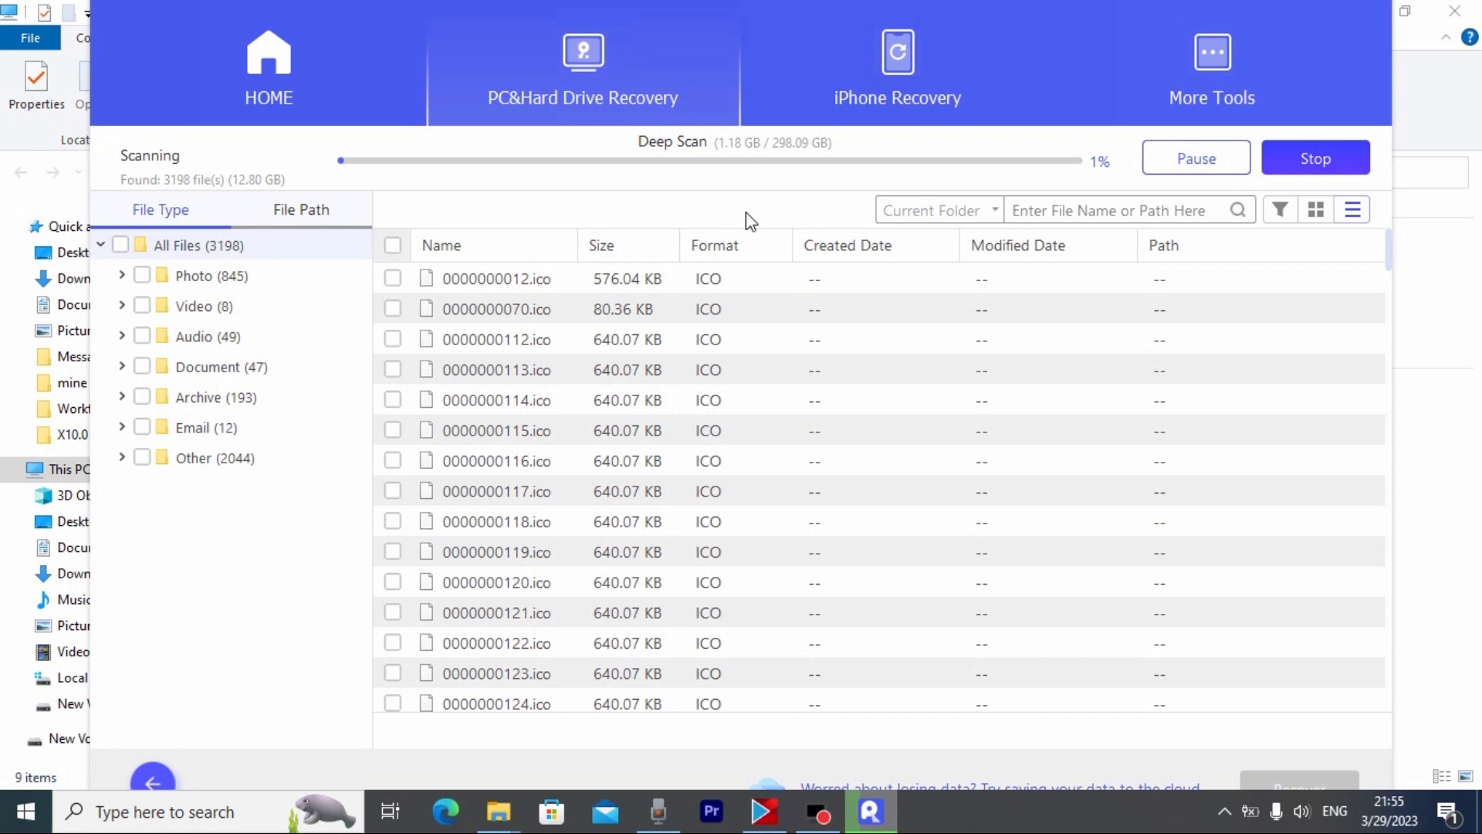
{"action": "mouse_move", "coordinate": [681, 169]}
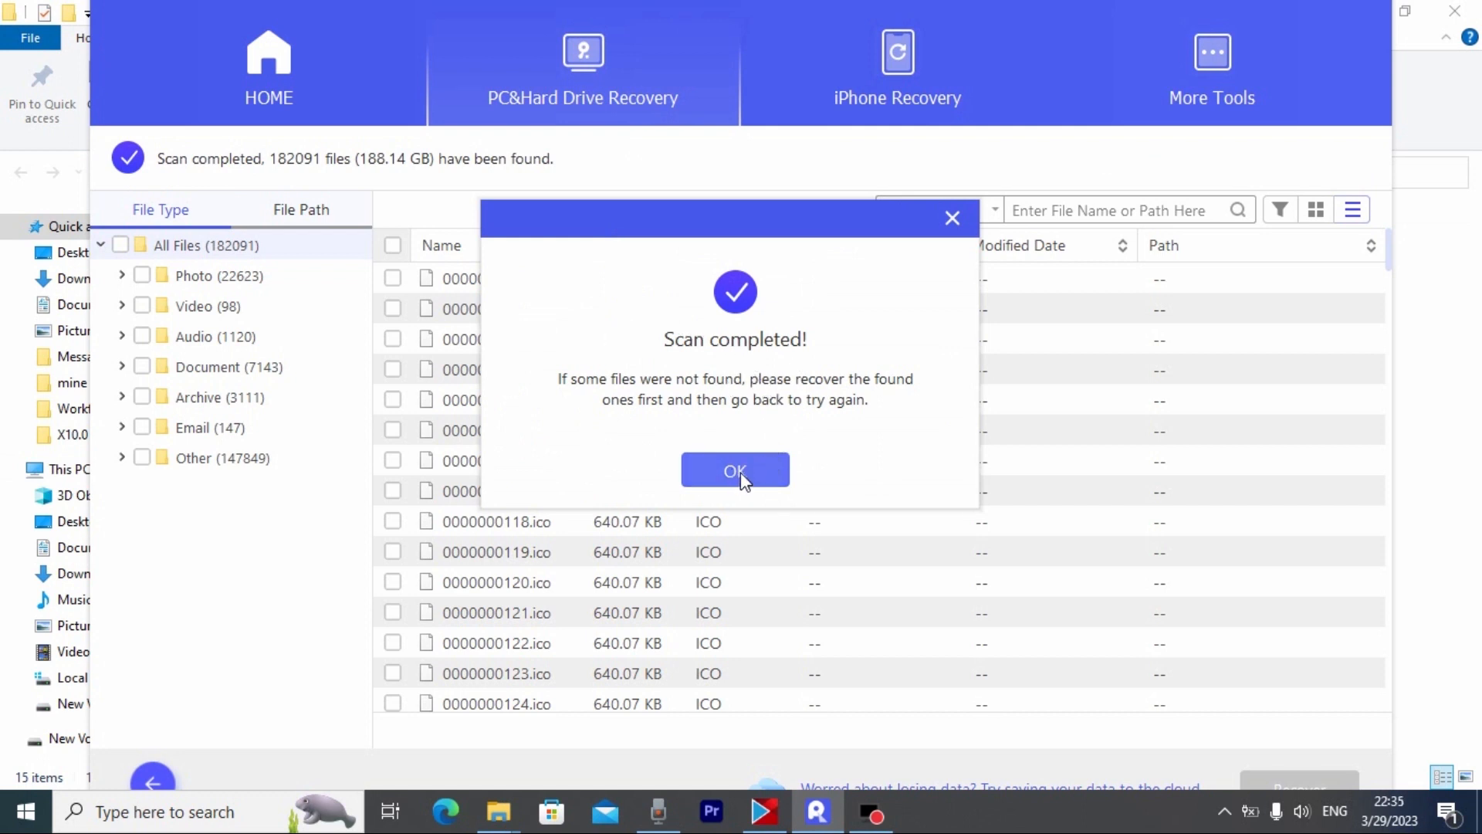
Step: Dismiss the scan-complete notice and list the 22,623 recovered photos
{"action": "left_click", "coordinate": [734, 471]}
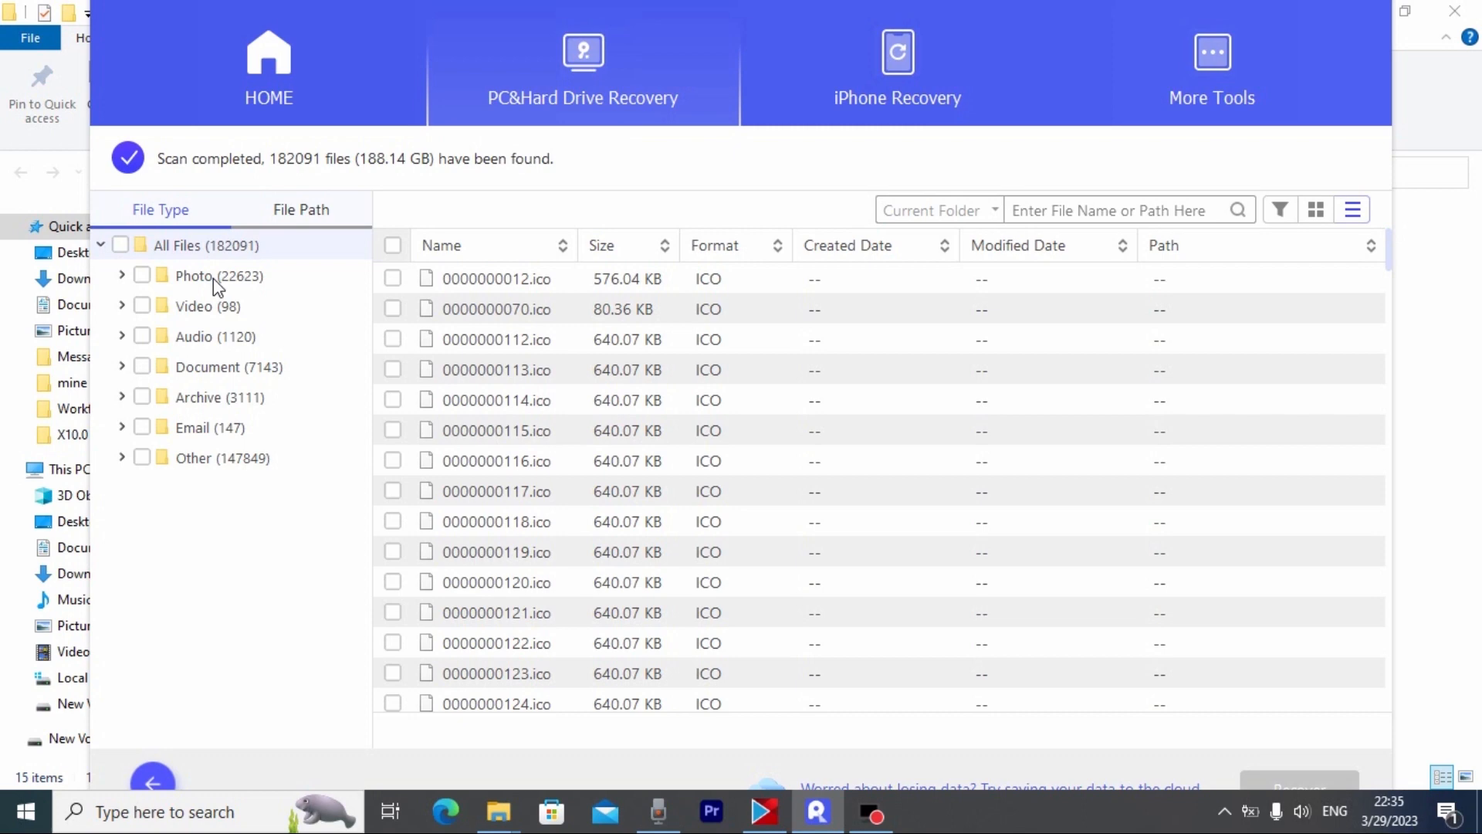
{"action": "left_click", "coordinate": [193, 305]}
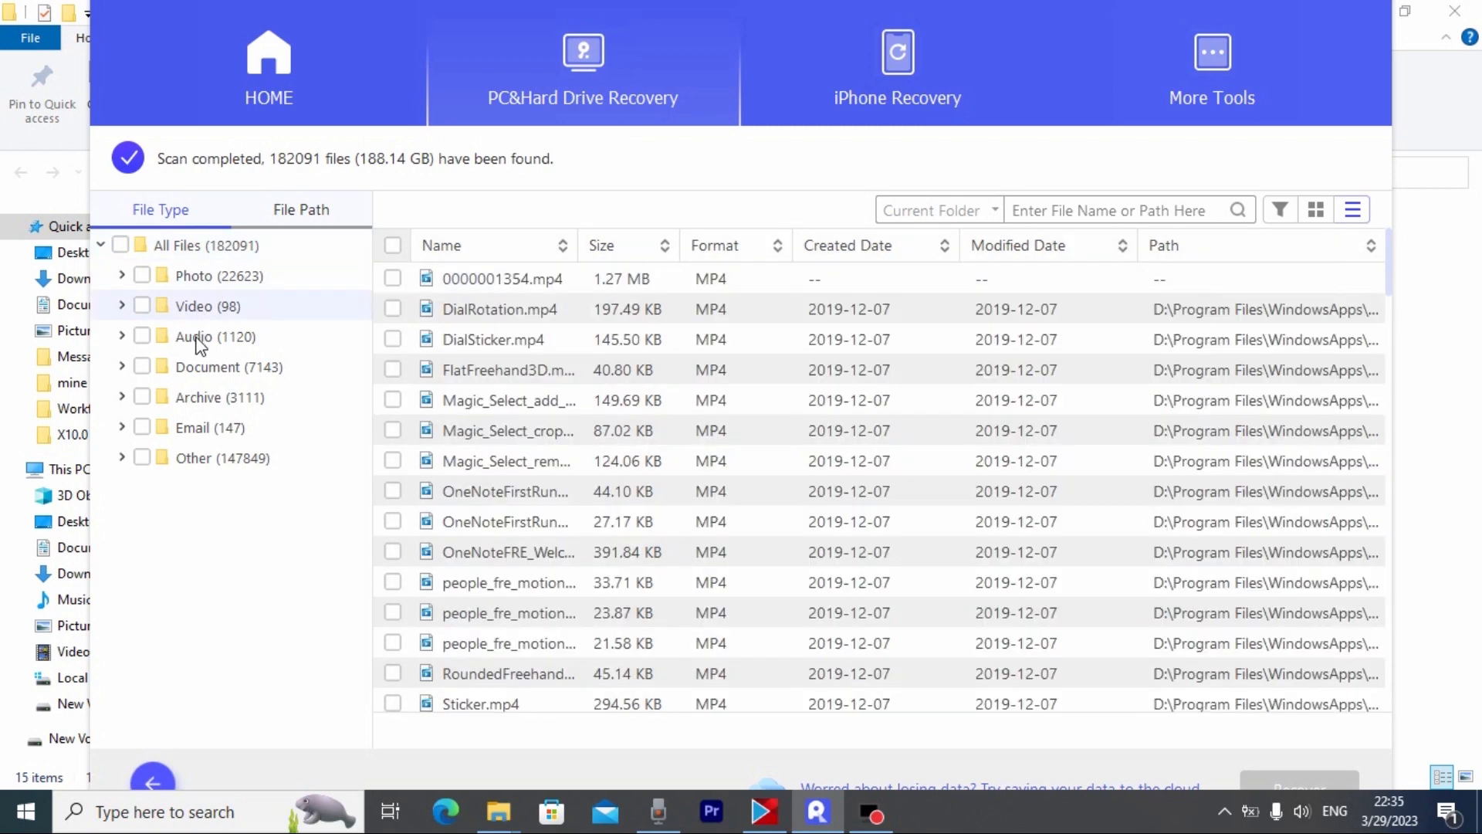
{"action": "left_click", "coordinate": [219, 275]}
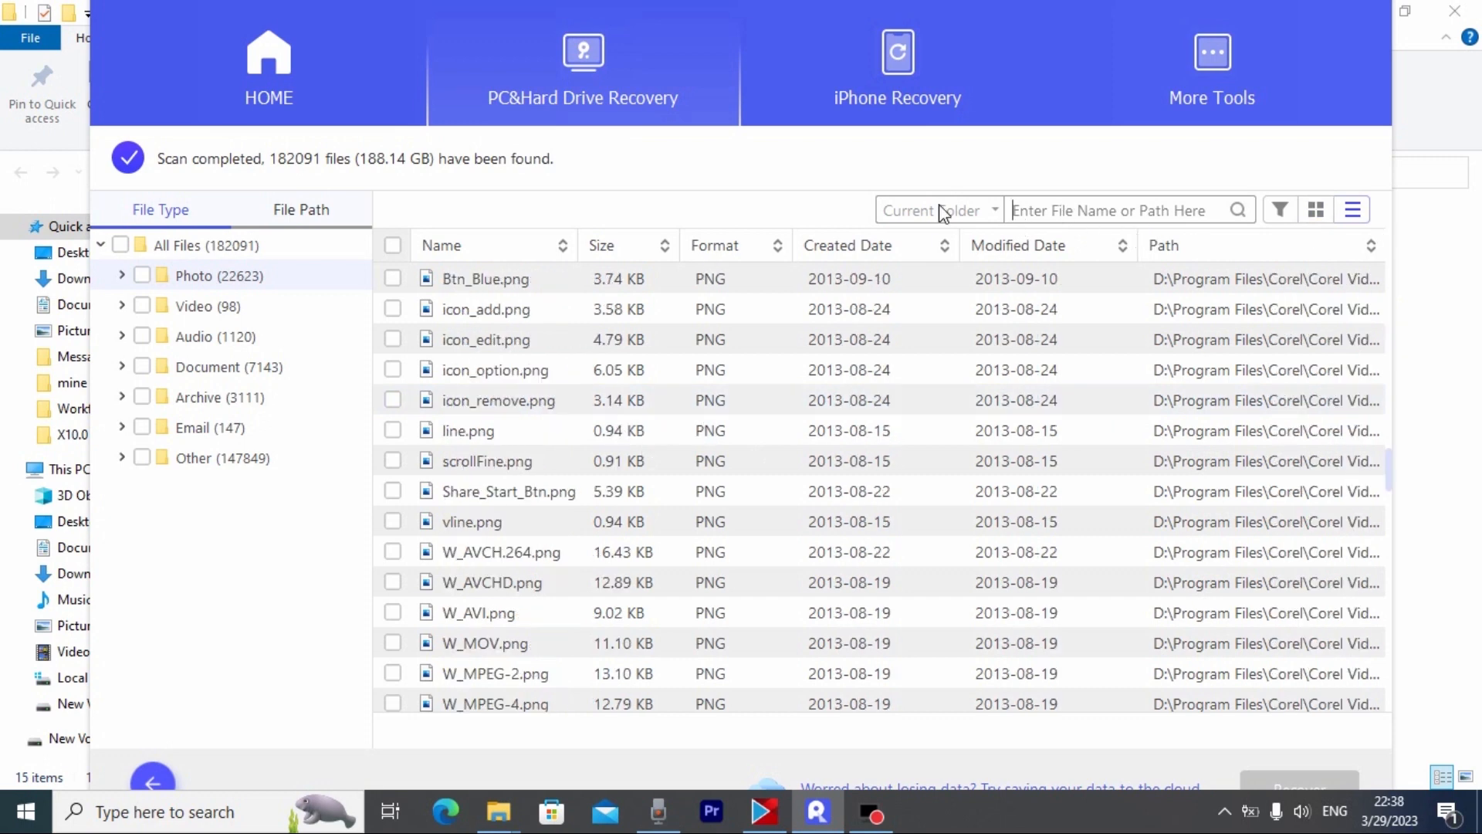
Step: Search the scan results for 'back', showing 59 JPG files totalling 6.82 MB
{"action": "type", "text": "back"}
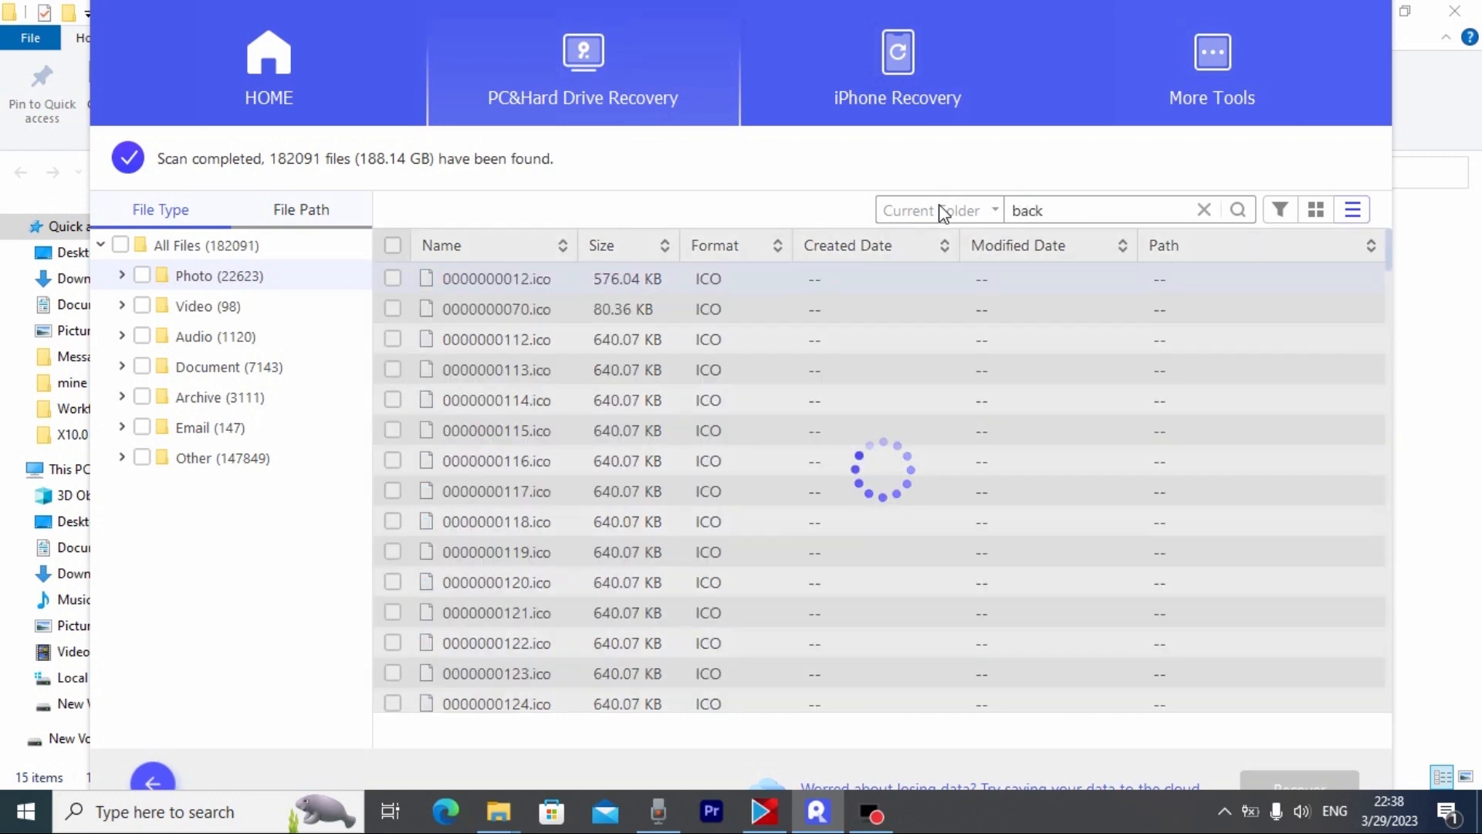
{"action": "left_click", "coordinate": [1236, 209]}
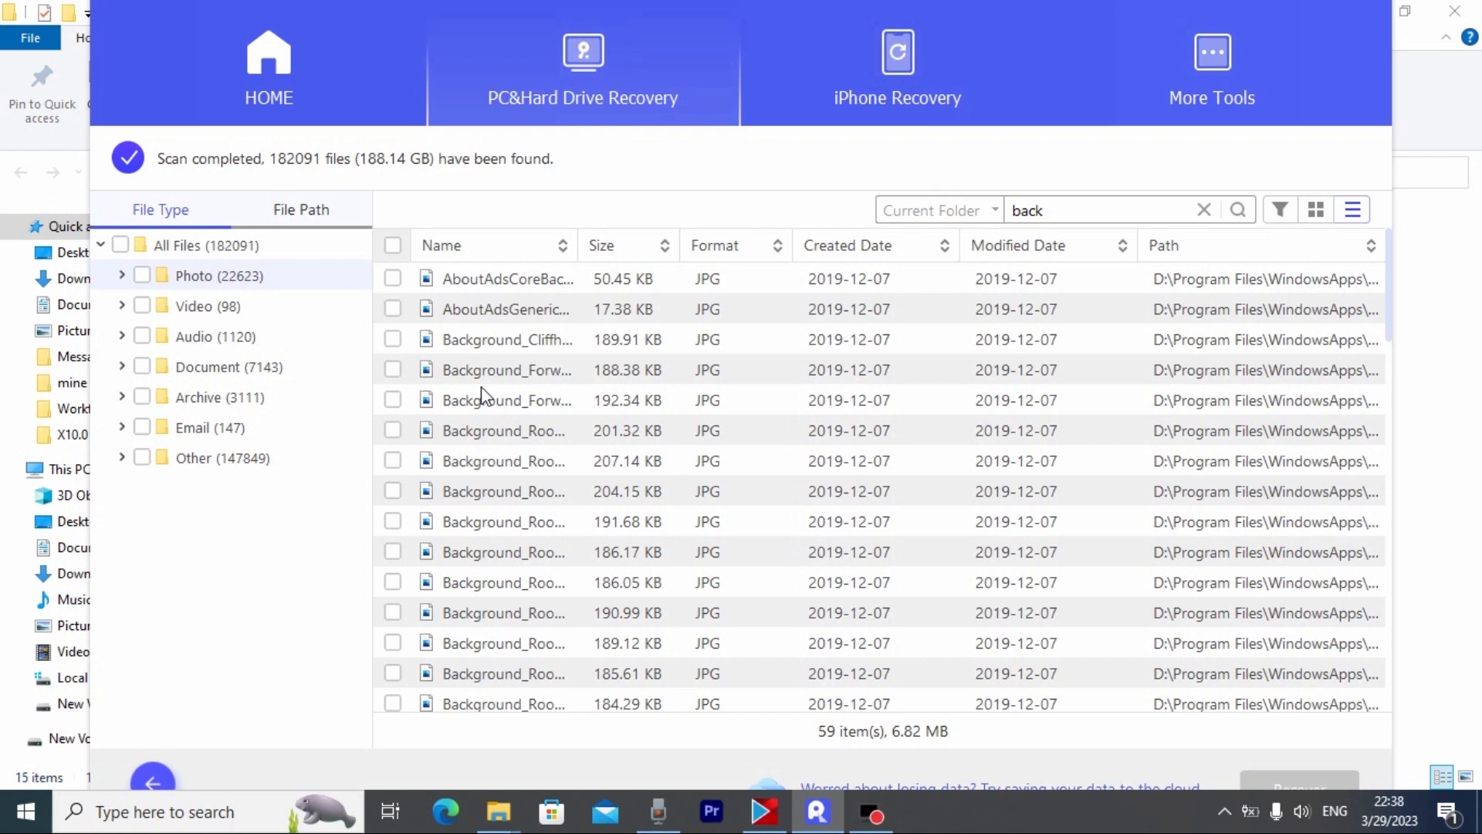
{"action": "mouse_move", "coordinate": [505, 475]}
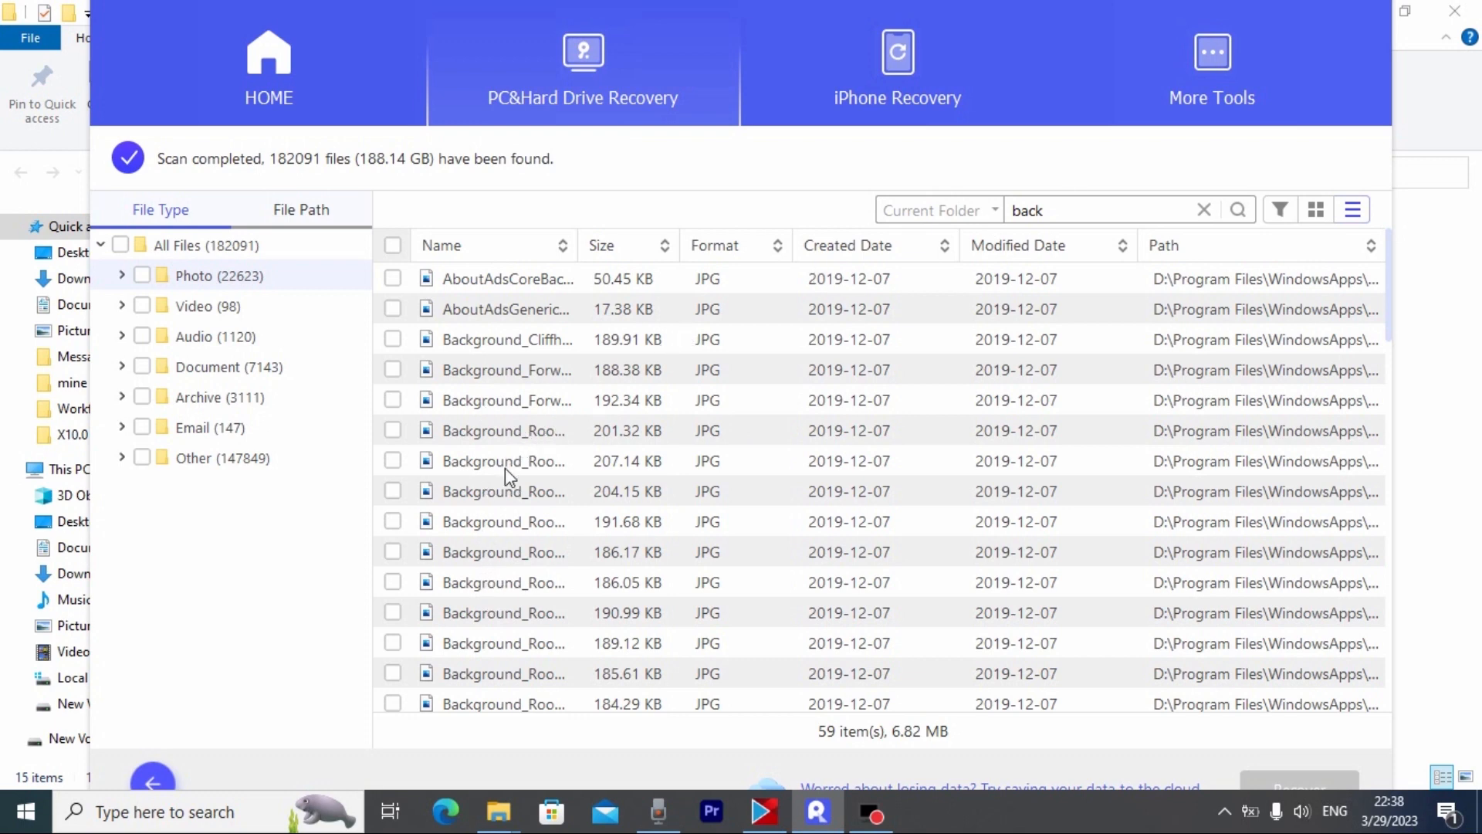
{"action": "mouse_move", "coordinate": [504, 491]}
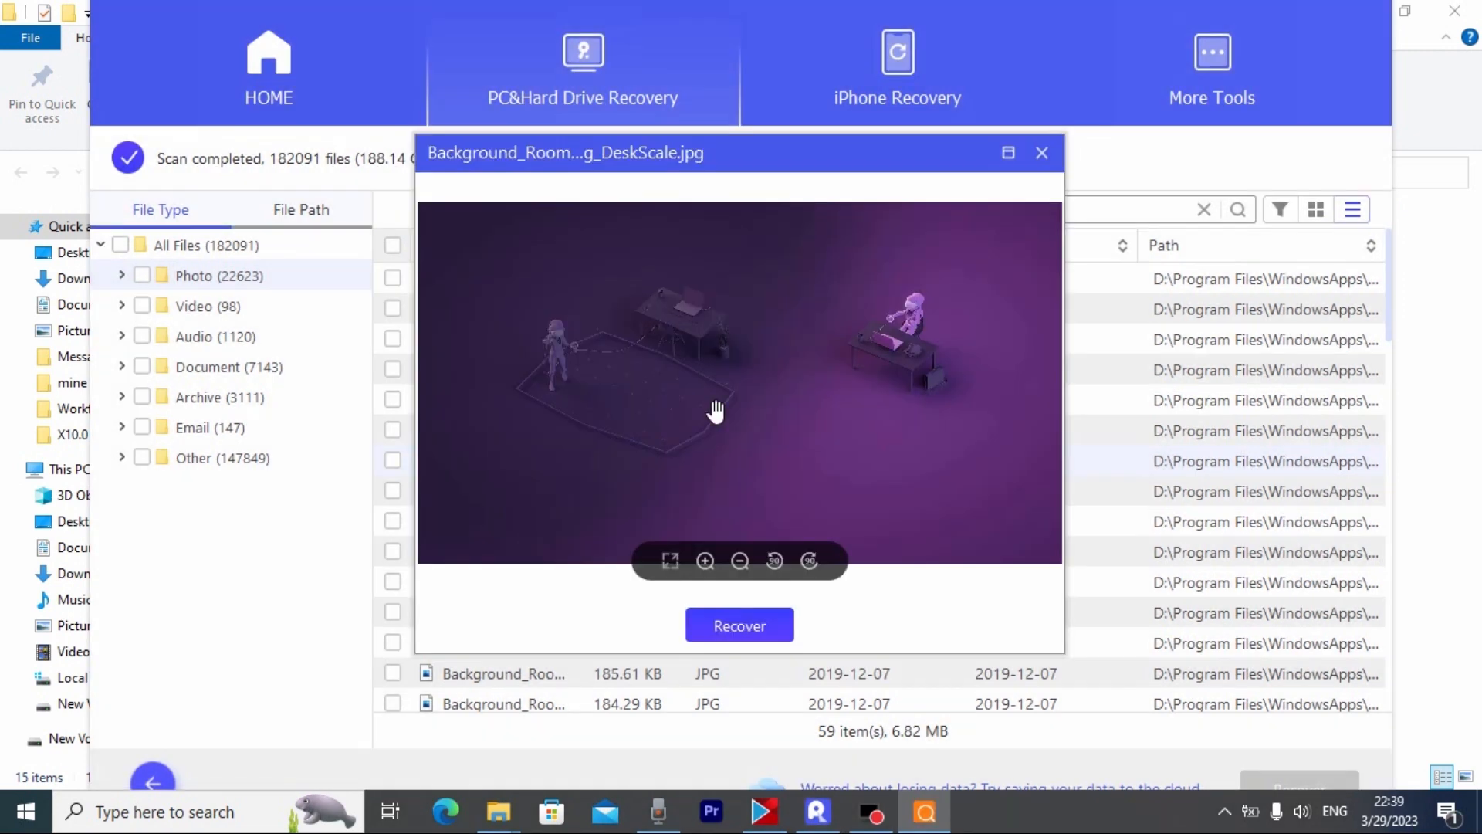
{"action": "mouse_move", "coordinate": [738, 668]}
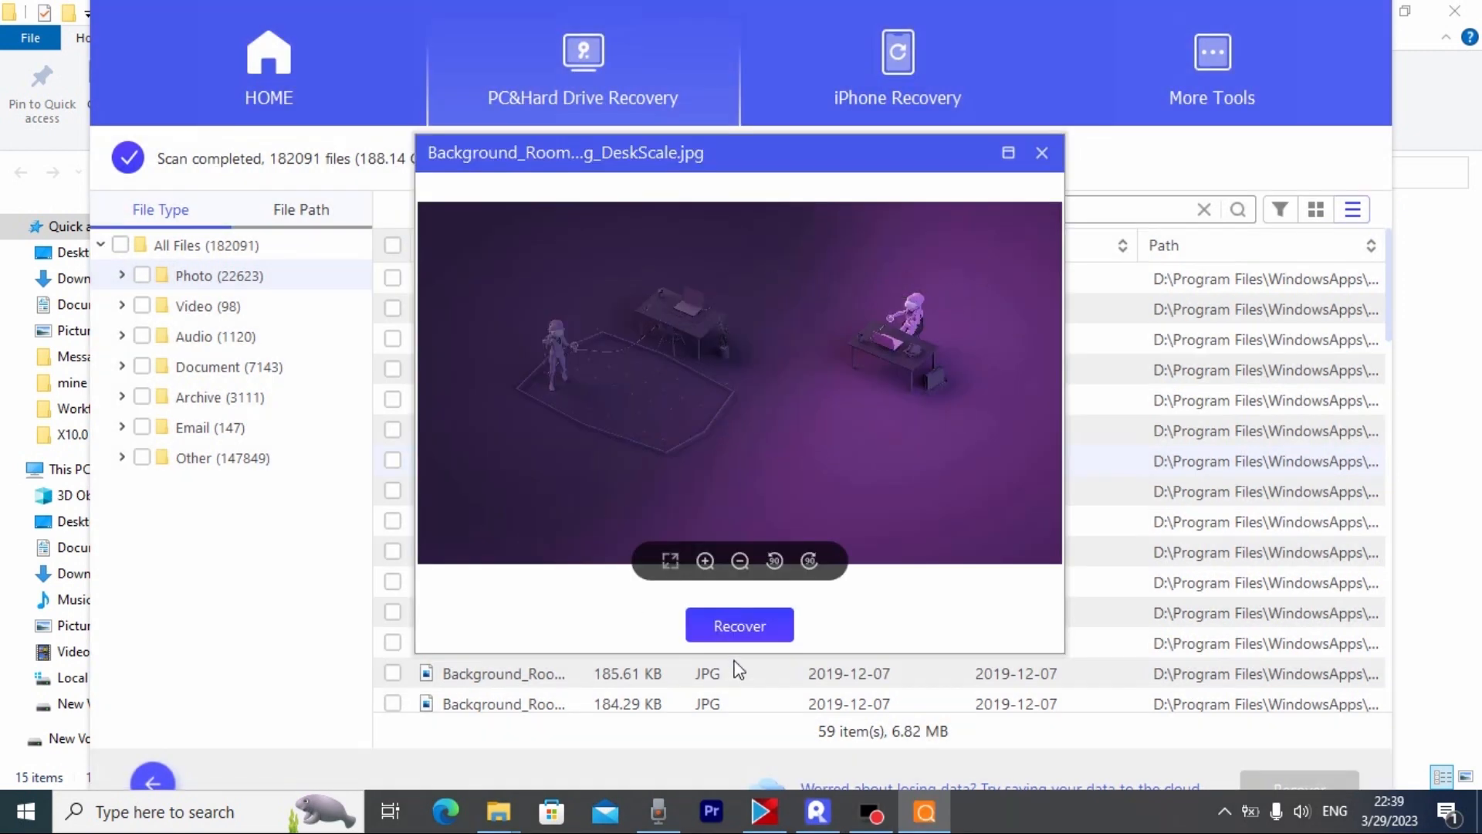
Step: Create a New folder on the Desktop and recover the files into it
{"action": "left_click", "coordinate": [739, 624]}
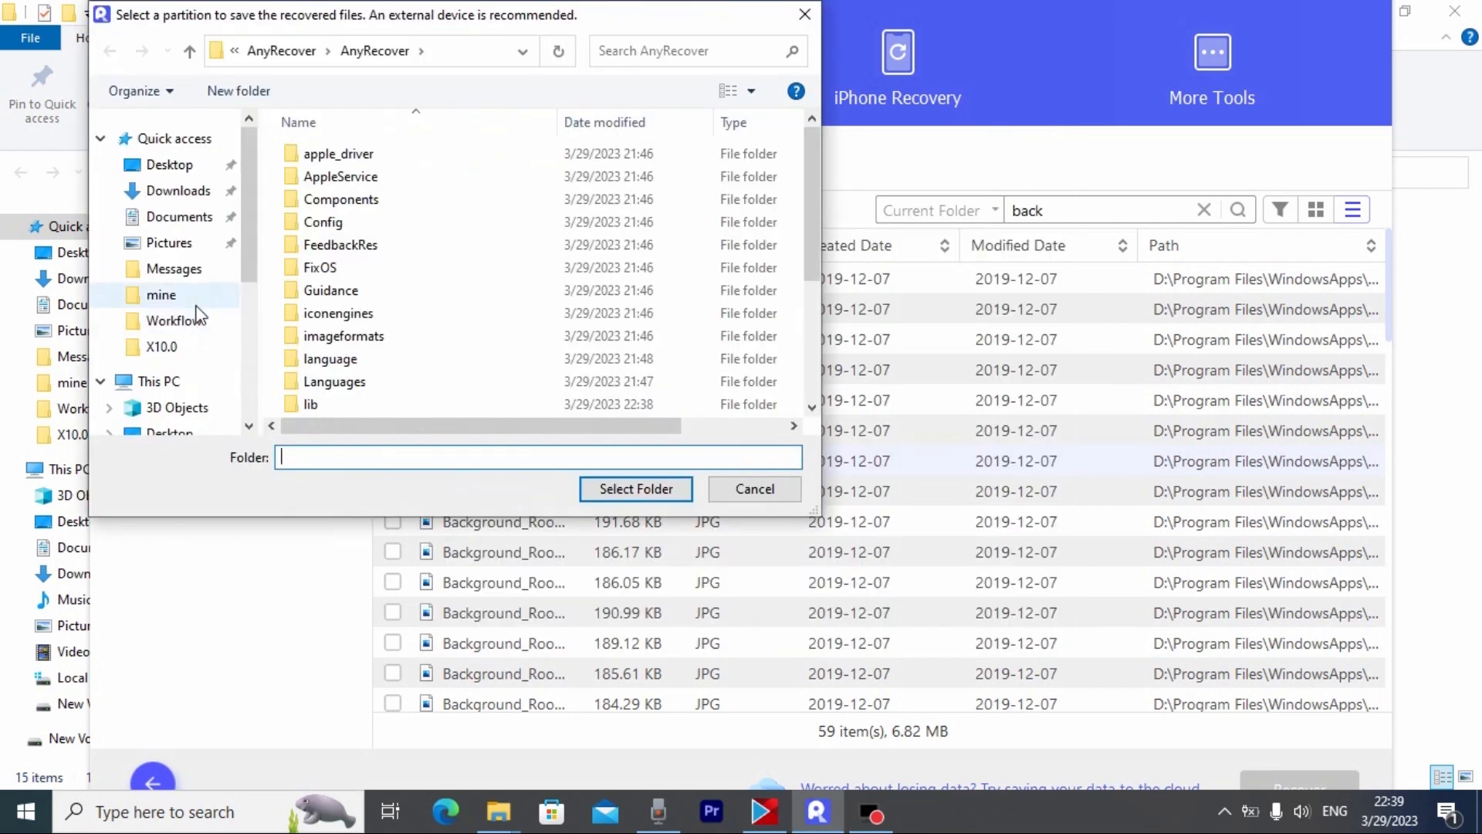
{"action": "left_click", "coordinate": [168, 164]}
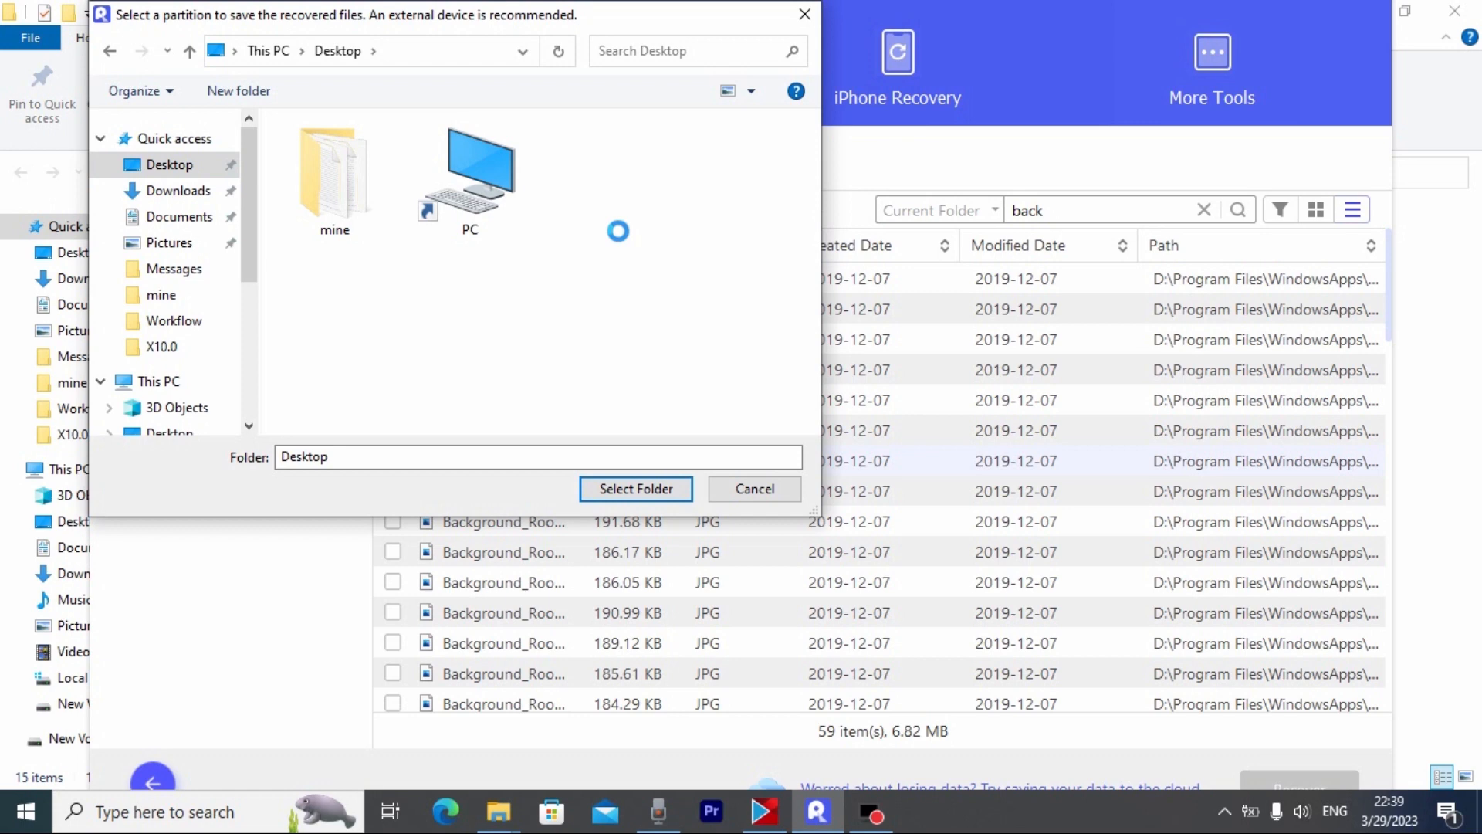
{"action": "right_click", "coordinate": [618, 231]}
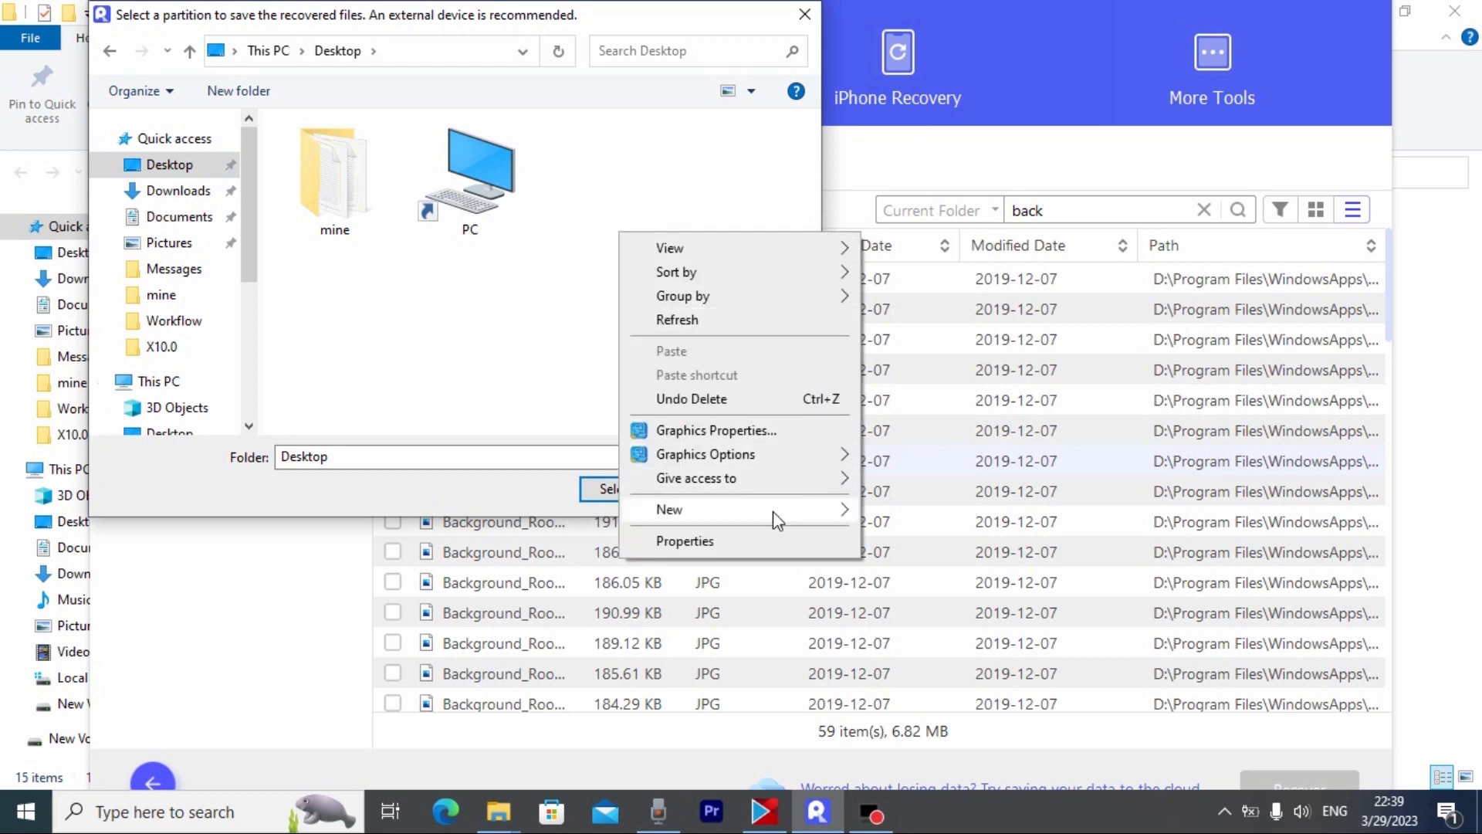
{"action": "left_click", "coordinate": [669, 509]}
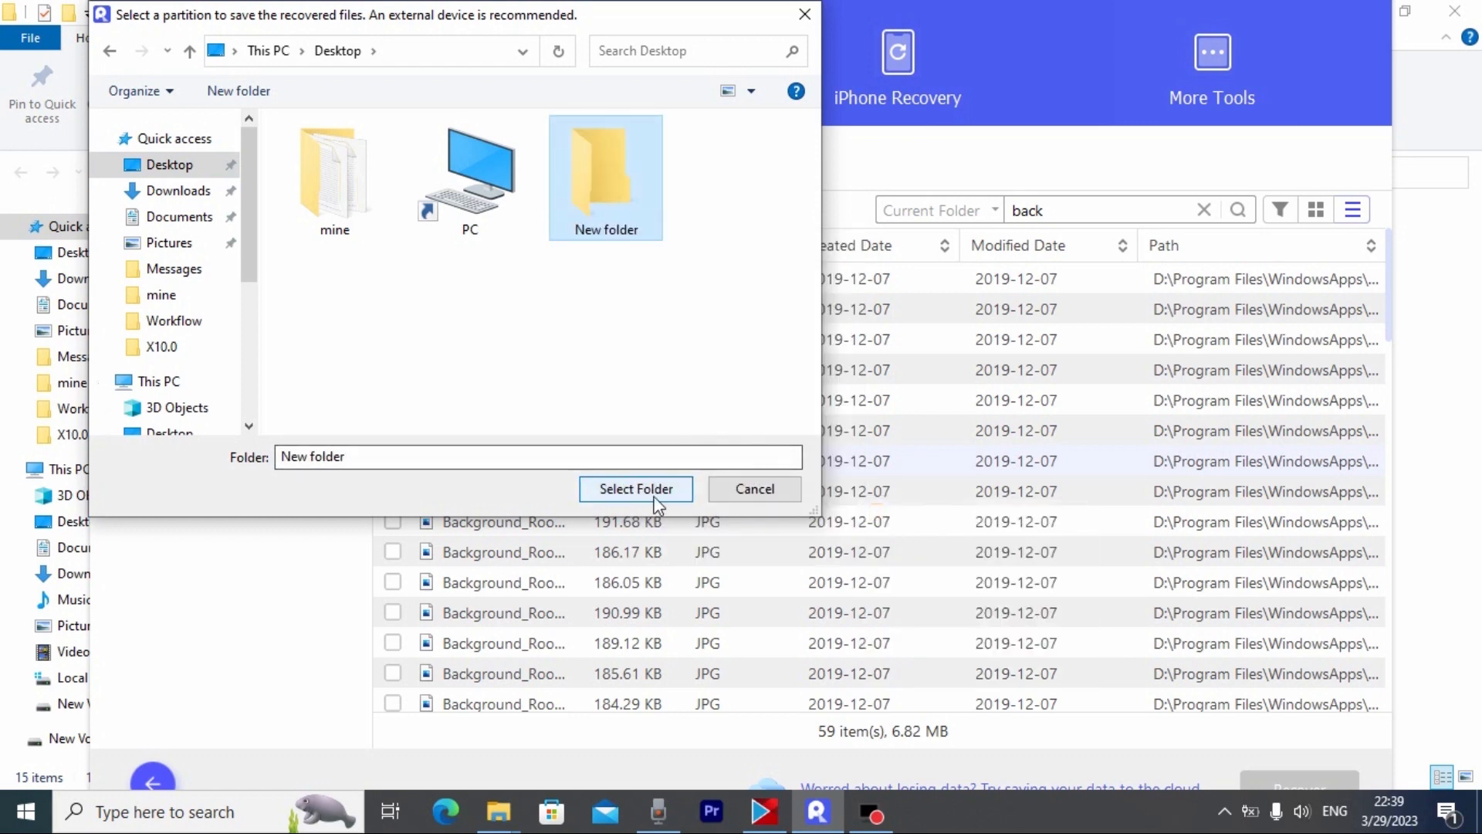
{"action": "left_click", "coordinate": [636, 488]}
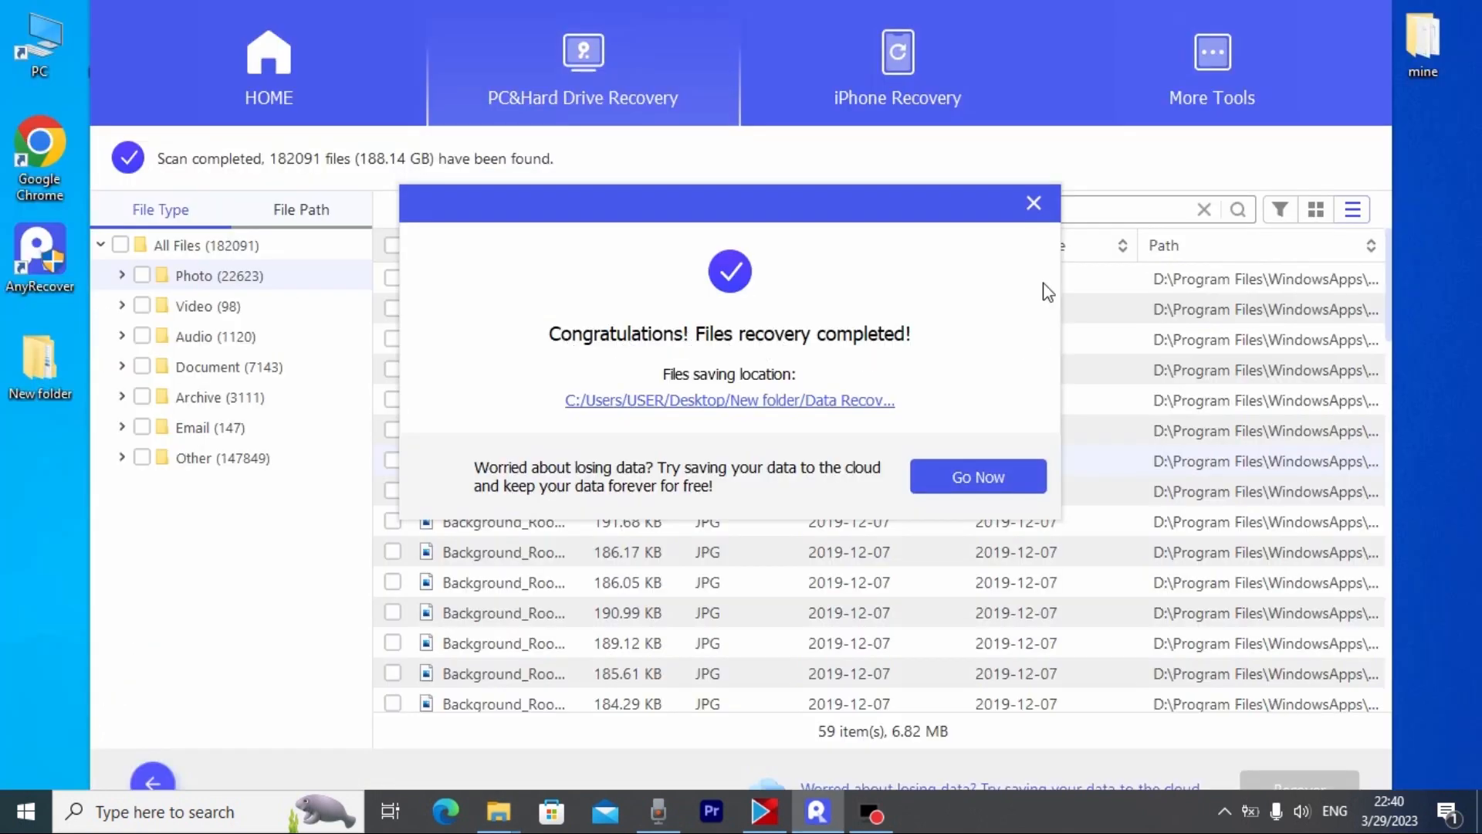
{"action": "mouse_move", "coordinate": [1044, 227]}
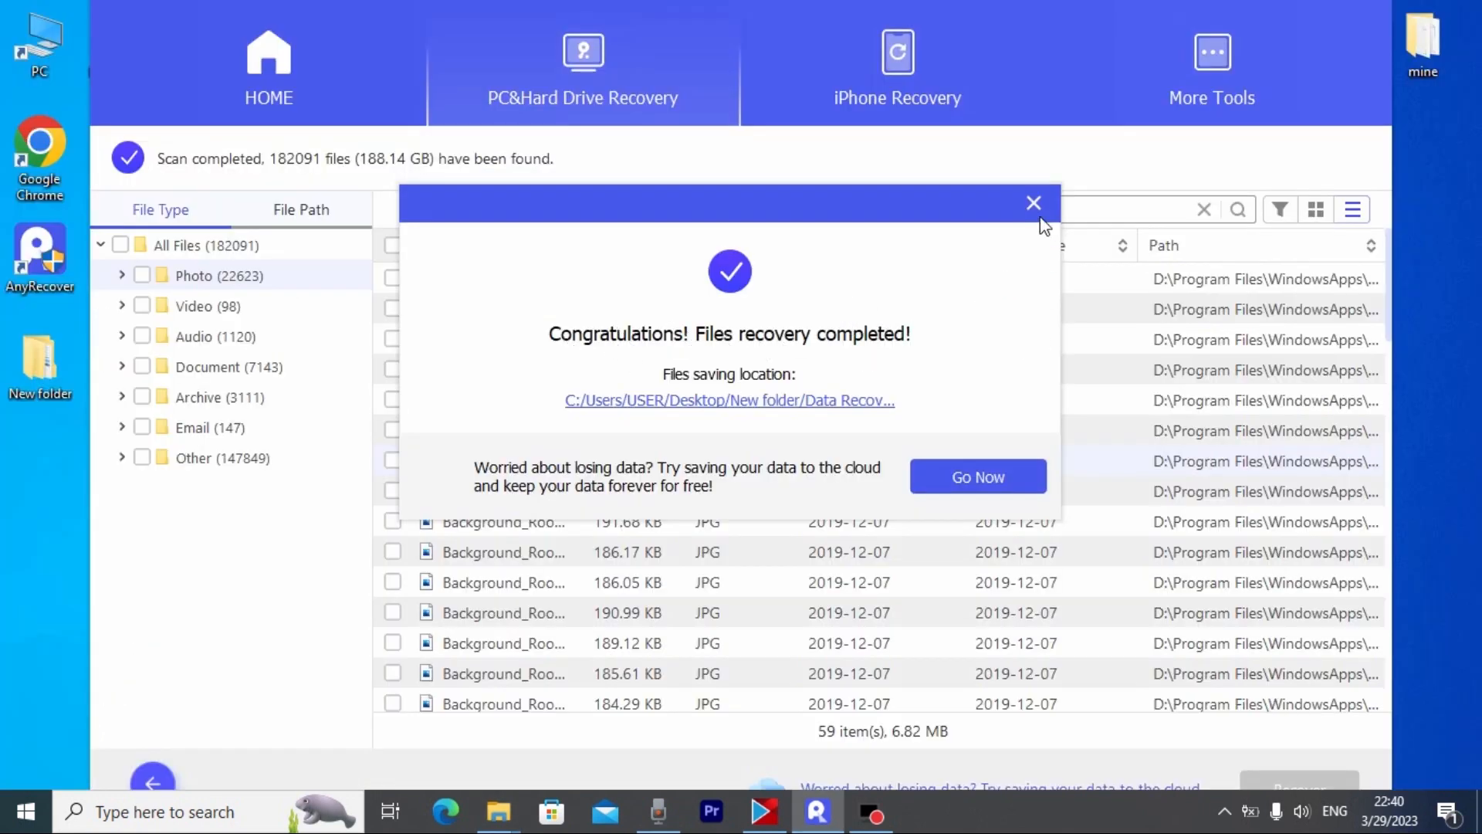
Step: Dismiss the completion popup, view Background_RoomSetupDisambig_DeskScale.jpg in Photos, then scroll the results
{"action": "left_click", "coordinate": [1033, 203]}
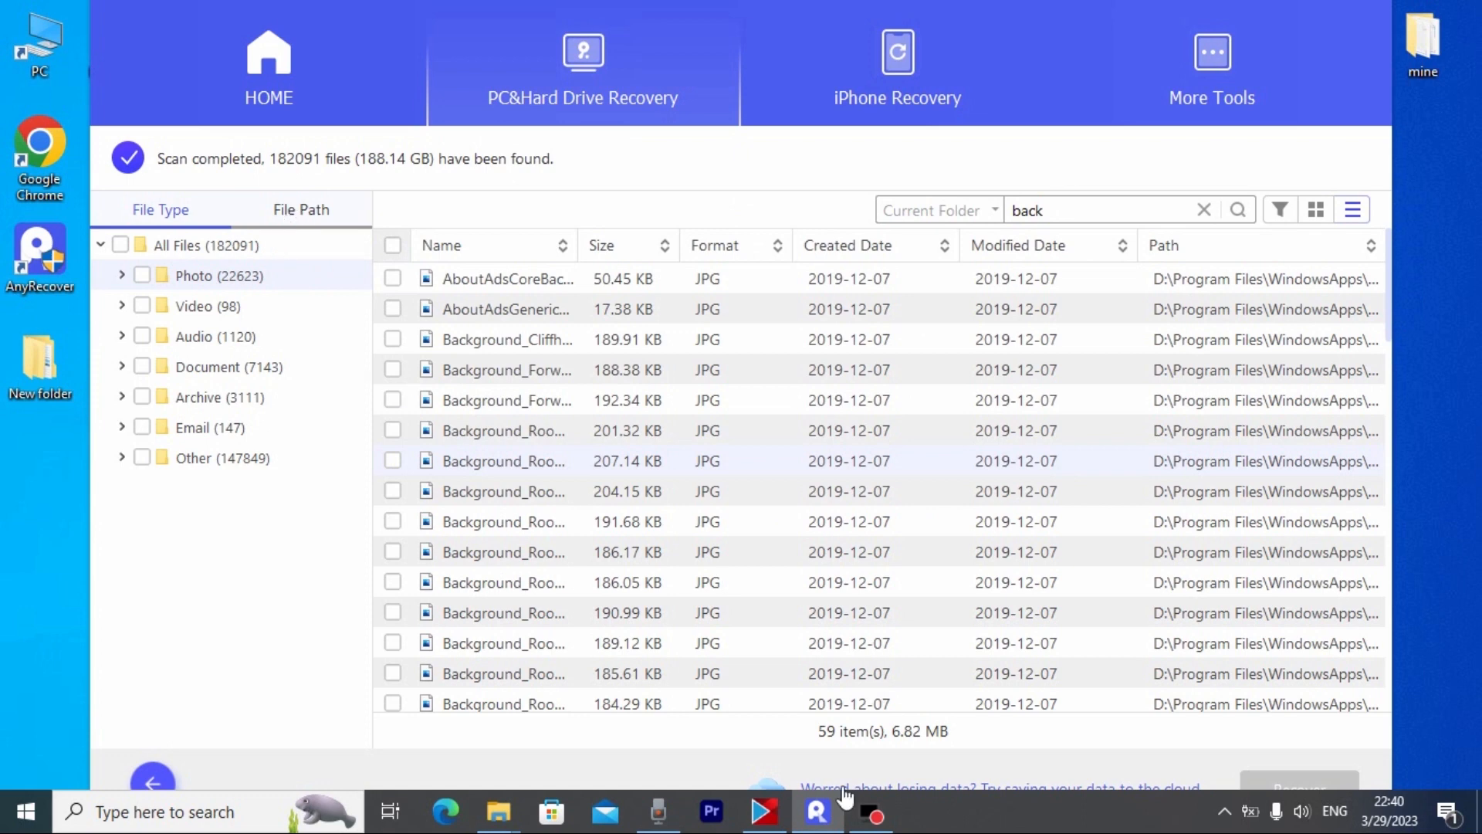
{"action": "left_click", "coordinate": [498, 811]}
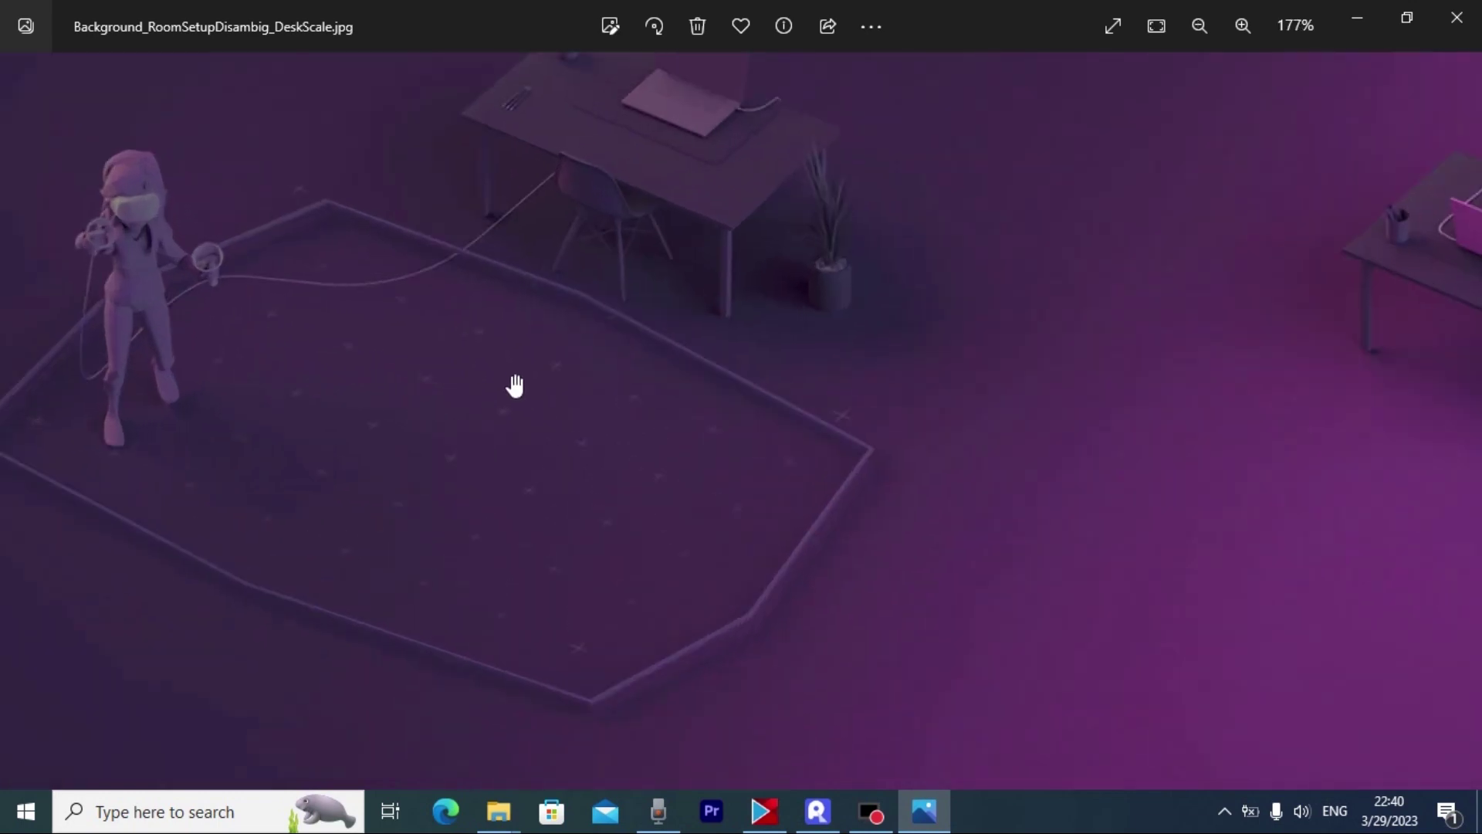
{"action": "left_click", "coordinate": [1197, 25]}
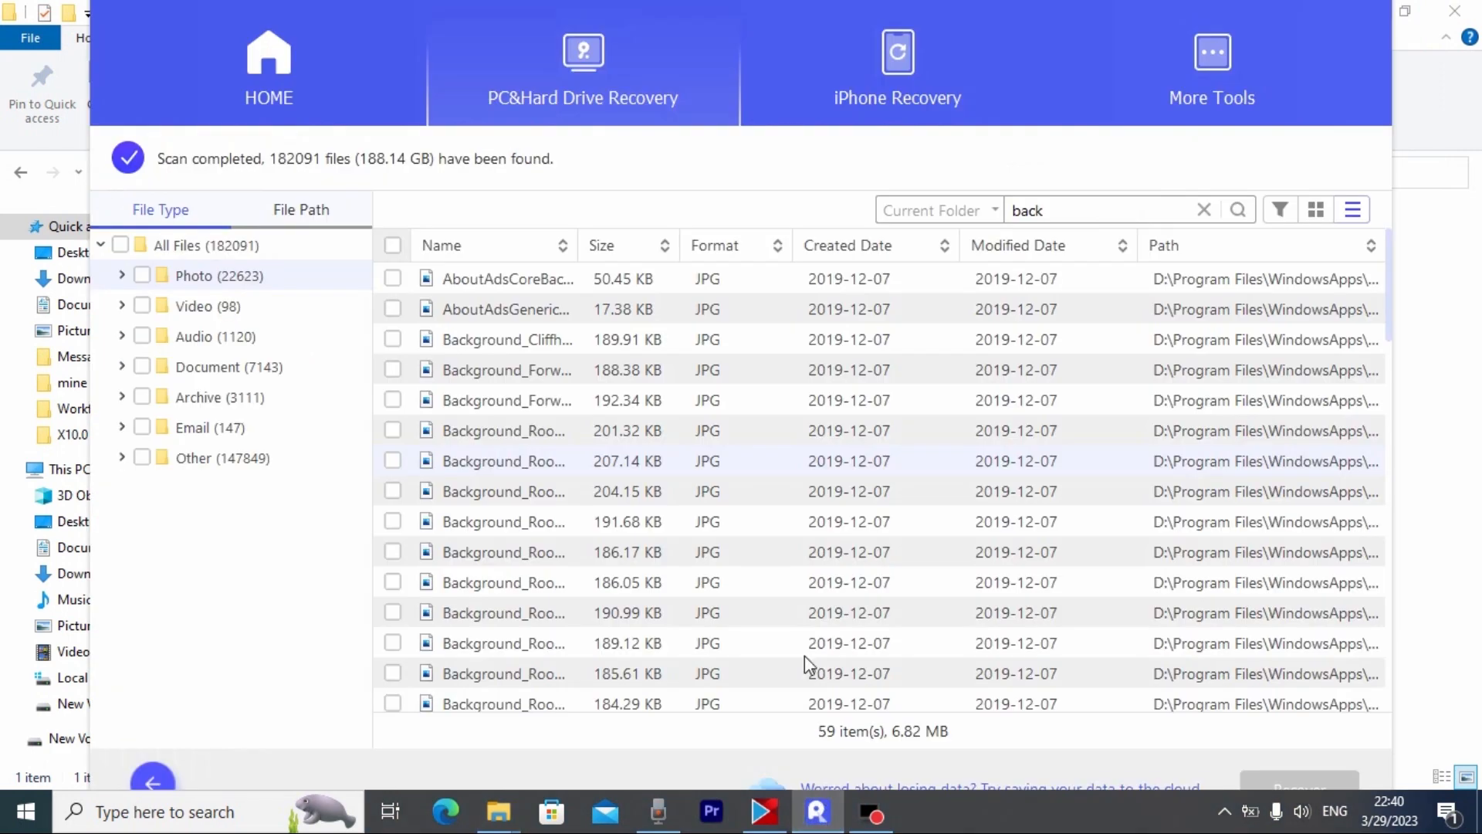
{"action": "scroll", "scroll_direction": "down", "scroll_amount": 3}
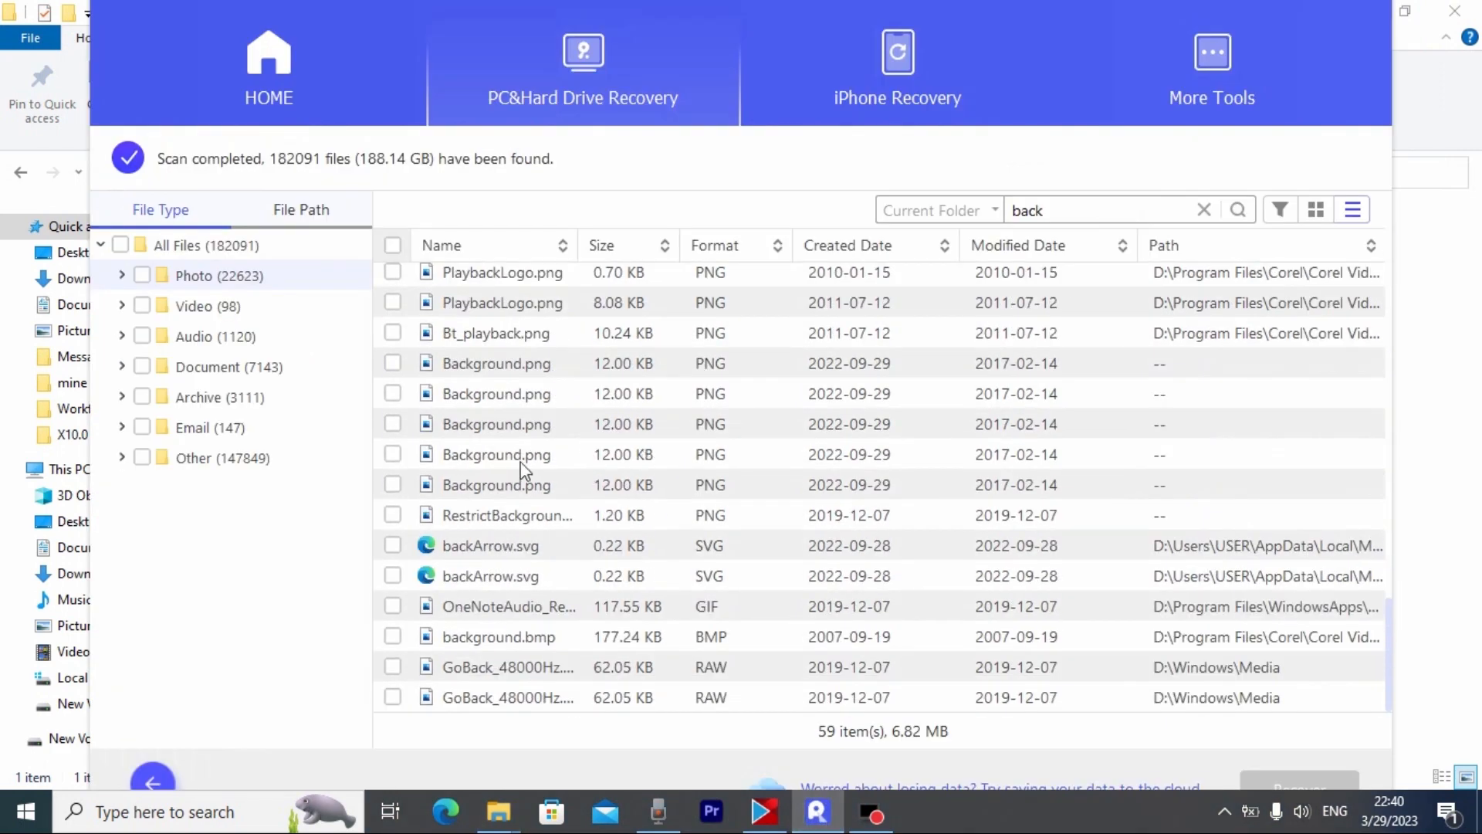
{"action": "mouse_move", "coordinate": [867, 775]}
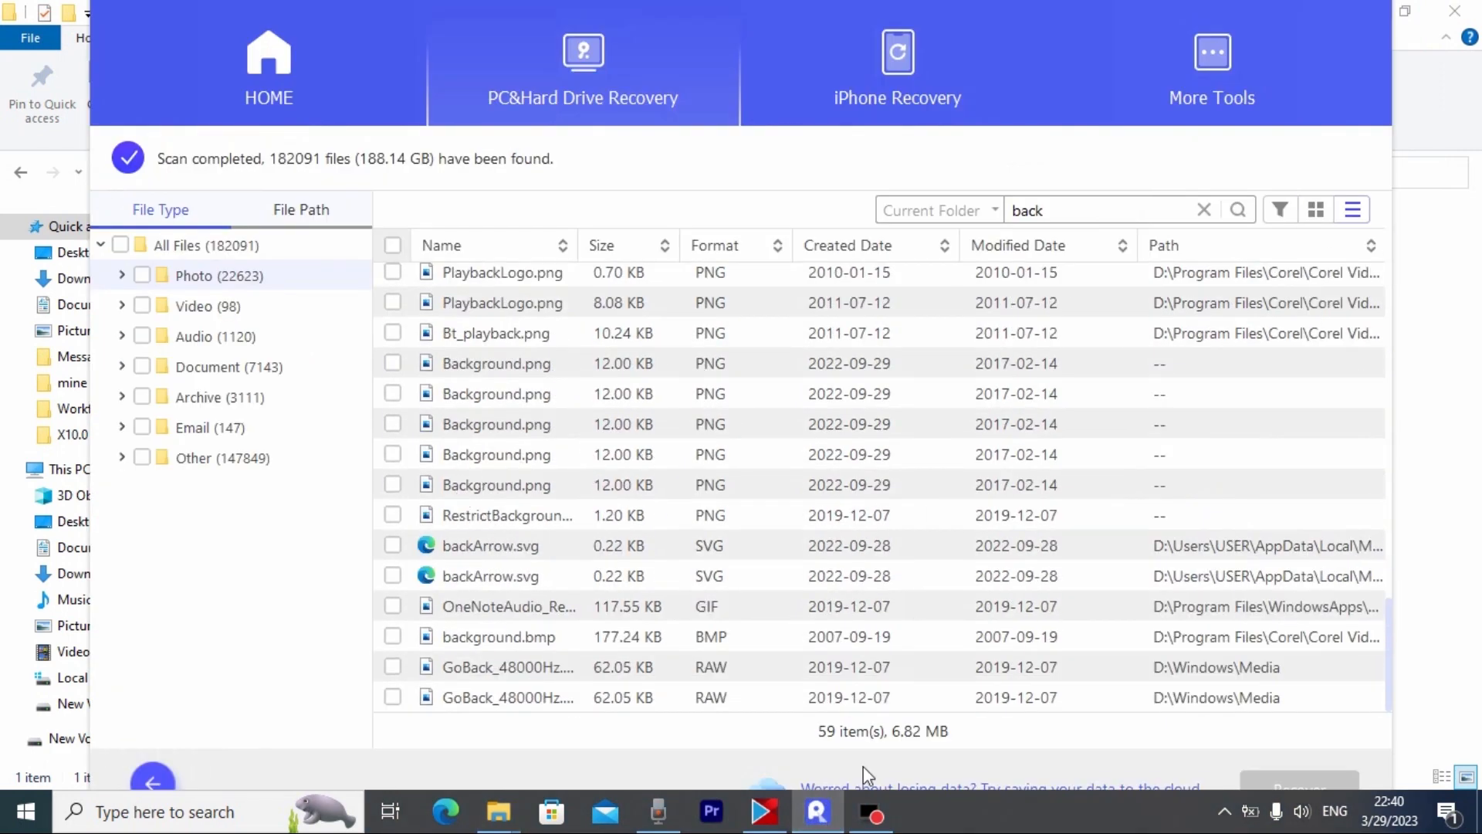
Step: Recover three more marked JPG photos into the Desktop New folder
{"action": "left_click", "coordinate": [392, 338]}
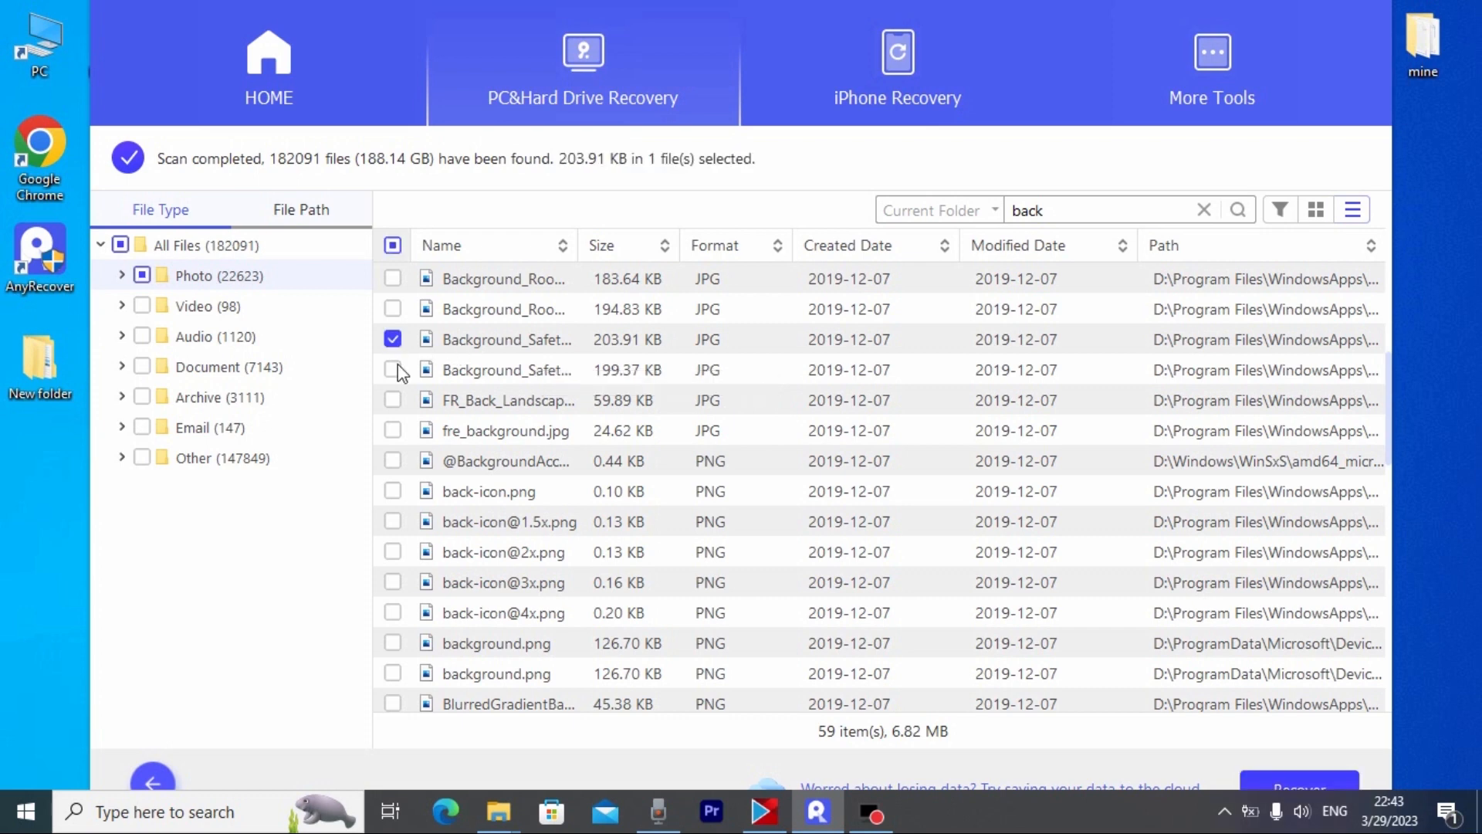
{"action": "left_click", "coordinate": [392, 400]}
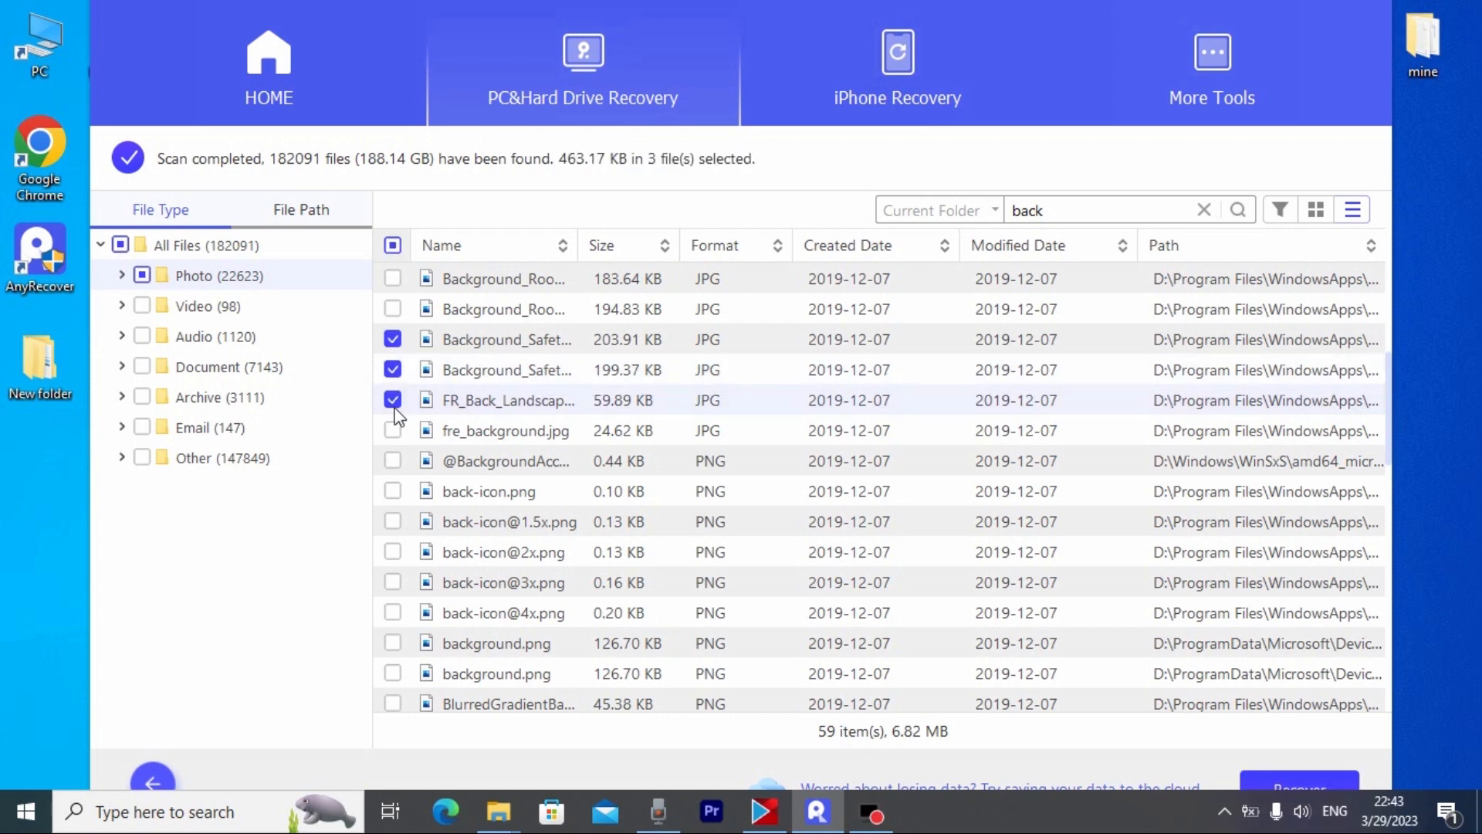
{"action": "left_click", "coordinate": [1299, 787]}
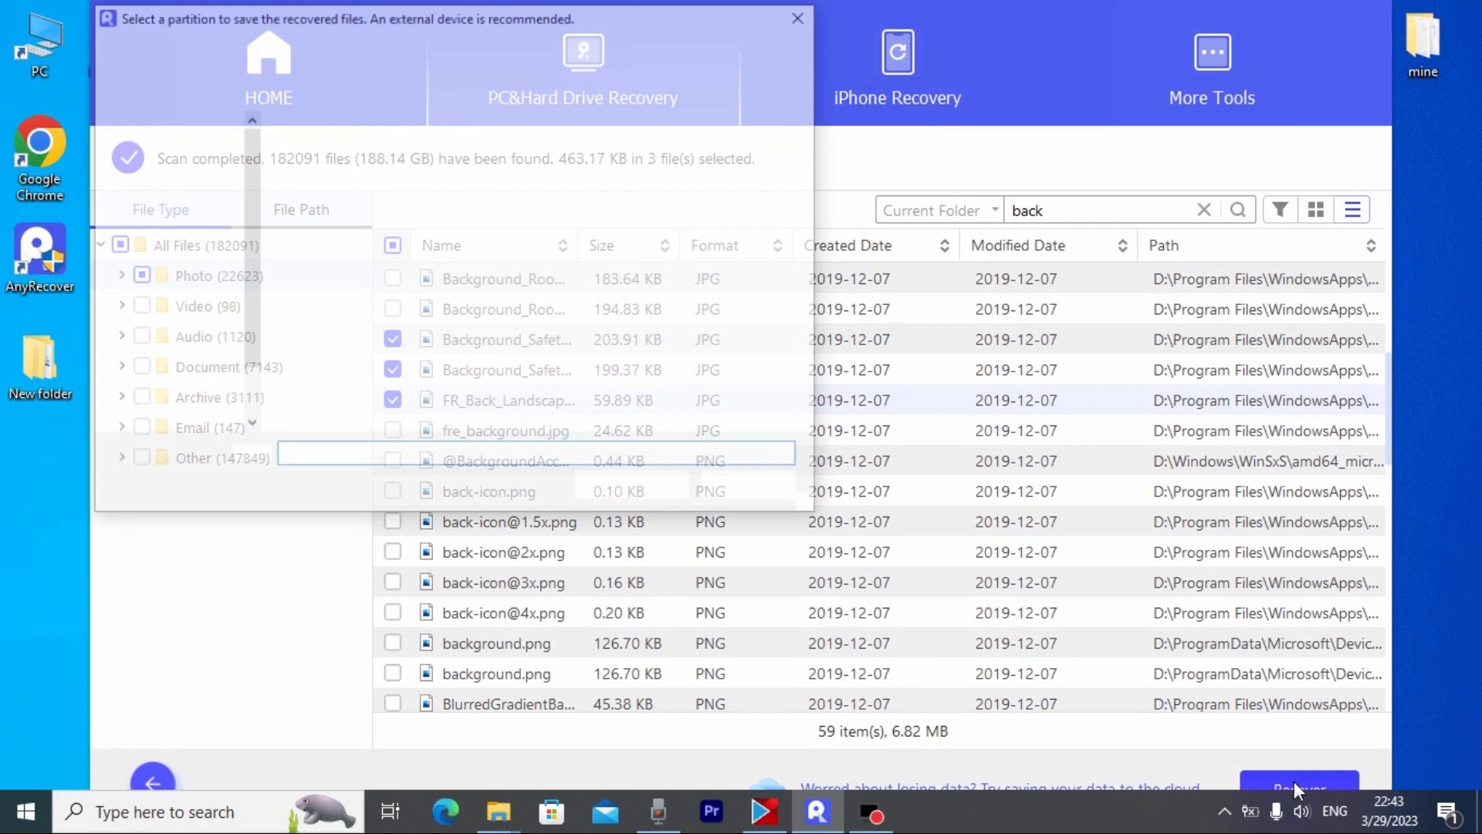
{"action": "left_click", "coordinate": [1298, 787]}
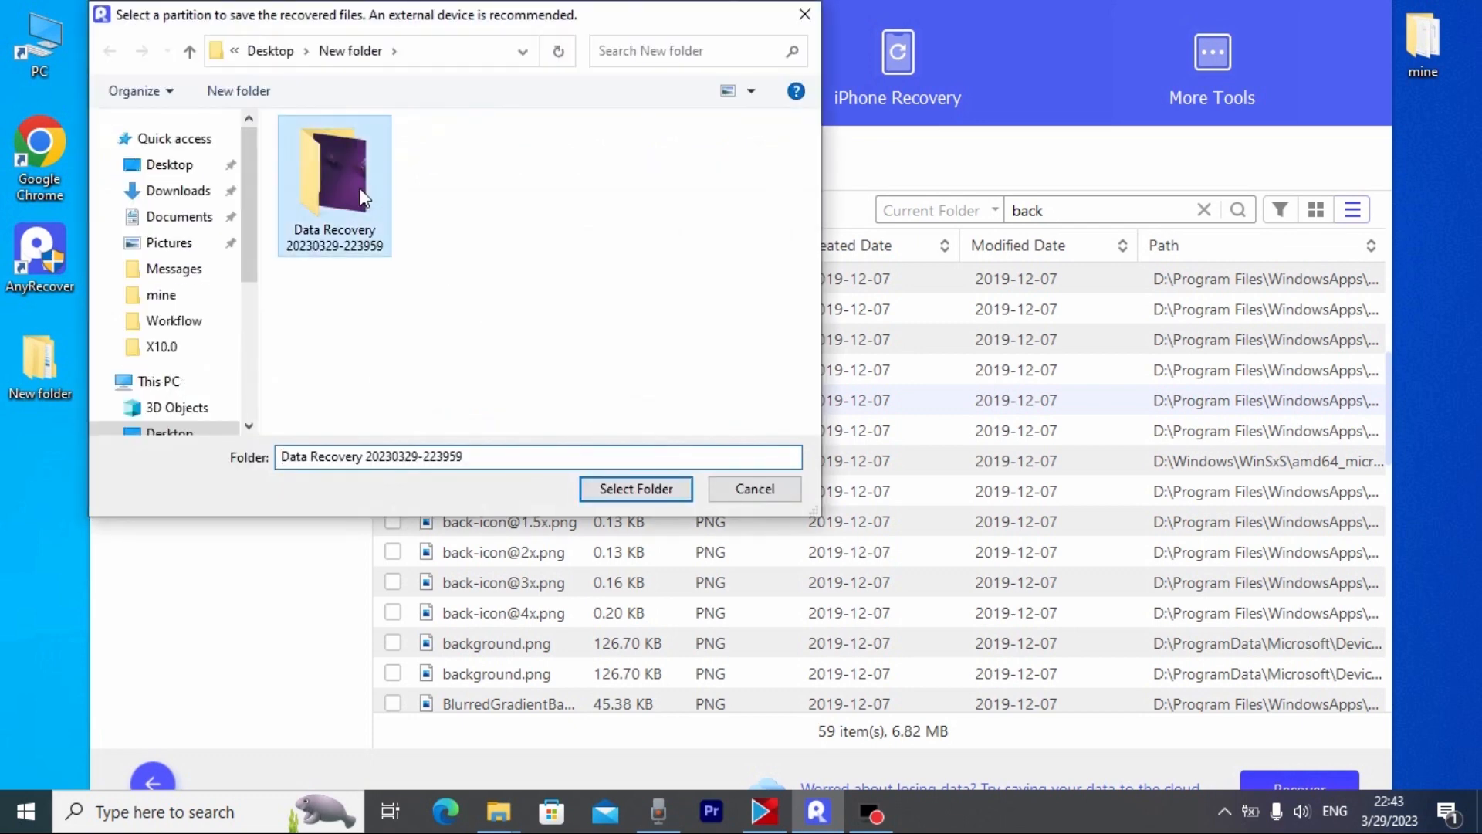
{"action": "left_click", "coordinate": [635, 489]}
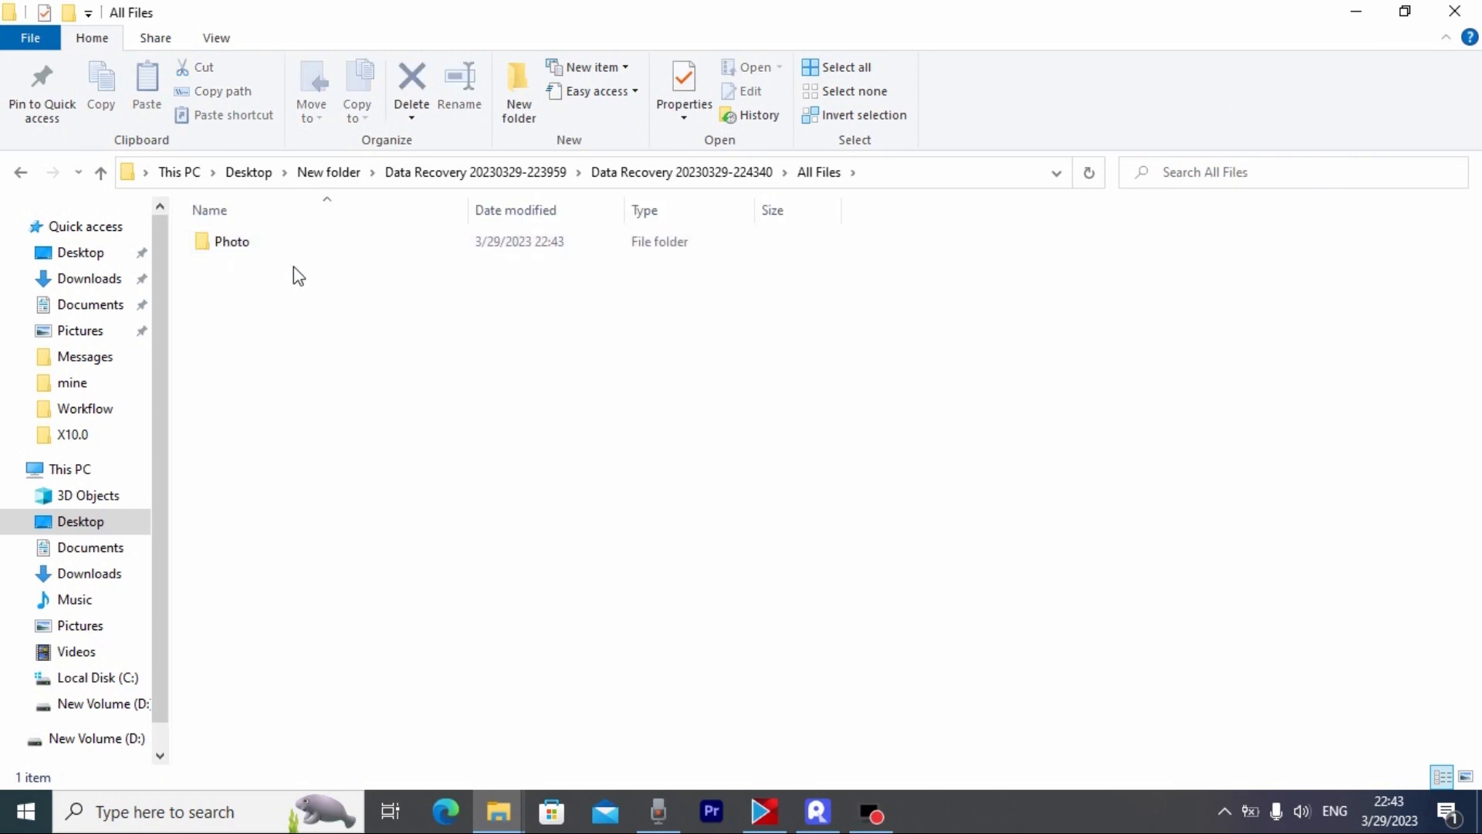
Step: Check the recovered Photo folder in File Explorer and return to AnyRecover
{"action": "double_click", "coordinate": [230, 241]}
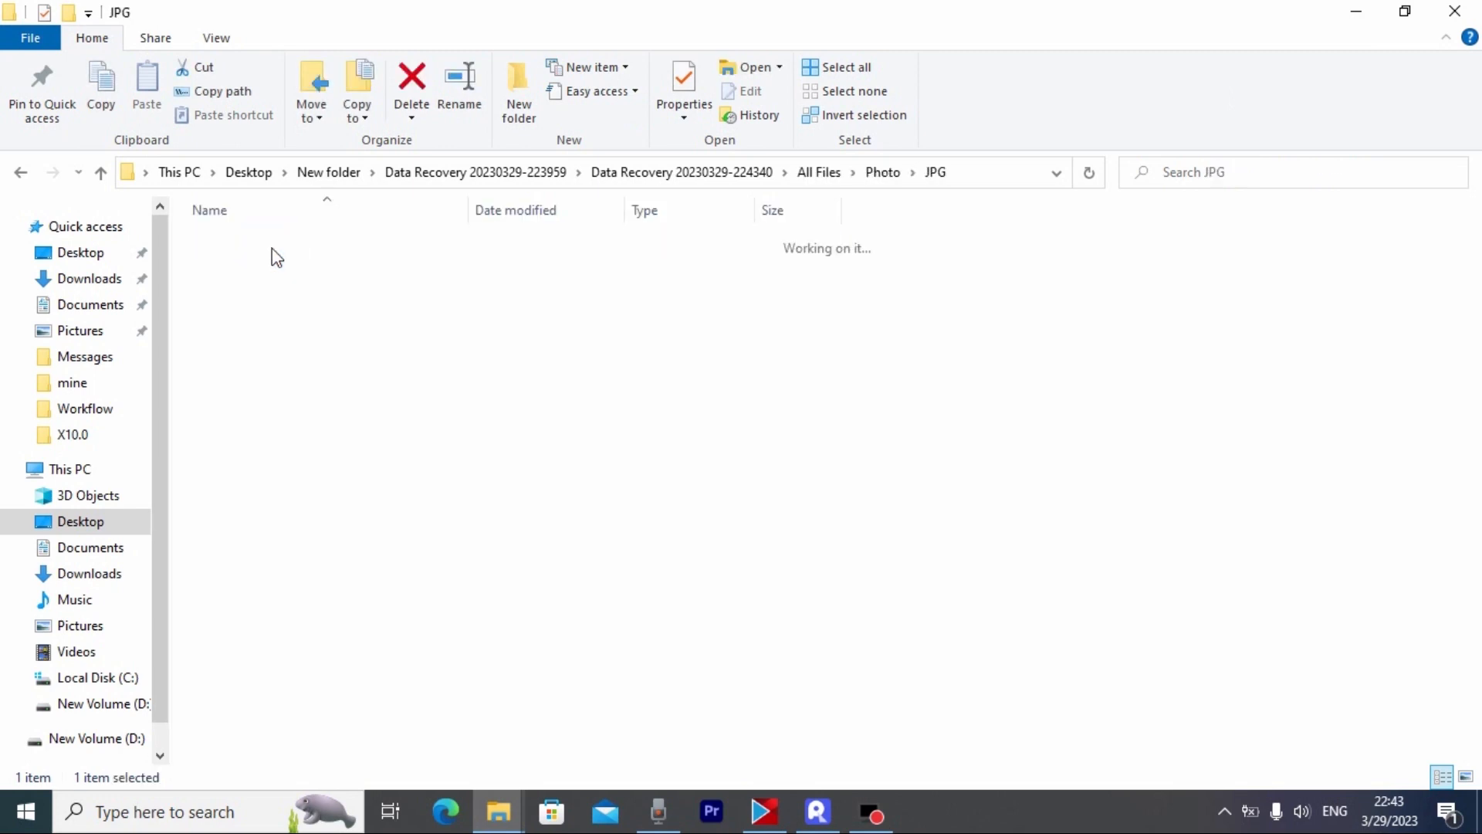
{"action": "left_click", "coordinate": [816, 811]}
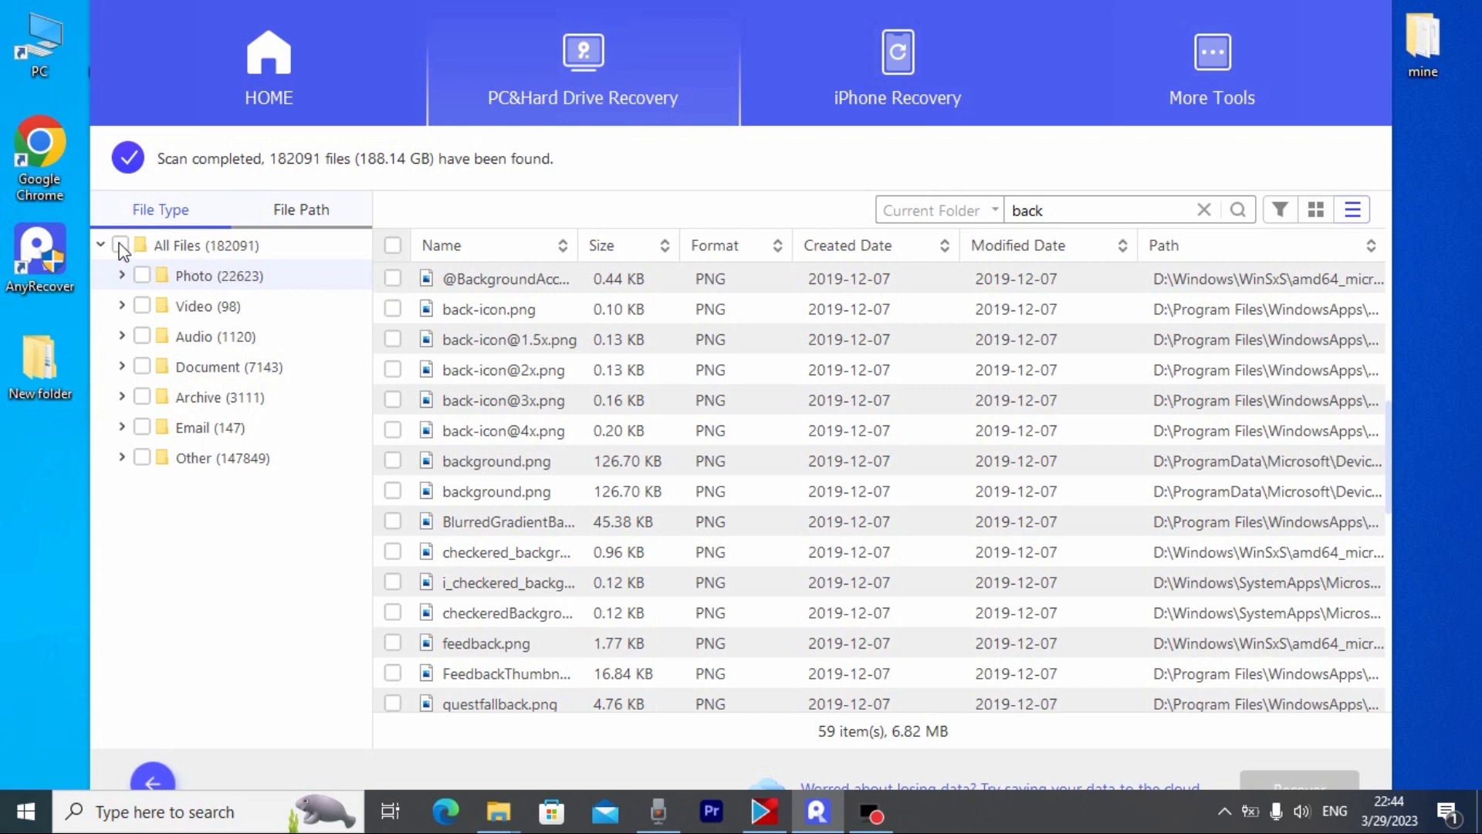
Step: Mark all 182,091 found files (188.14 GB) and attempt recovery, opening the VIP pricing plans
{"action": "left_click", "coordinate": [119, 245]}
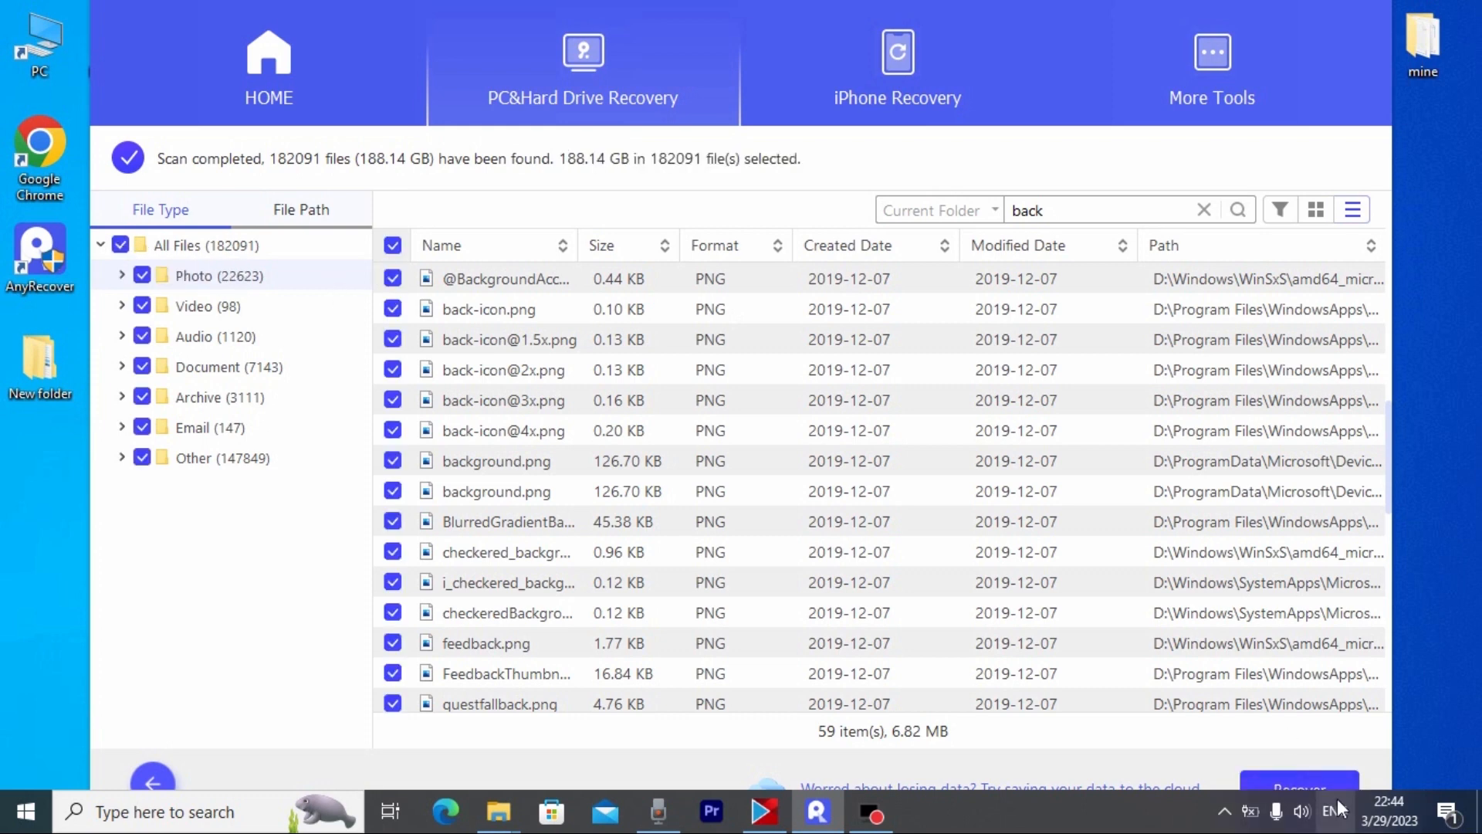
{"action": "left_click", "coordinate": [1298, 787]}
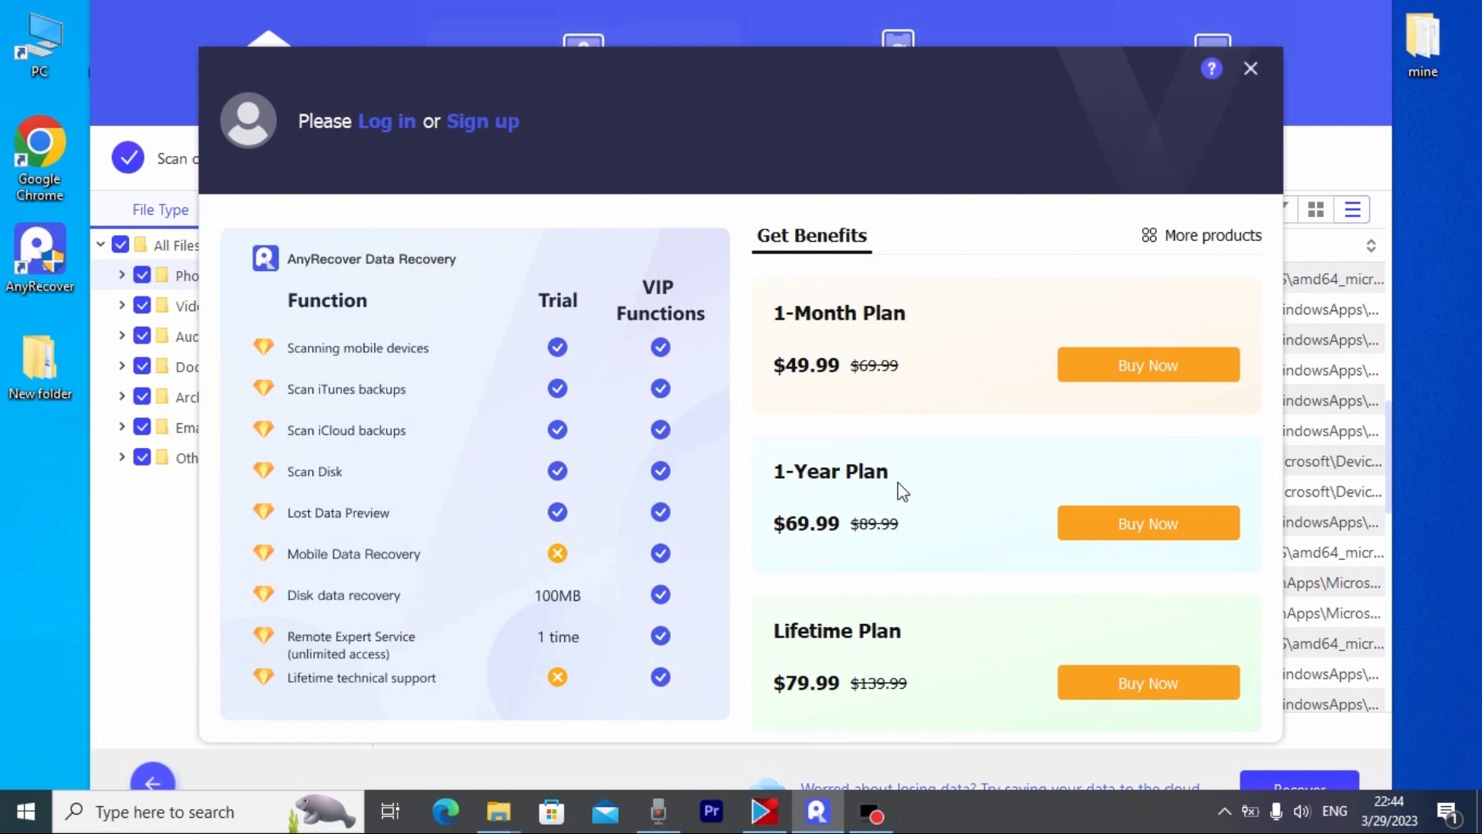
{"action": "mouse_move", "coordinate": [984, 288]}
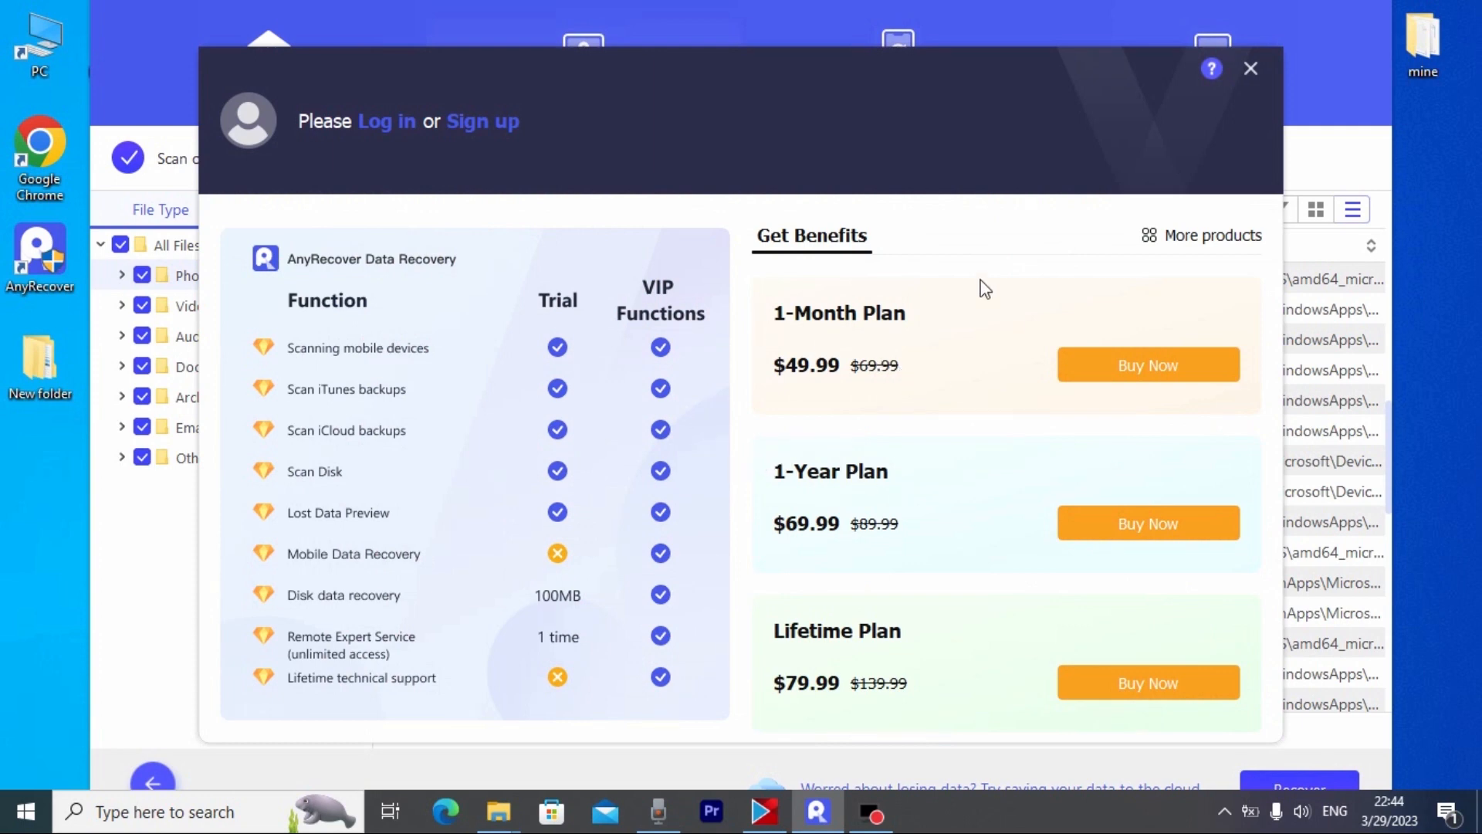
{"action": "mouse_move", "coordinate": [922, 678]}
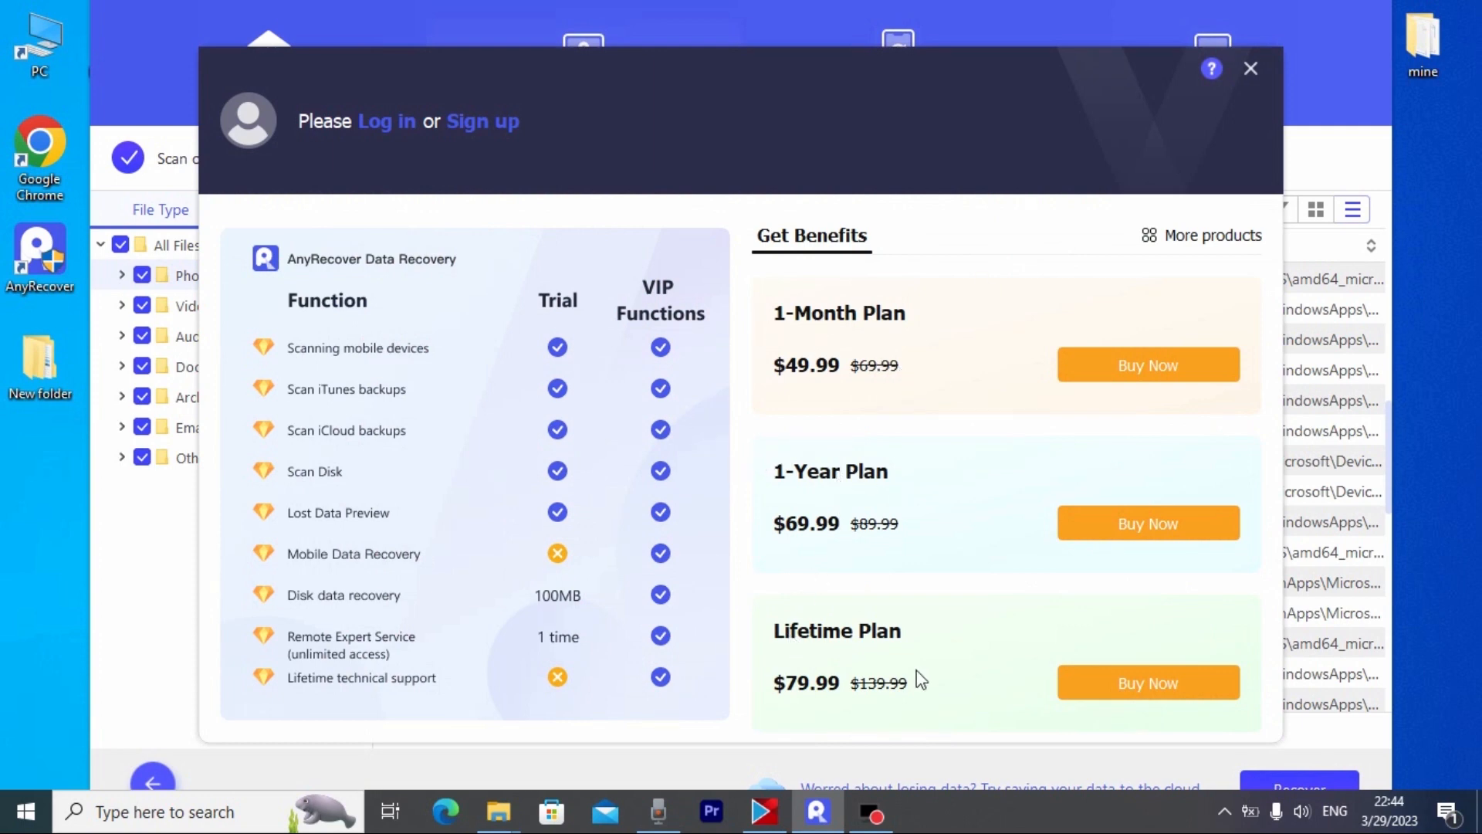
{"action": "mouse_move", "coordinate": [1036, 361]}
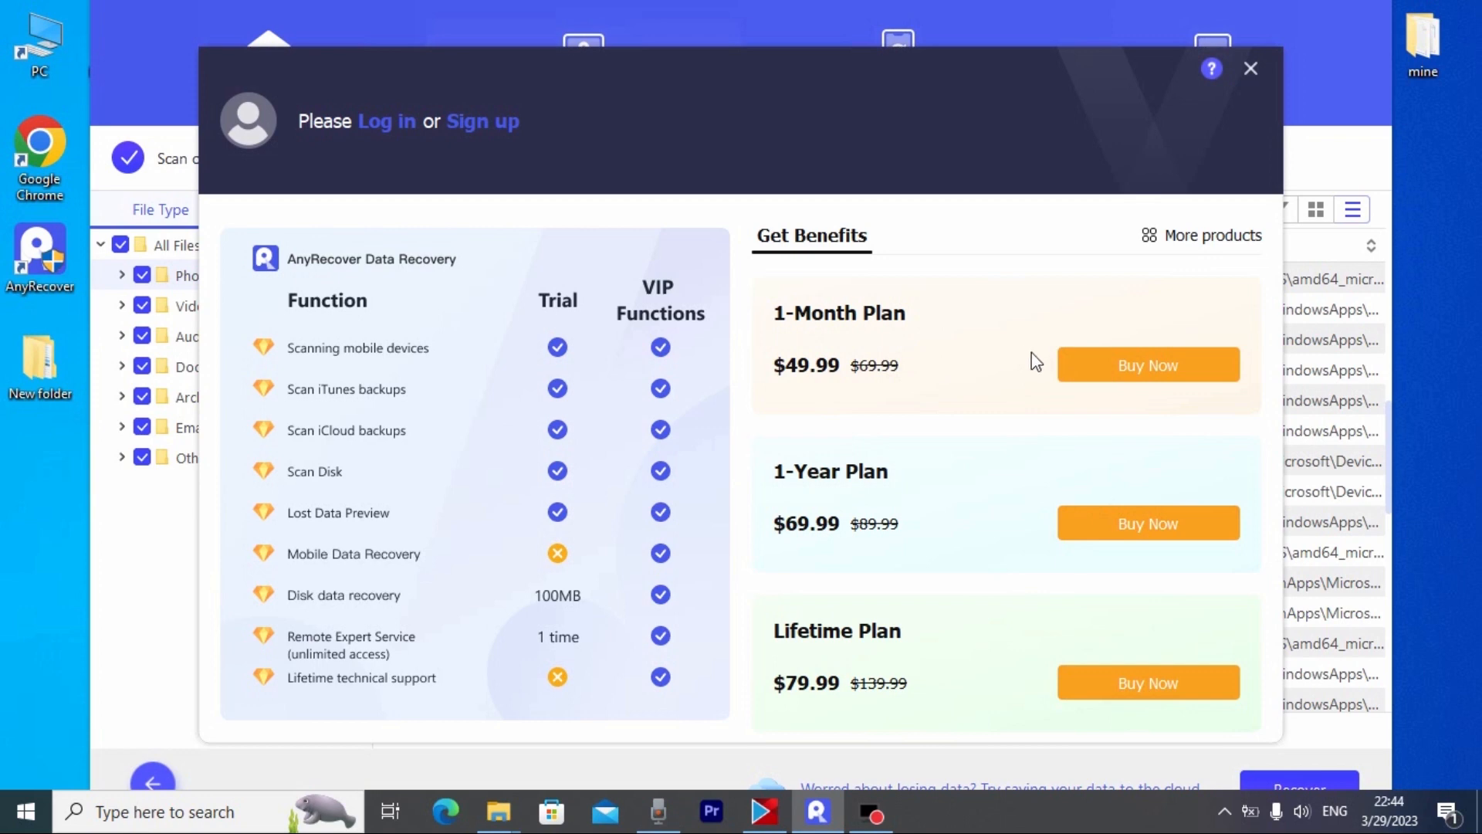
{"action": "mouse_move", "coordinate": [1276, 511]}
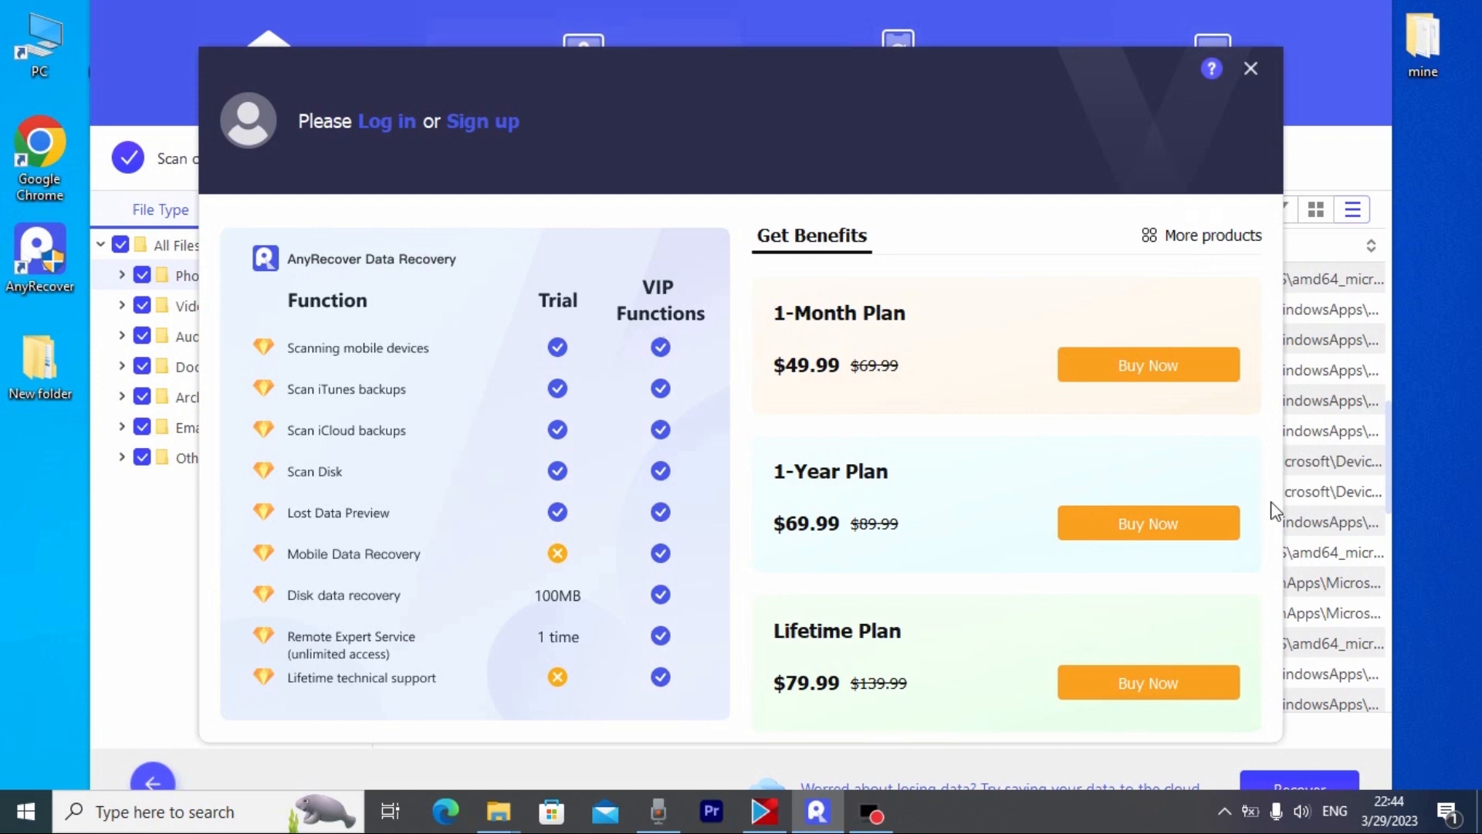
{"action": "mouse_move", "coordinate": [576, 424]}
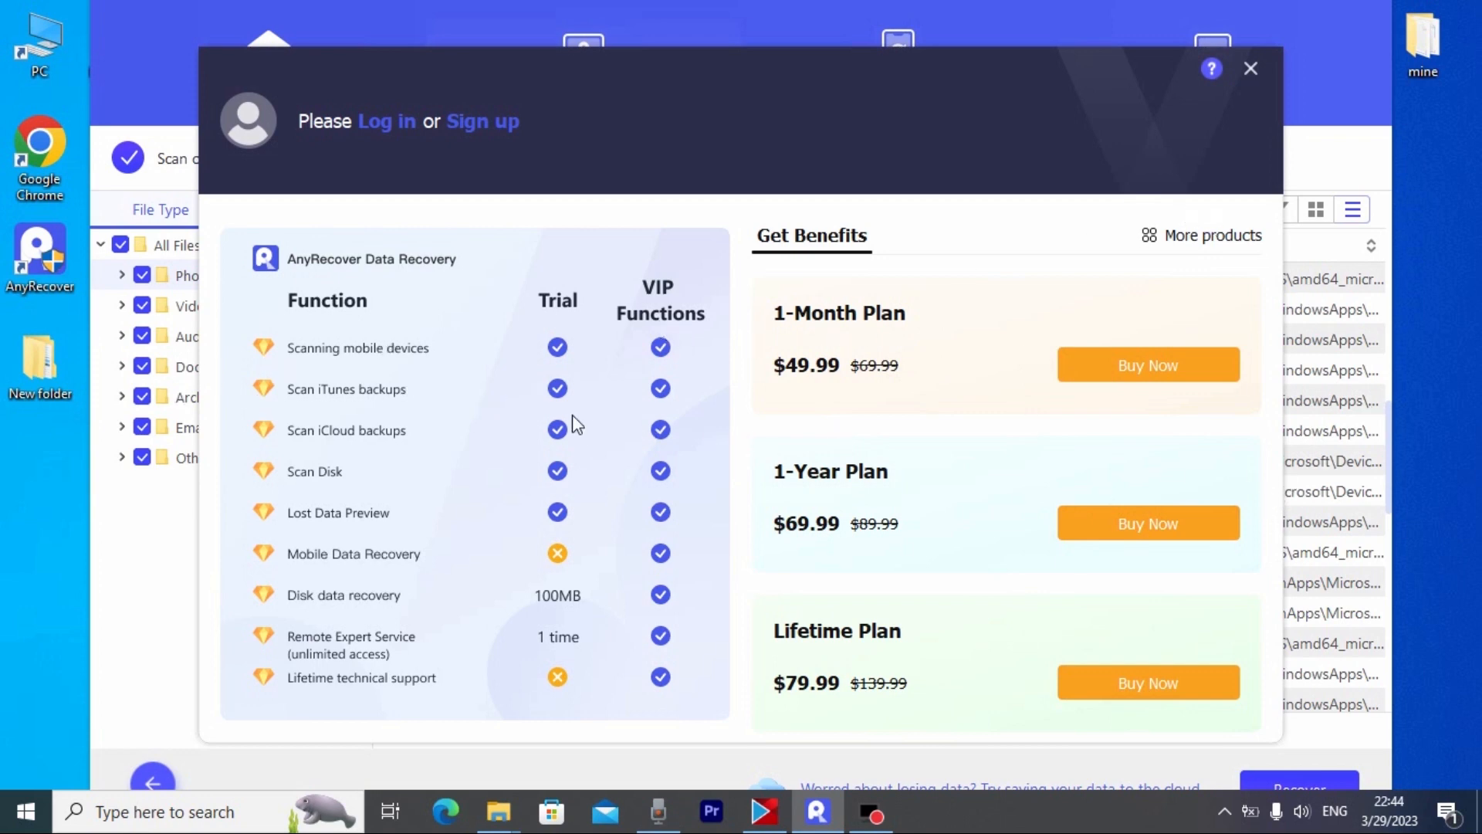
{"action": "mouse_move", "coordinate": [803, 275]}
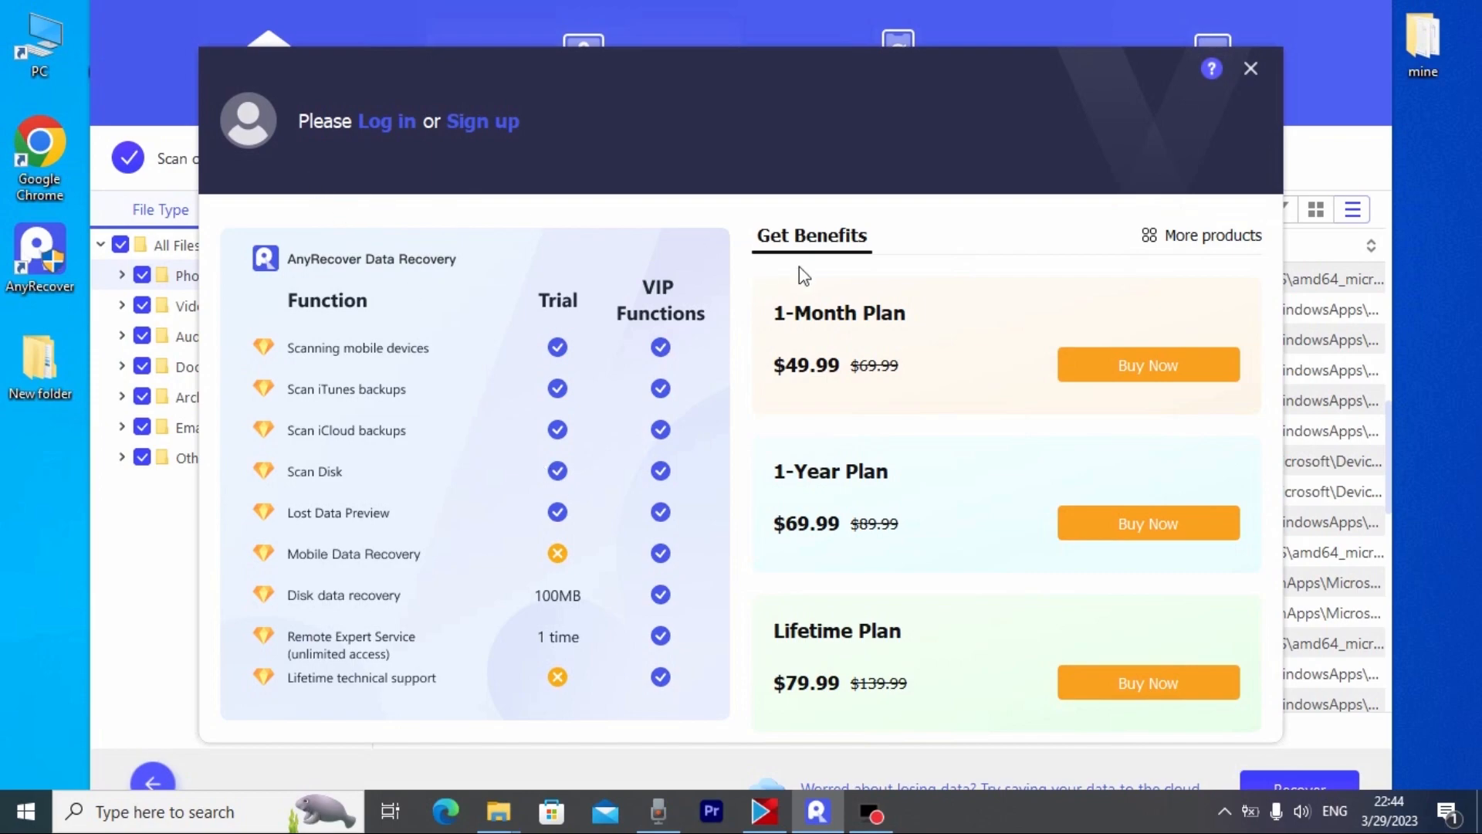